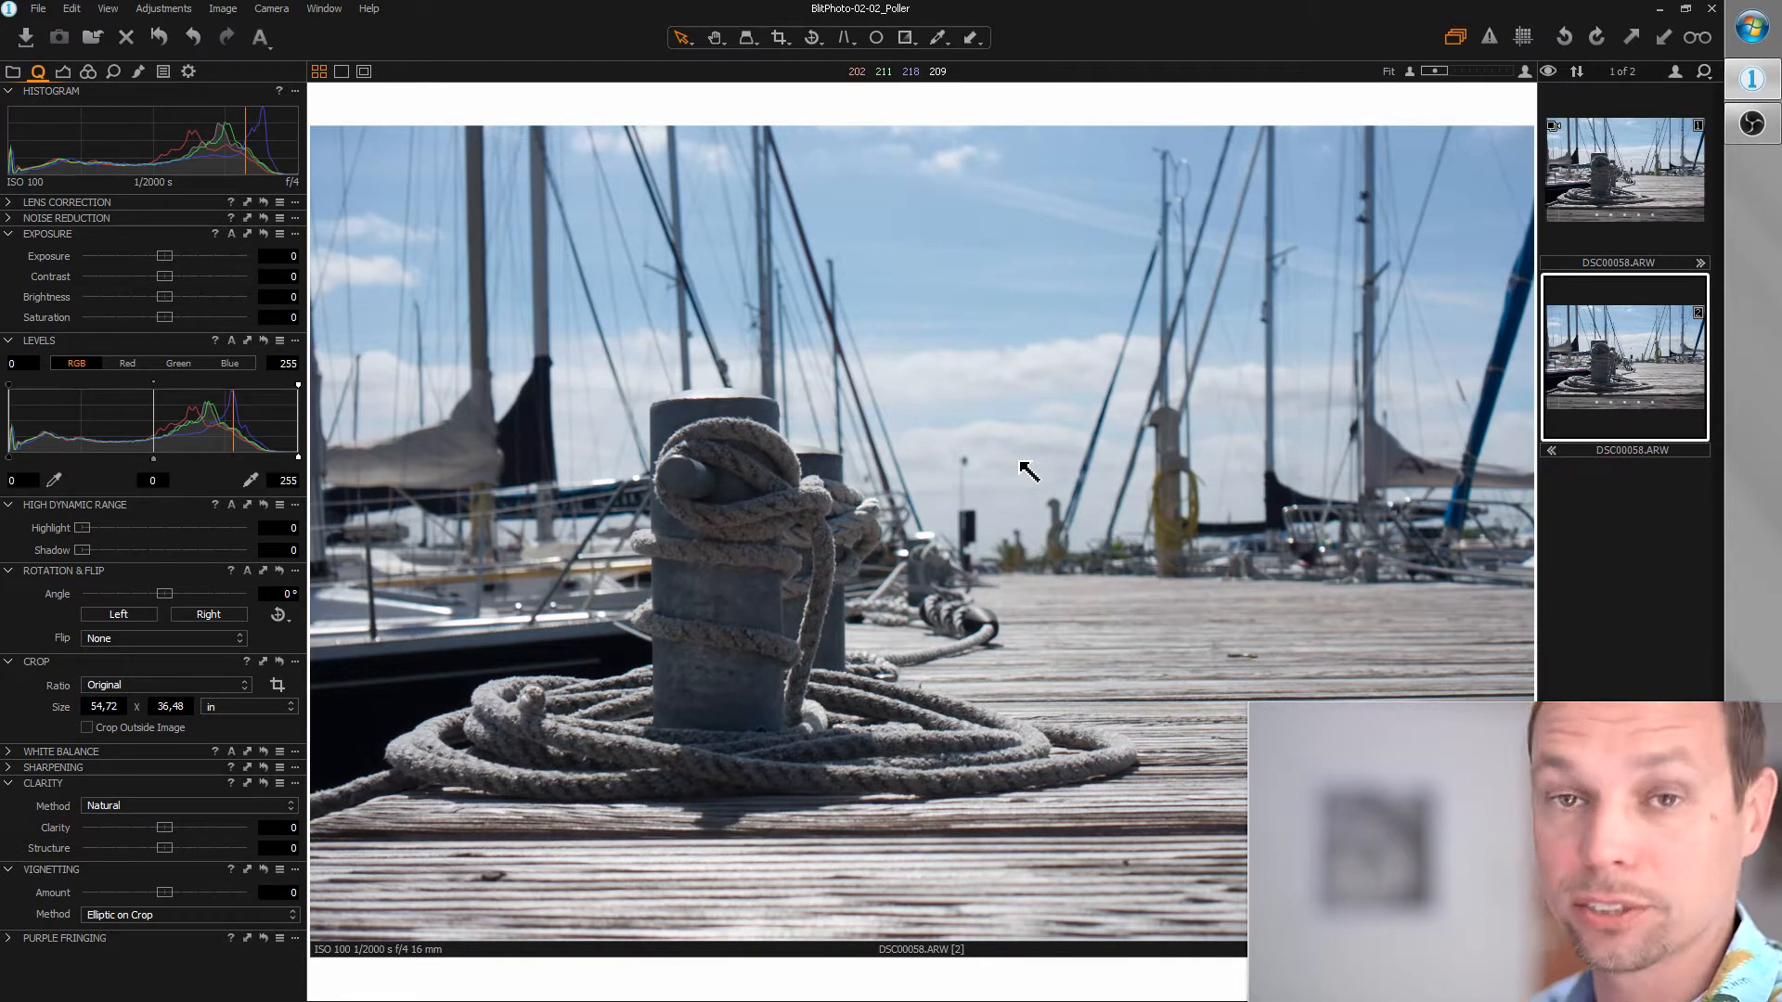
pyautogui.moveTo(1012, 471)
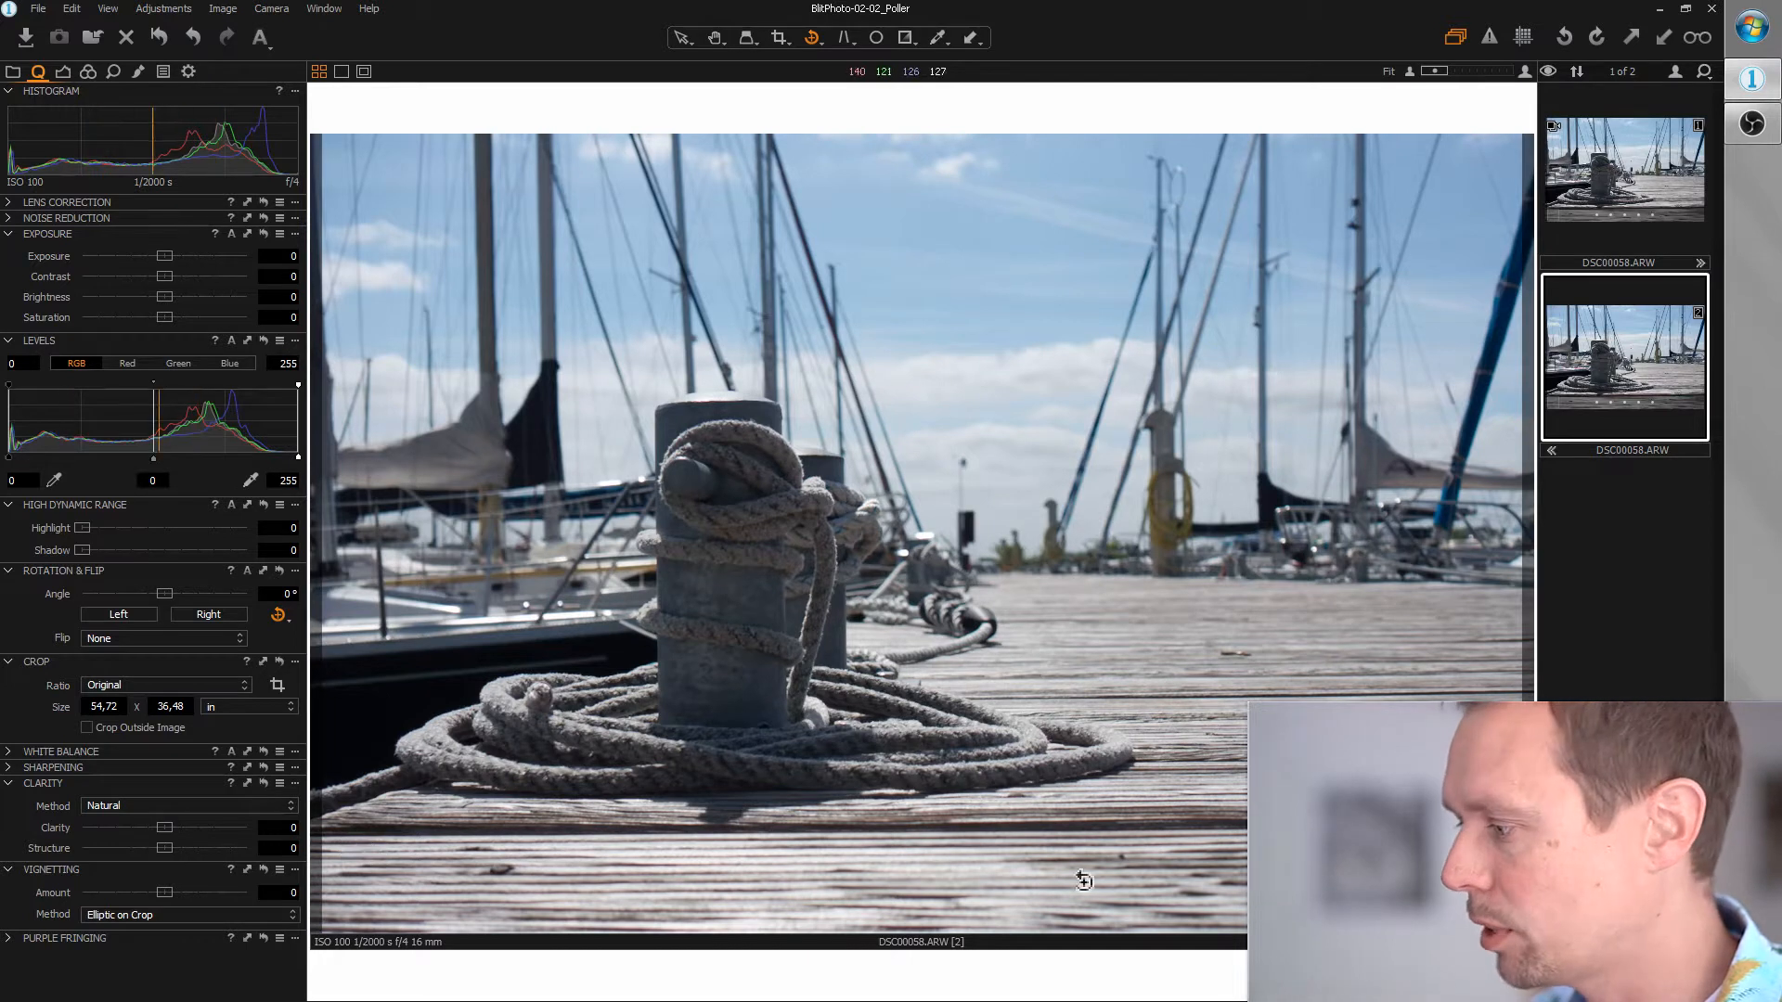
pyautogui.moveTo(398, 858)
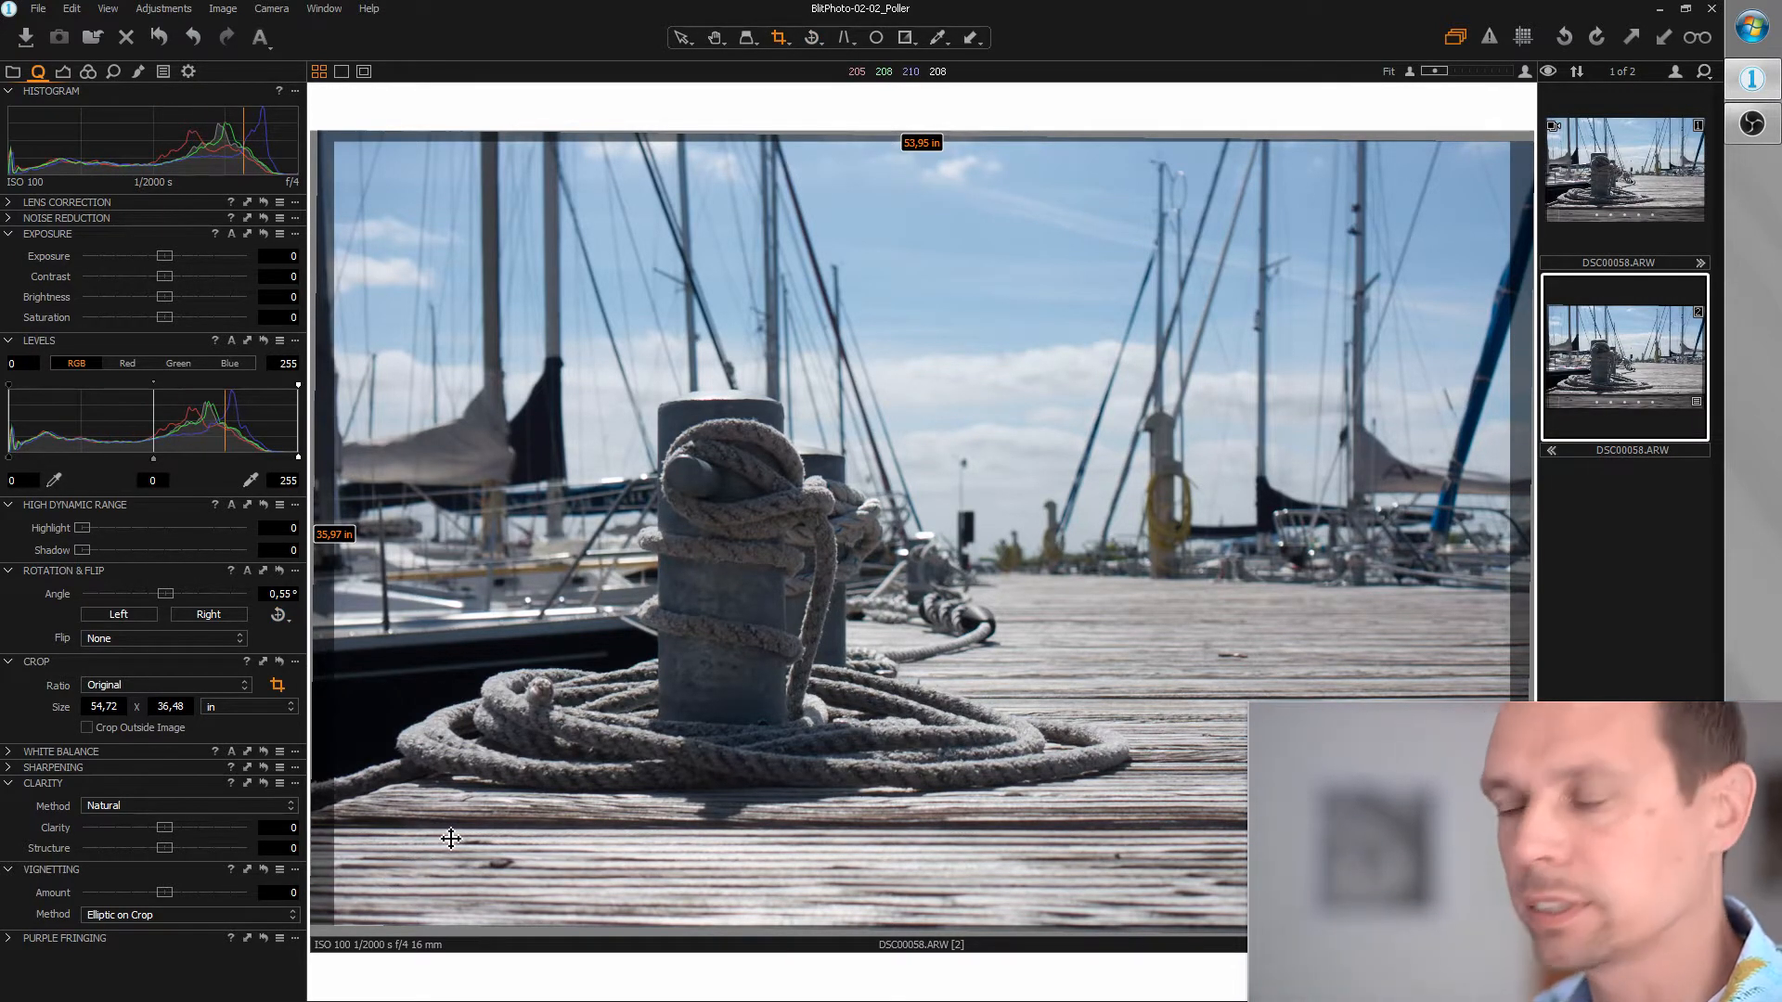
pyautogui.moveTo(111, 972)
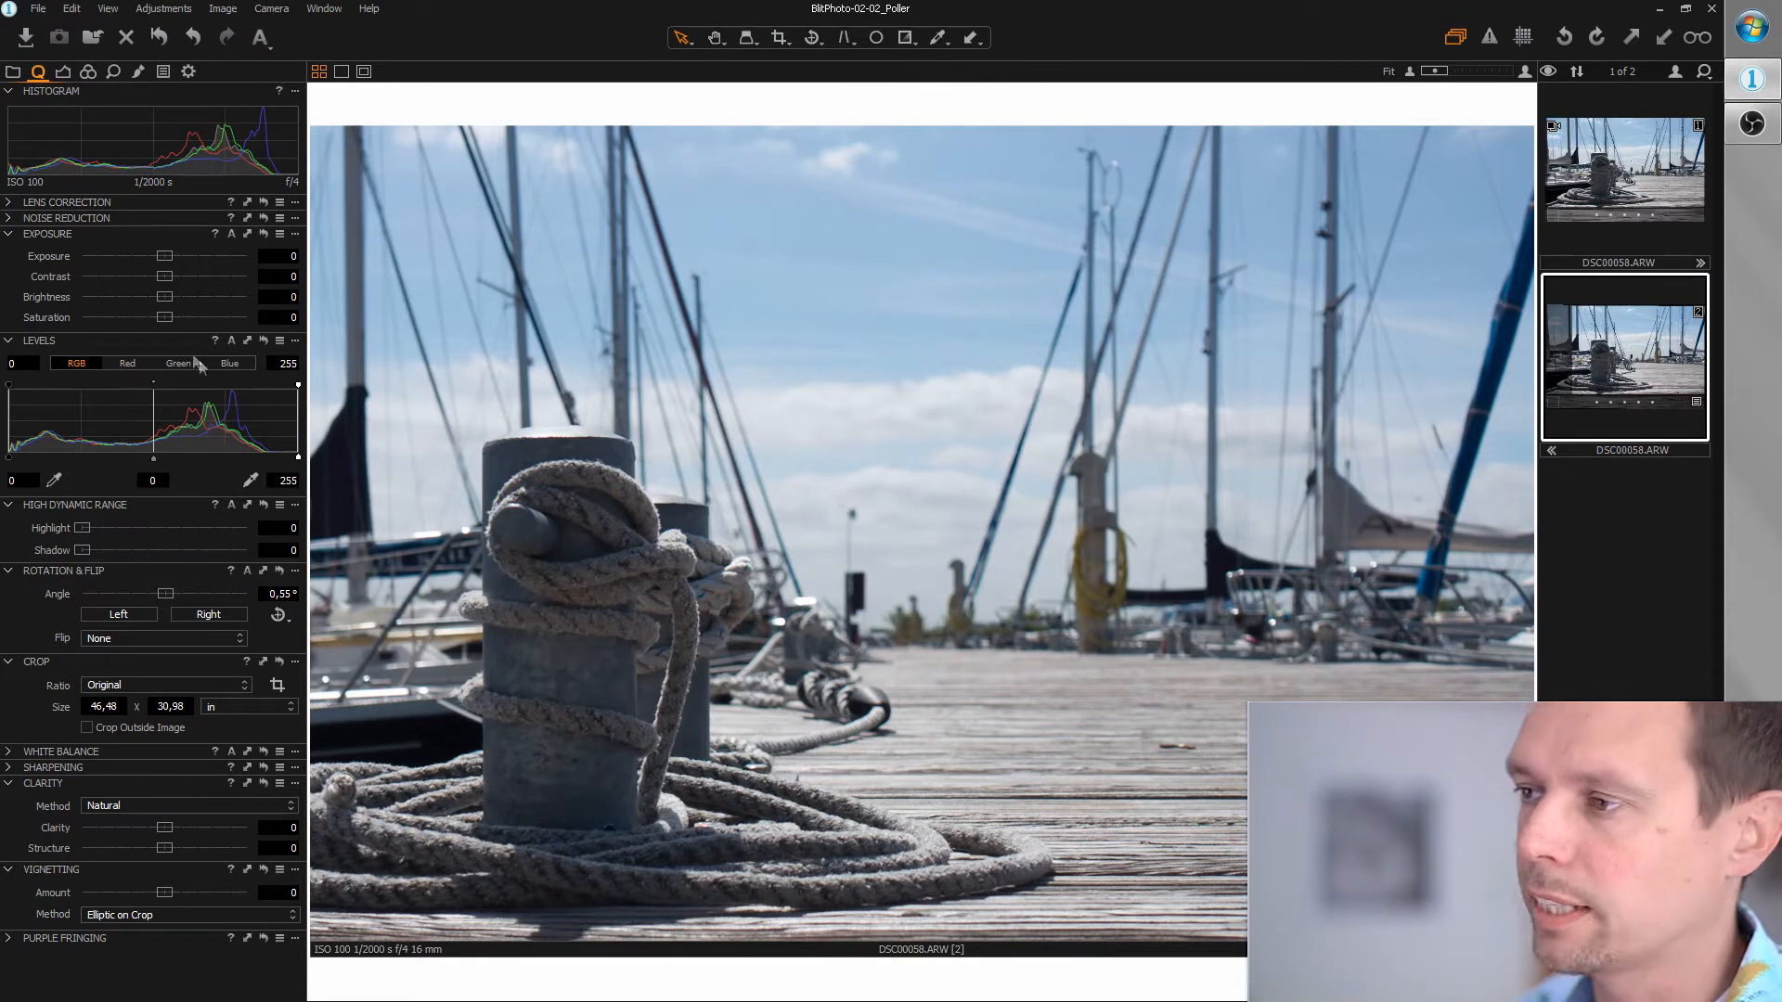
# Set Exposure Saturation to -100, Brightness to 30 and Contrast to about -17.
pyautogui.moveTo(165, 317); pyautogui.dragTo(11, 317)
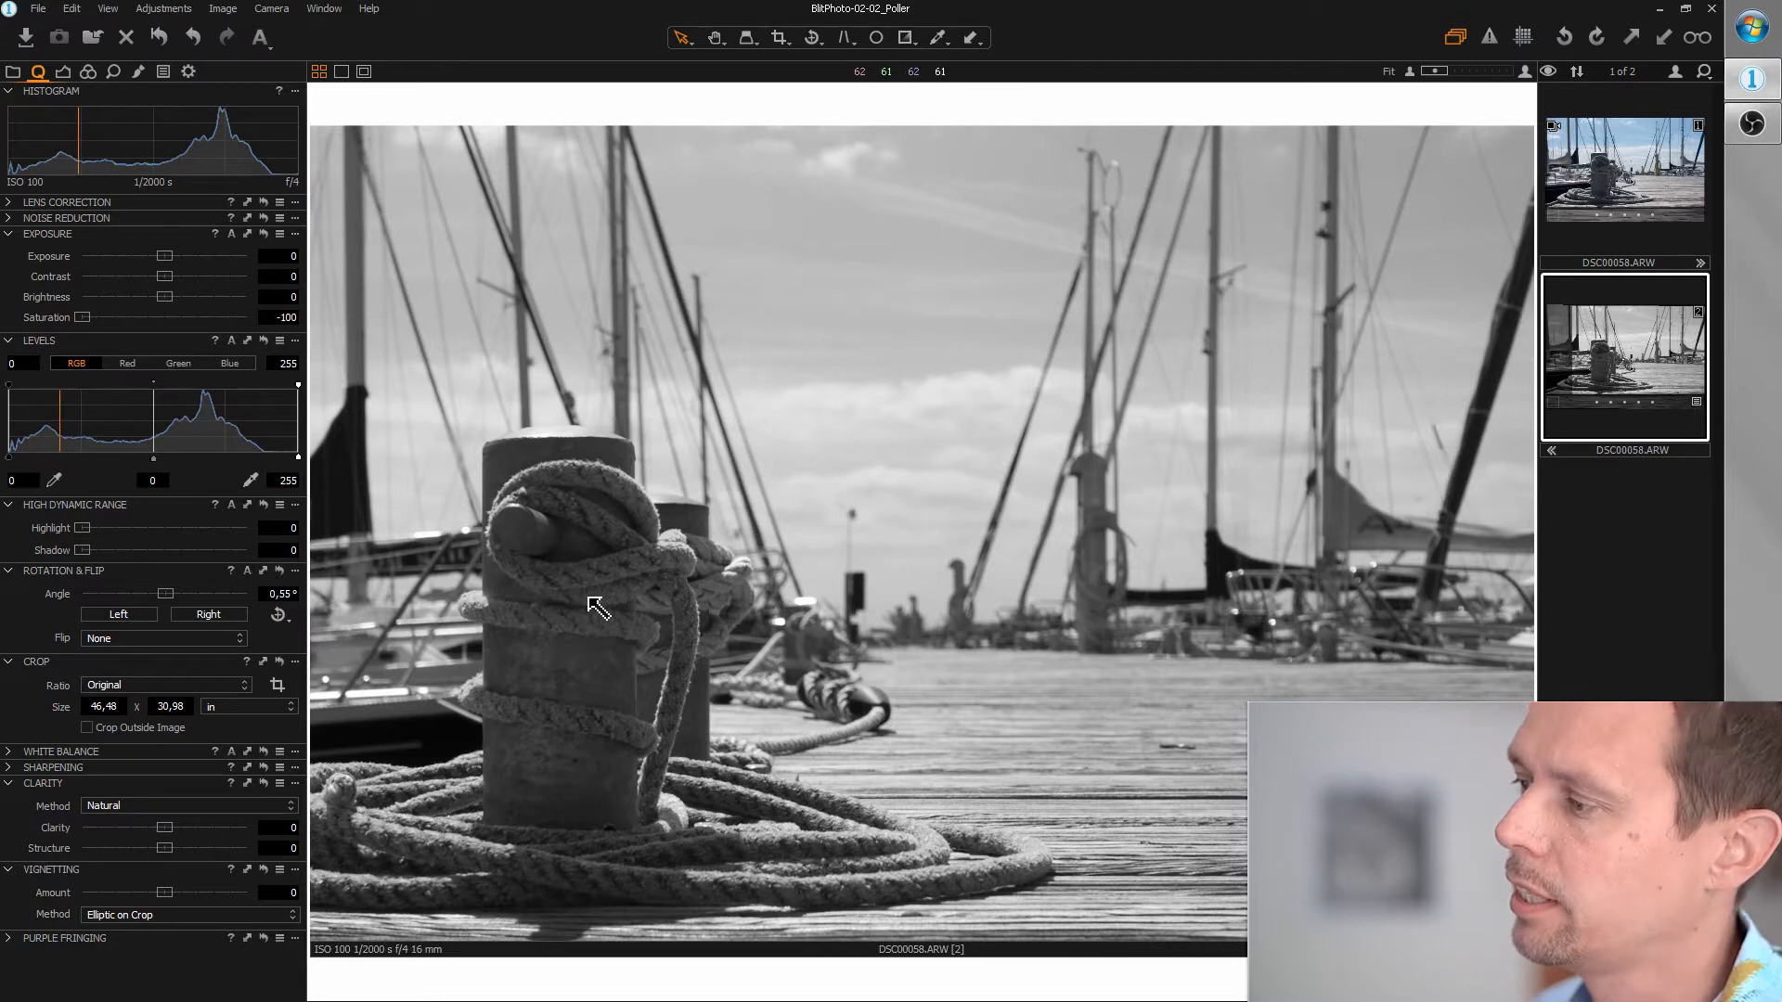
pyautogui.moveTo(930, 457)
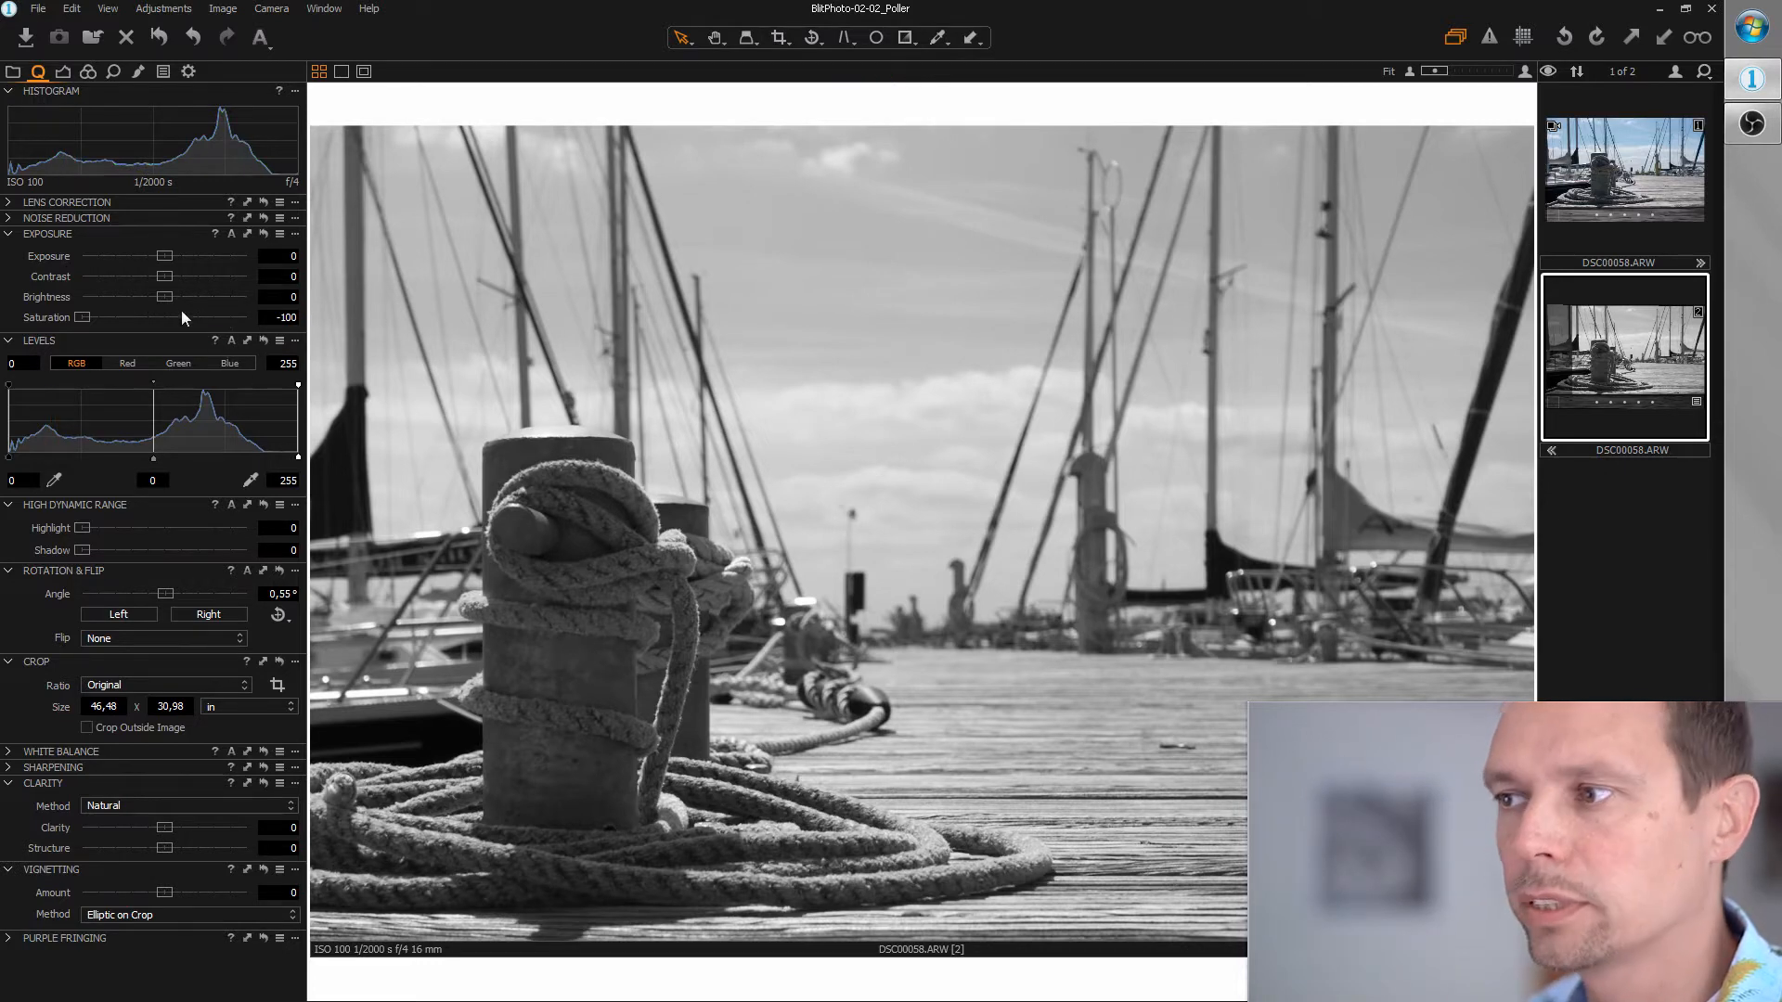
pyautogui.moveTo(162, 297); pyautogui.dragTo(209, 297)
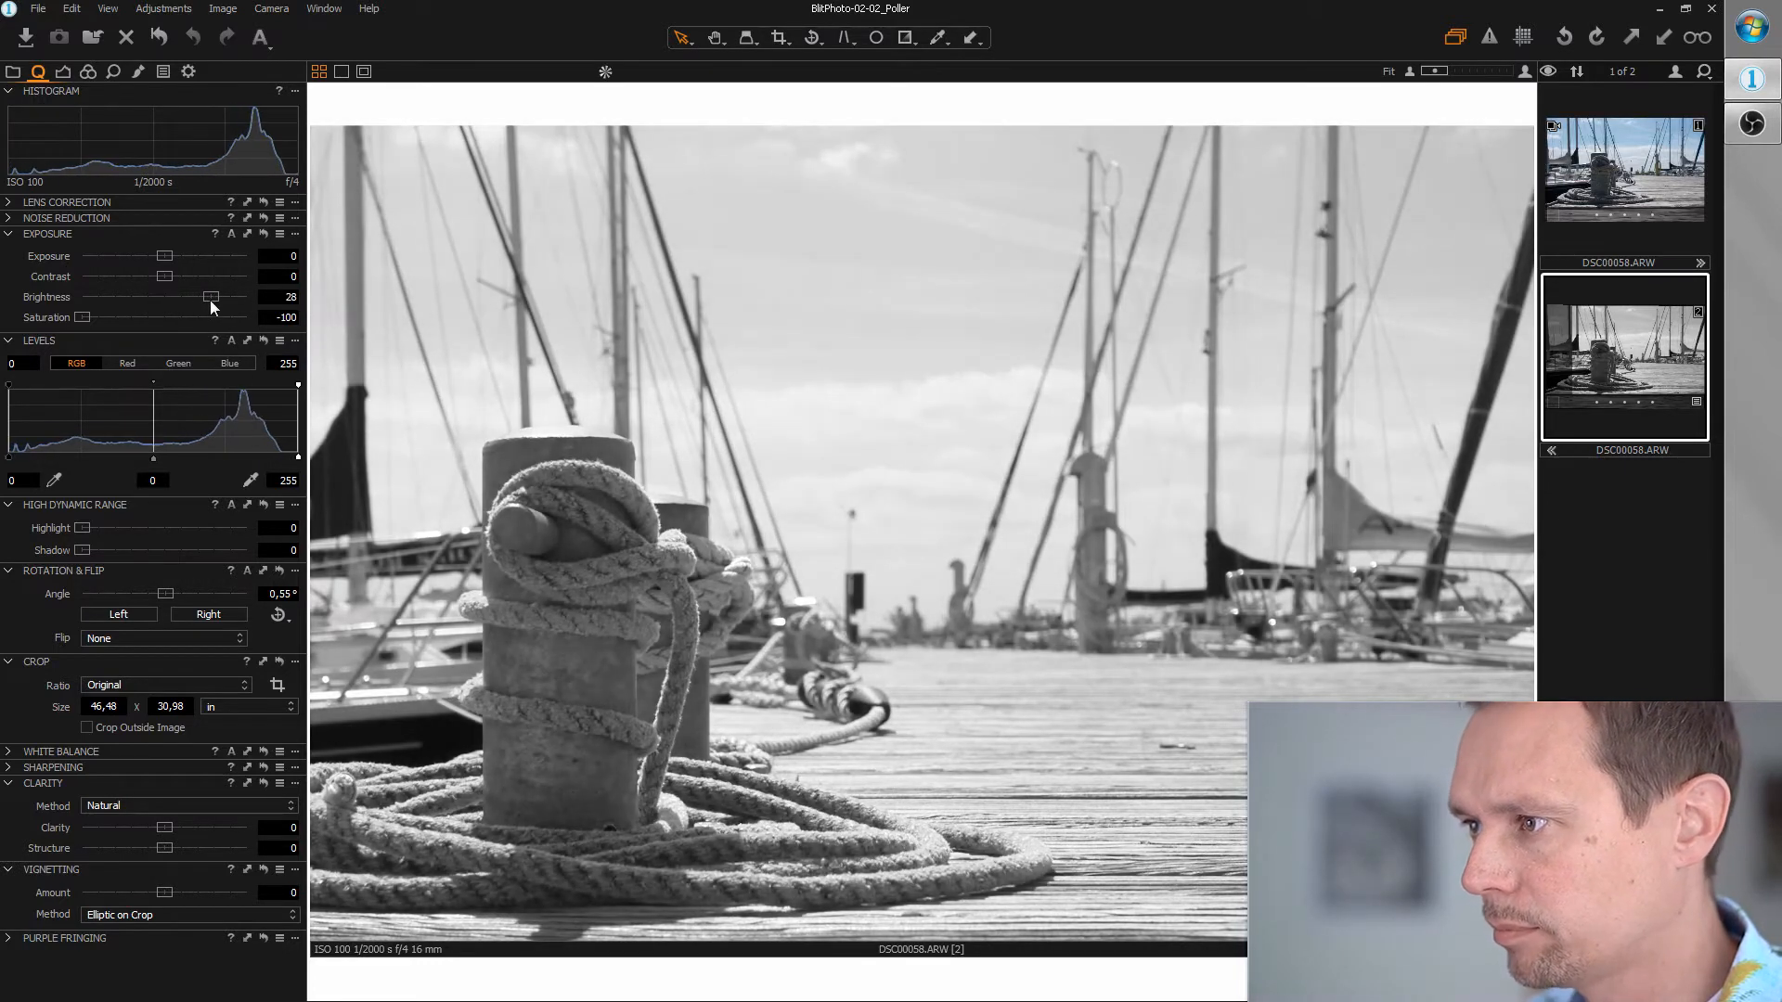
pyautogui.moveTo(209, 297); pyautogui.dragTo(213, 297)
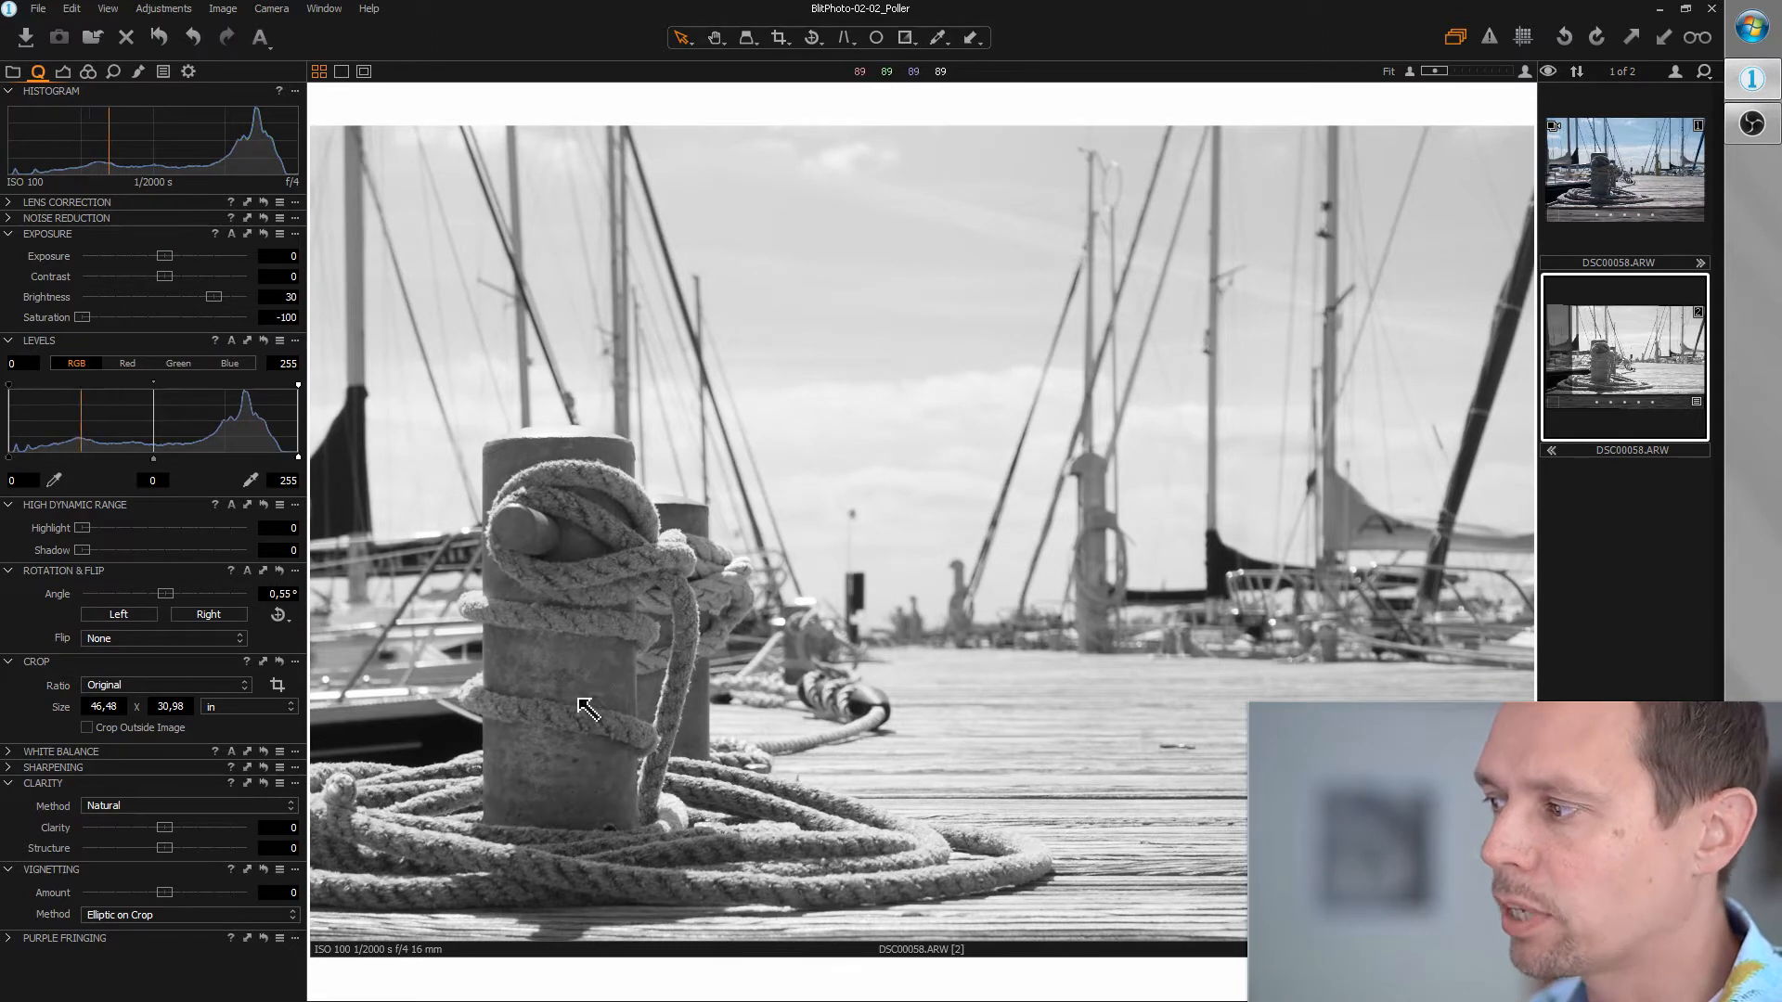
pyautogui.moveTo(961, 415)
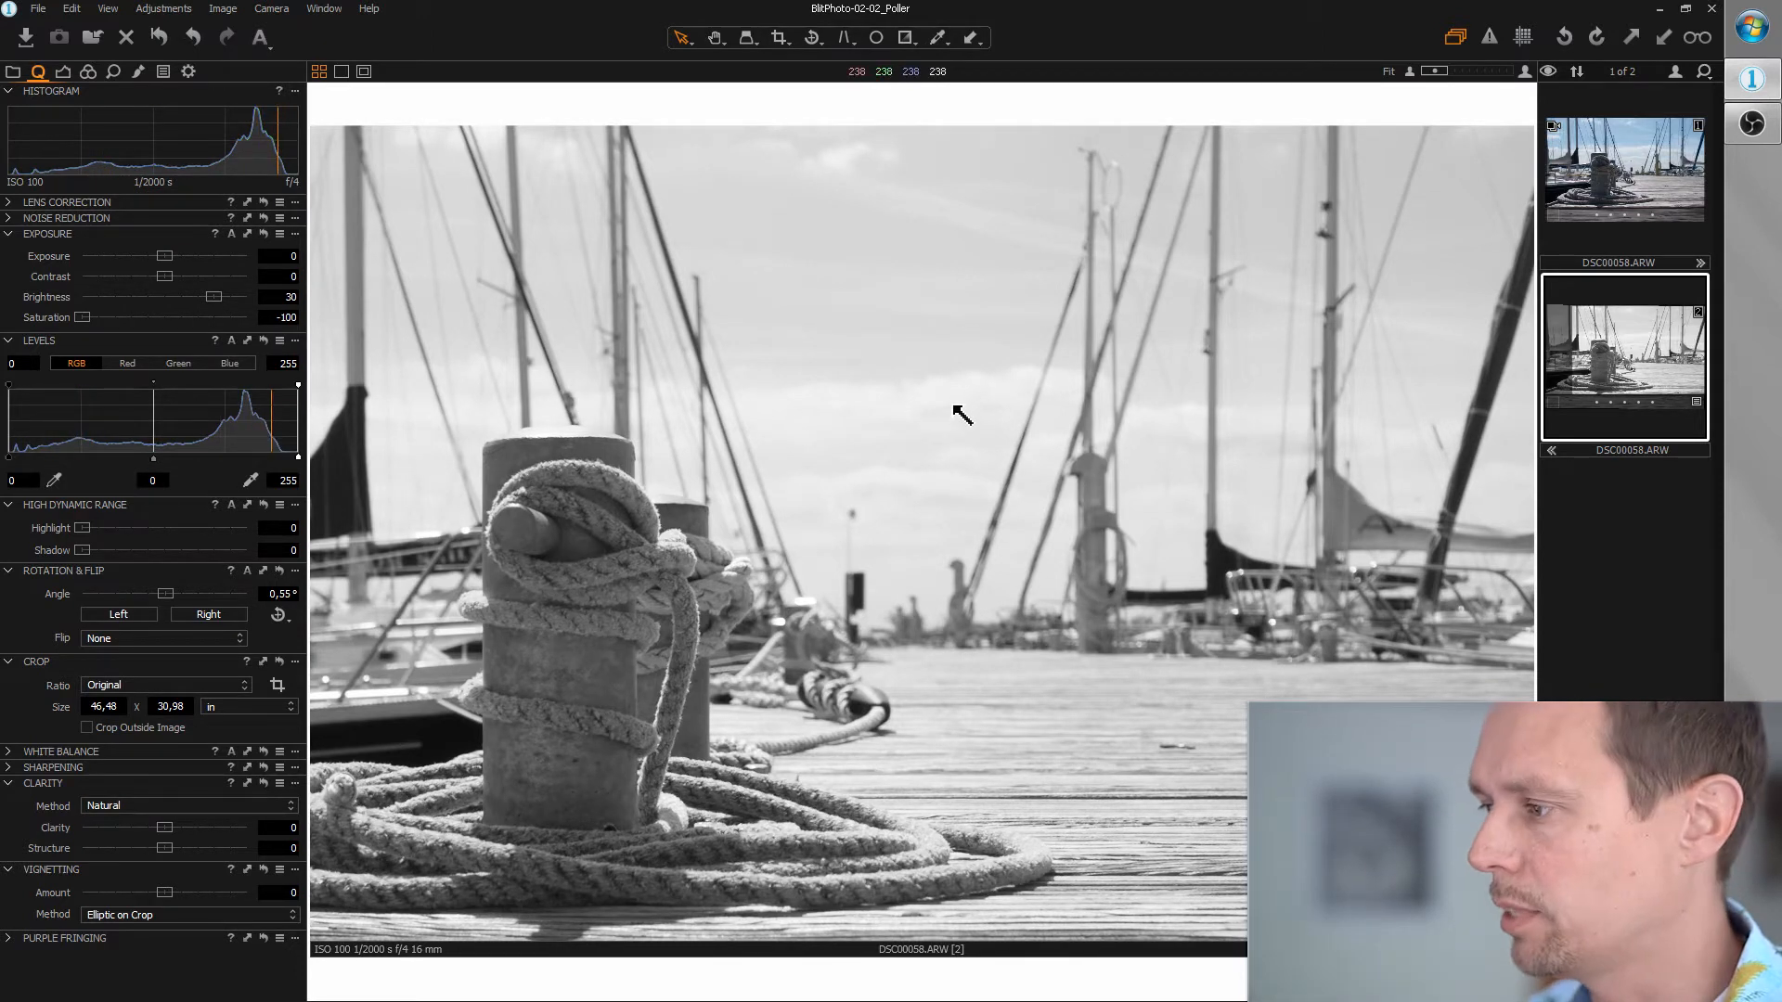
pyautogui.moveTo(960, 414)
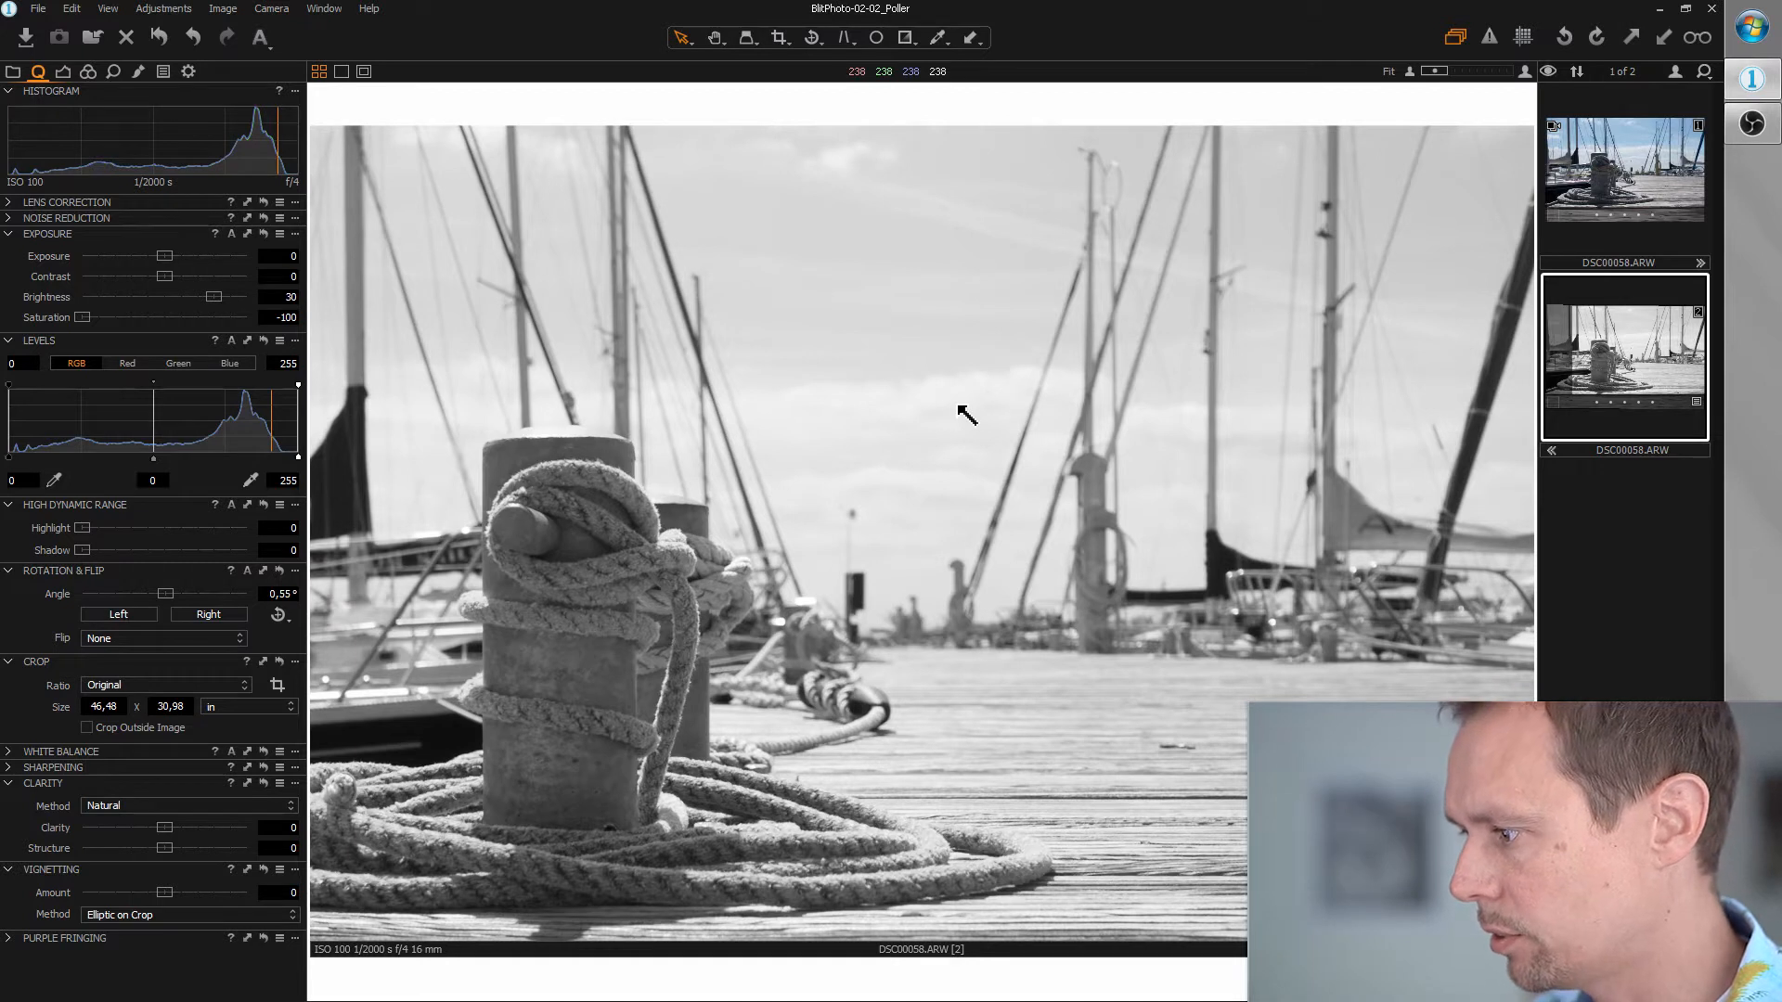
pyautogui.moveTo(699, 412)
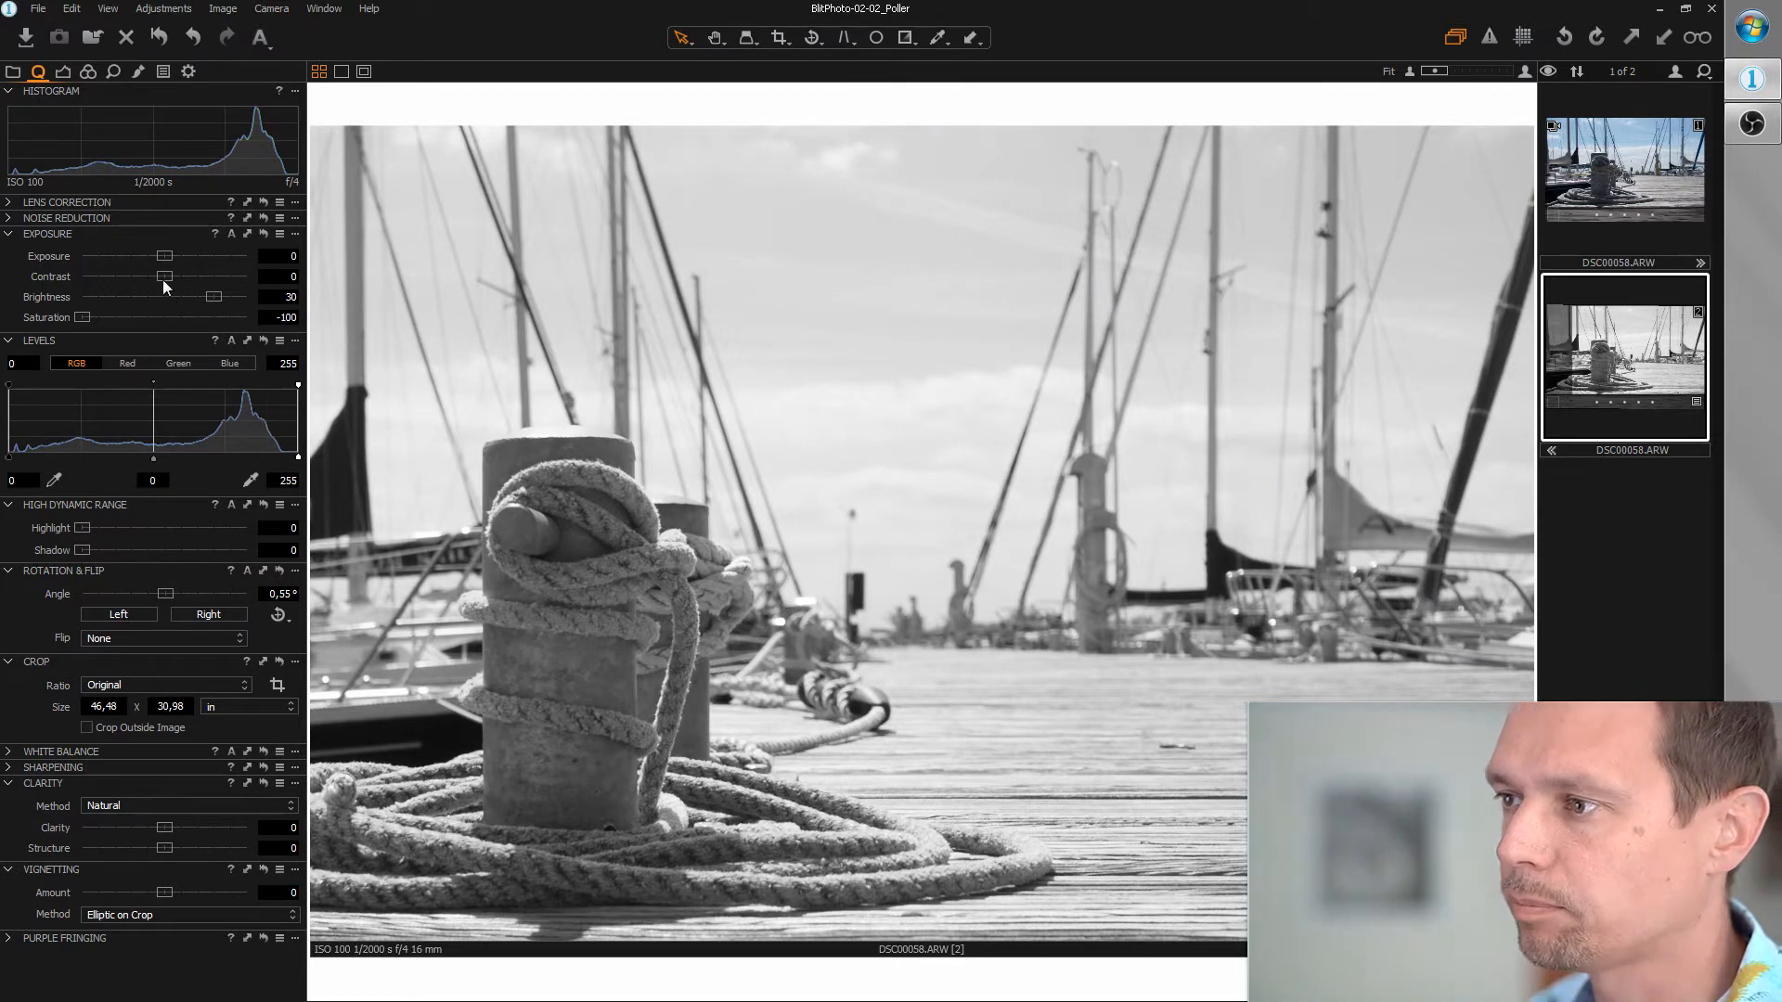
pyautogui.moveTo(162, 277); pyautogui.dragTo(136, 277)
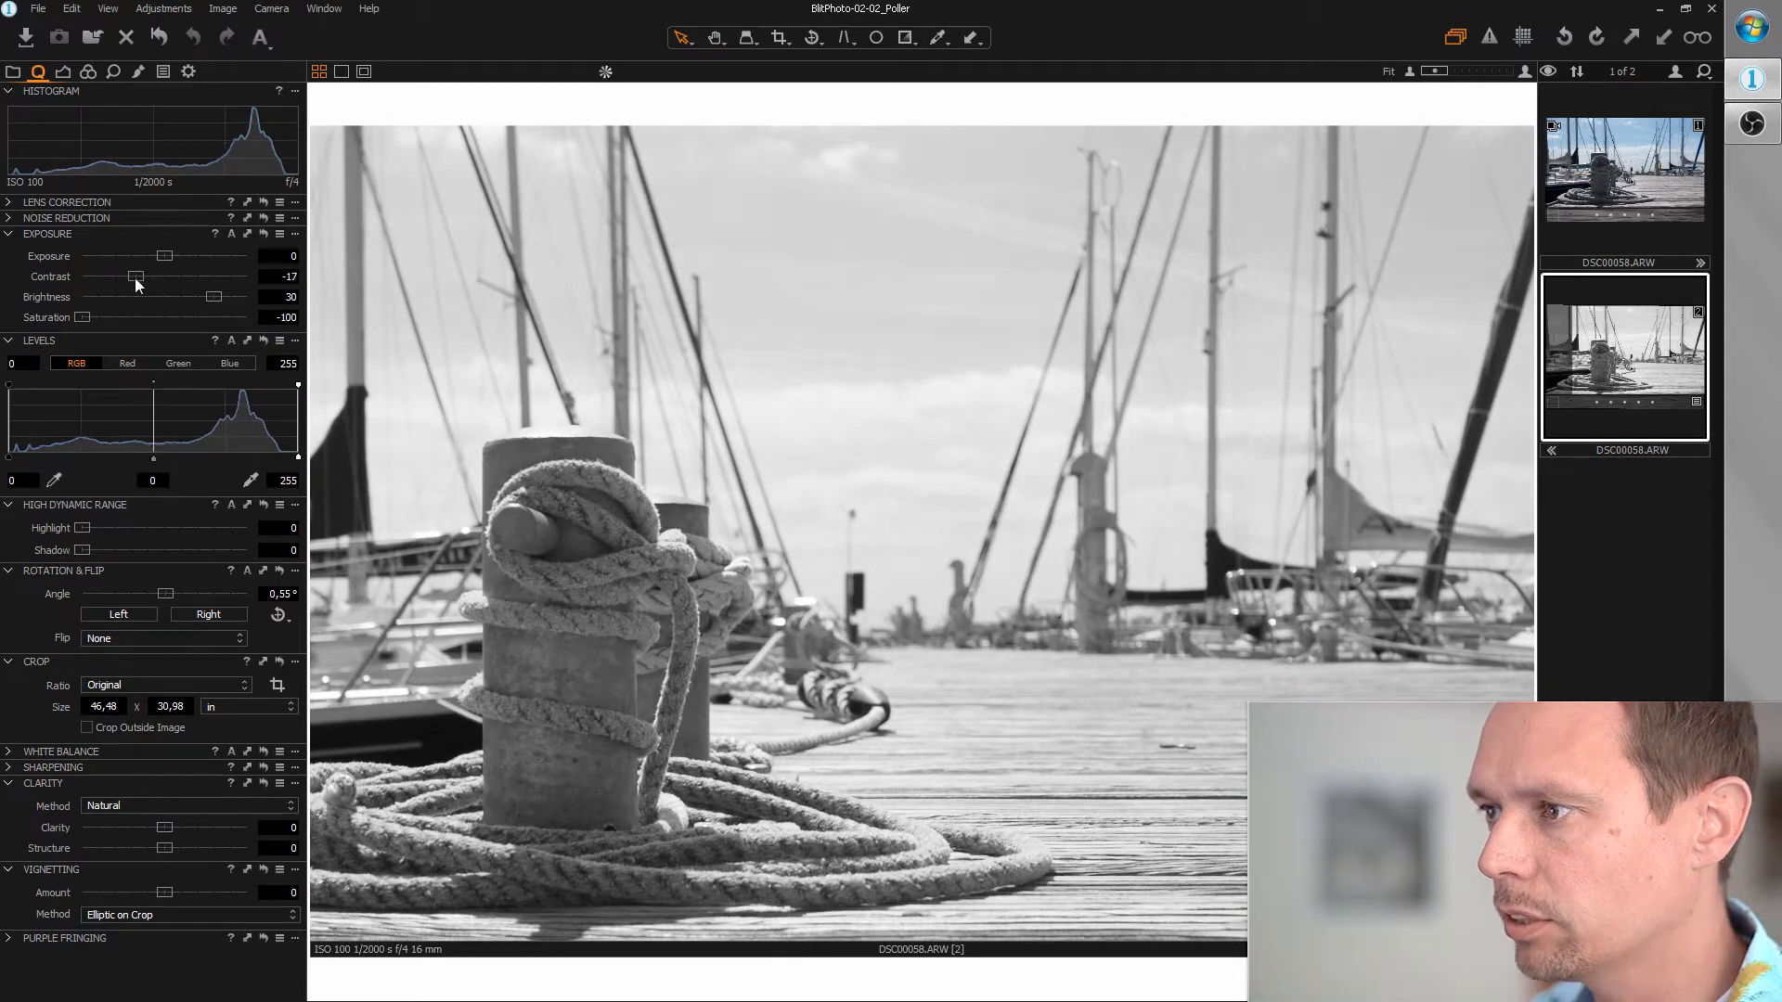
pyautogui.moveTo(137, 276); pyautogui.dragTo(123, 277)
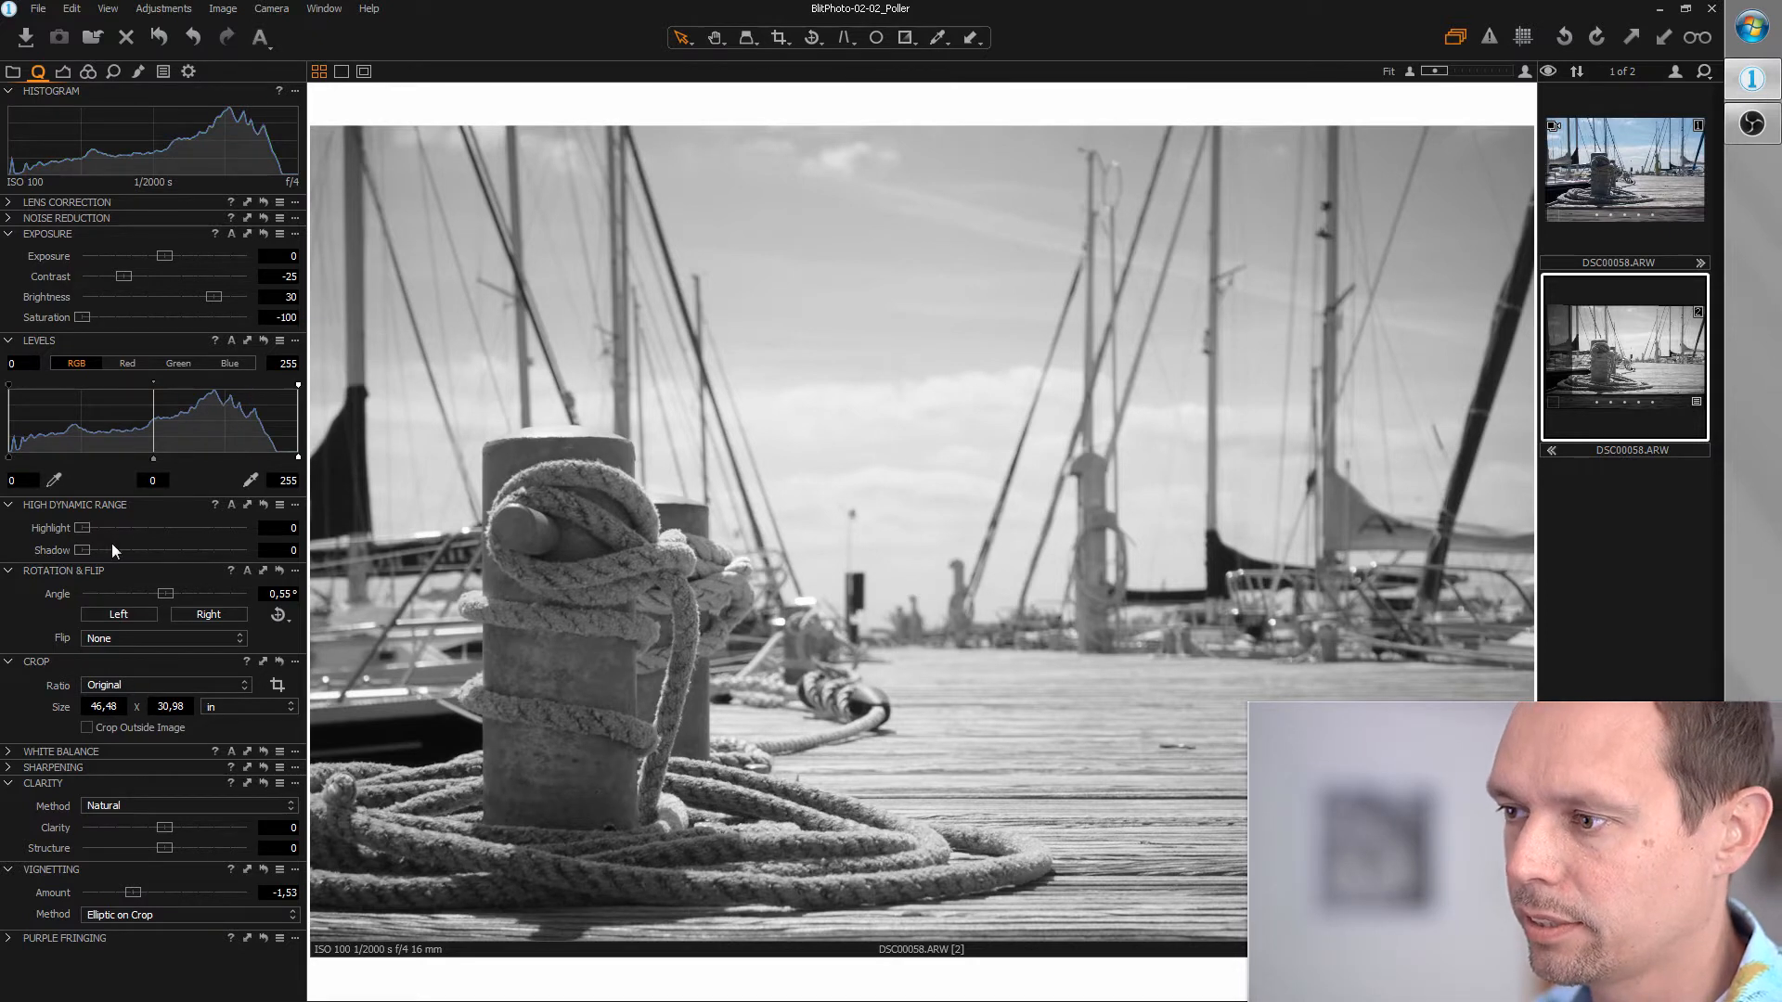
pyautogui.moveTo(100, 530)
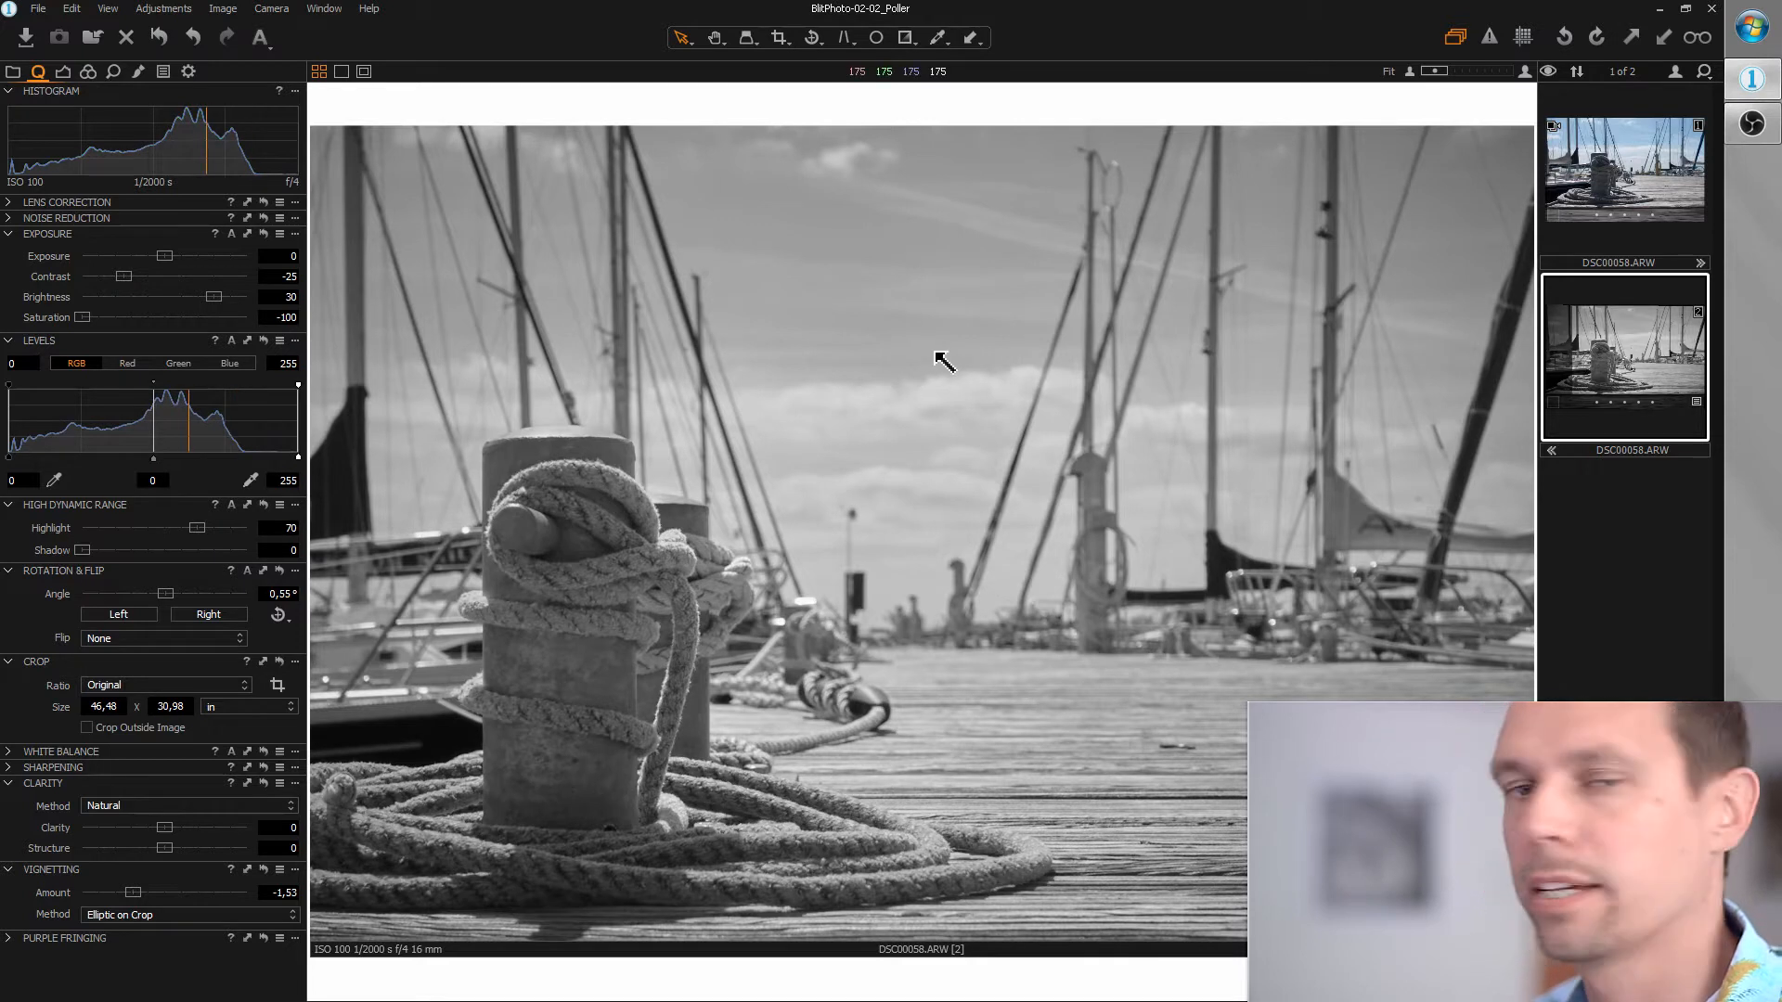
pyautogui.moveTo(784, 597)
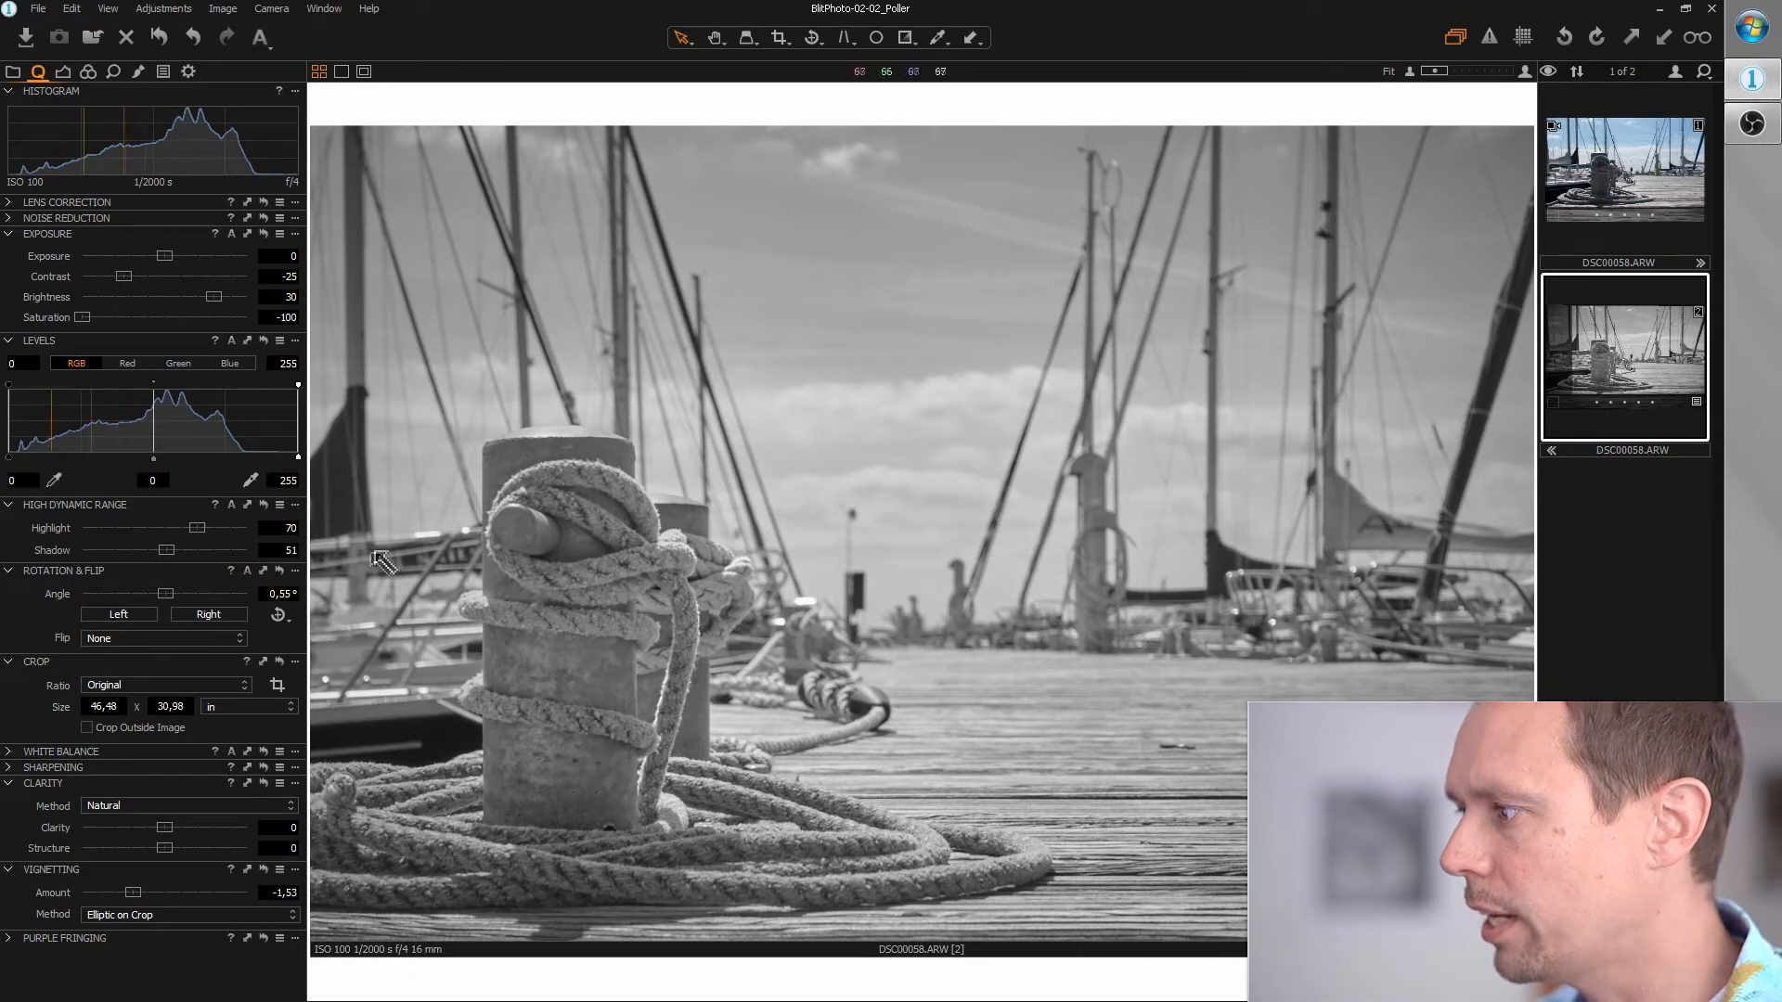
# Move the Levels white point to 215 and pull the black point inward.
pyautogui.moveTo(293, 417); pyautogui.dragTo(269, 466)
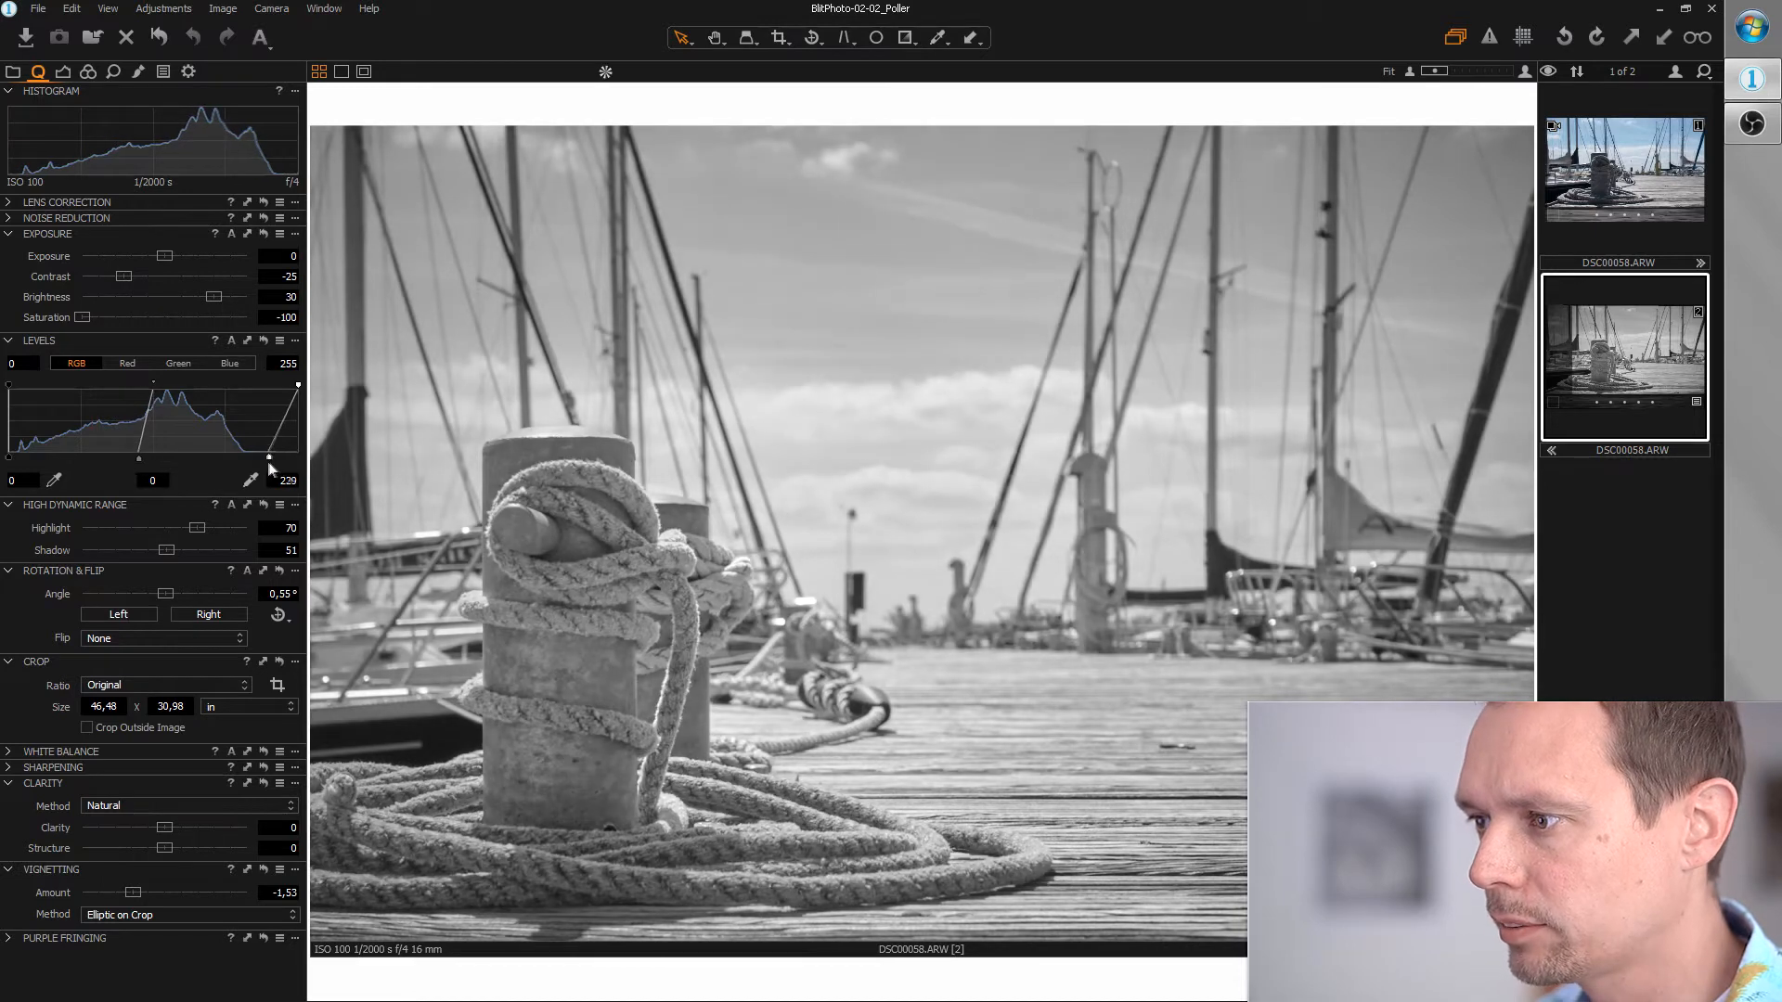
pyautogui.moveTo(295, 418); pyautogui.dragTo(255, 450)
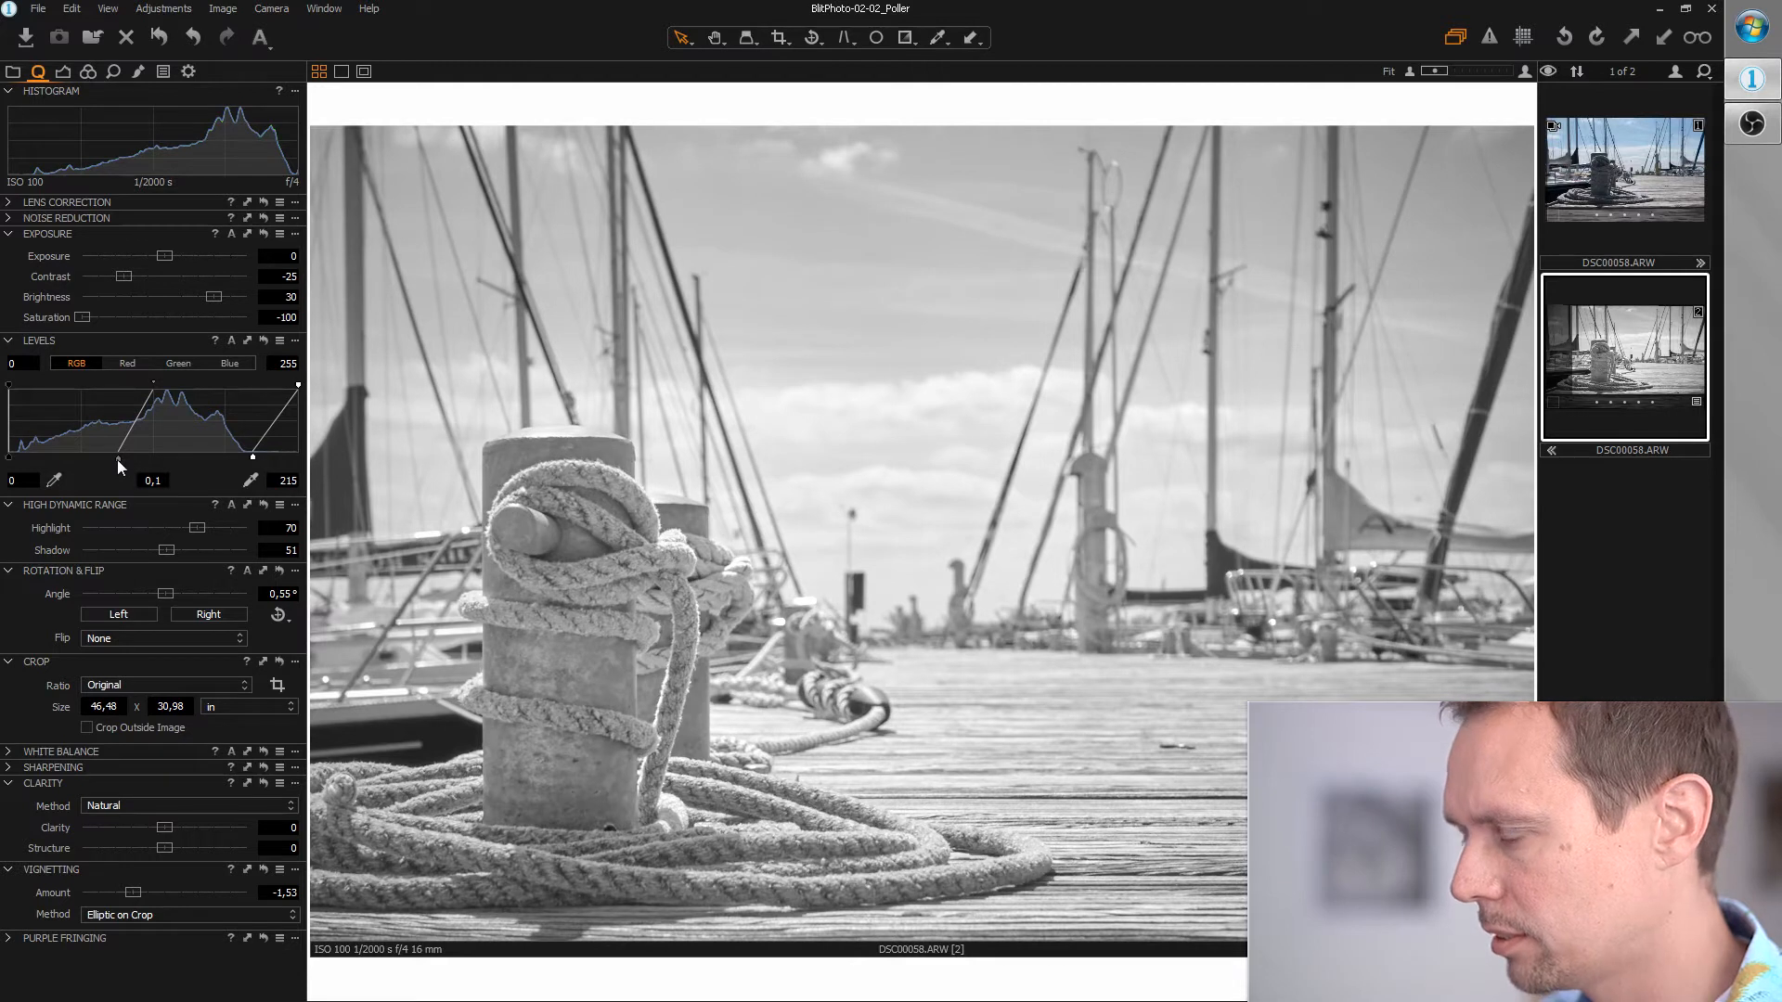
pyautogui.moveTo(534, 523)
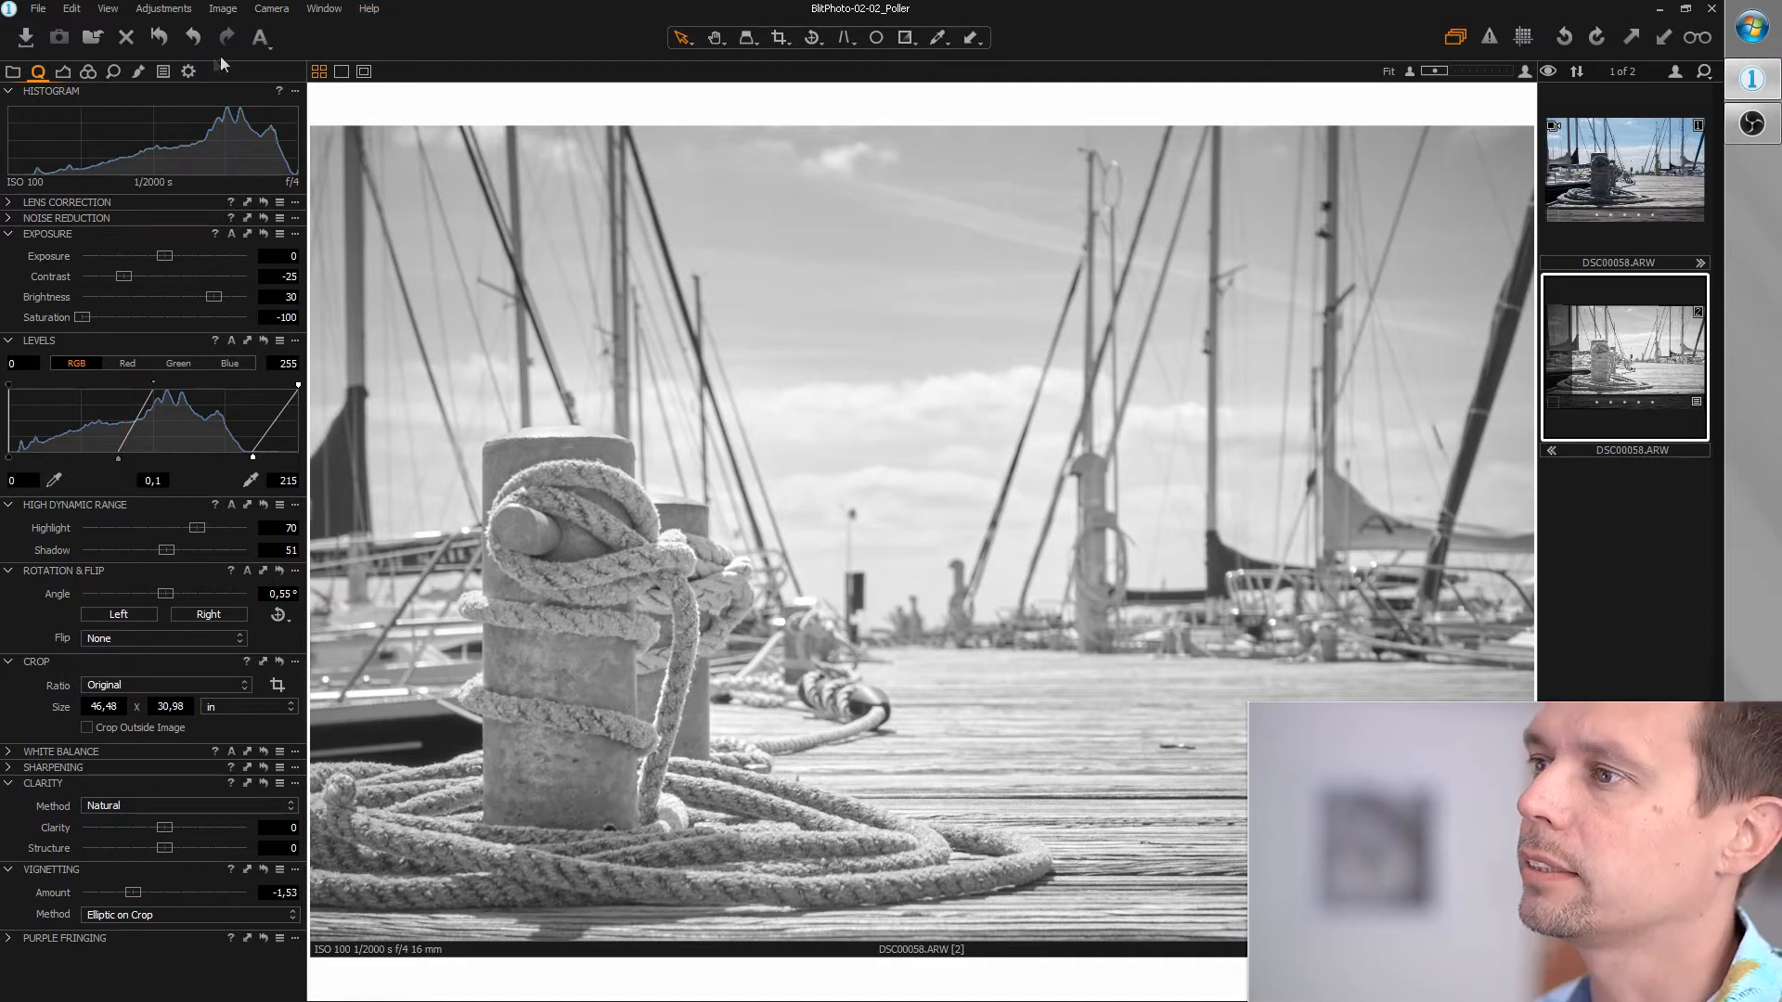
pyautogui.moveTo(447, 256)
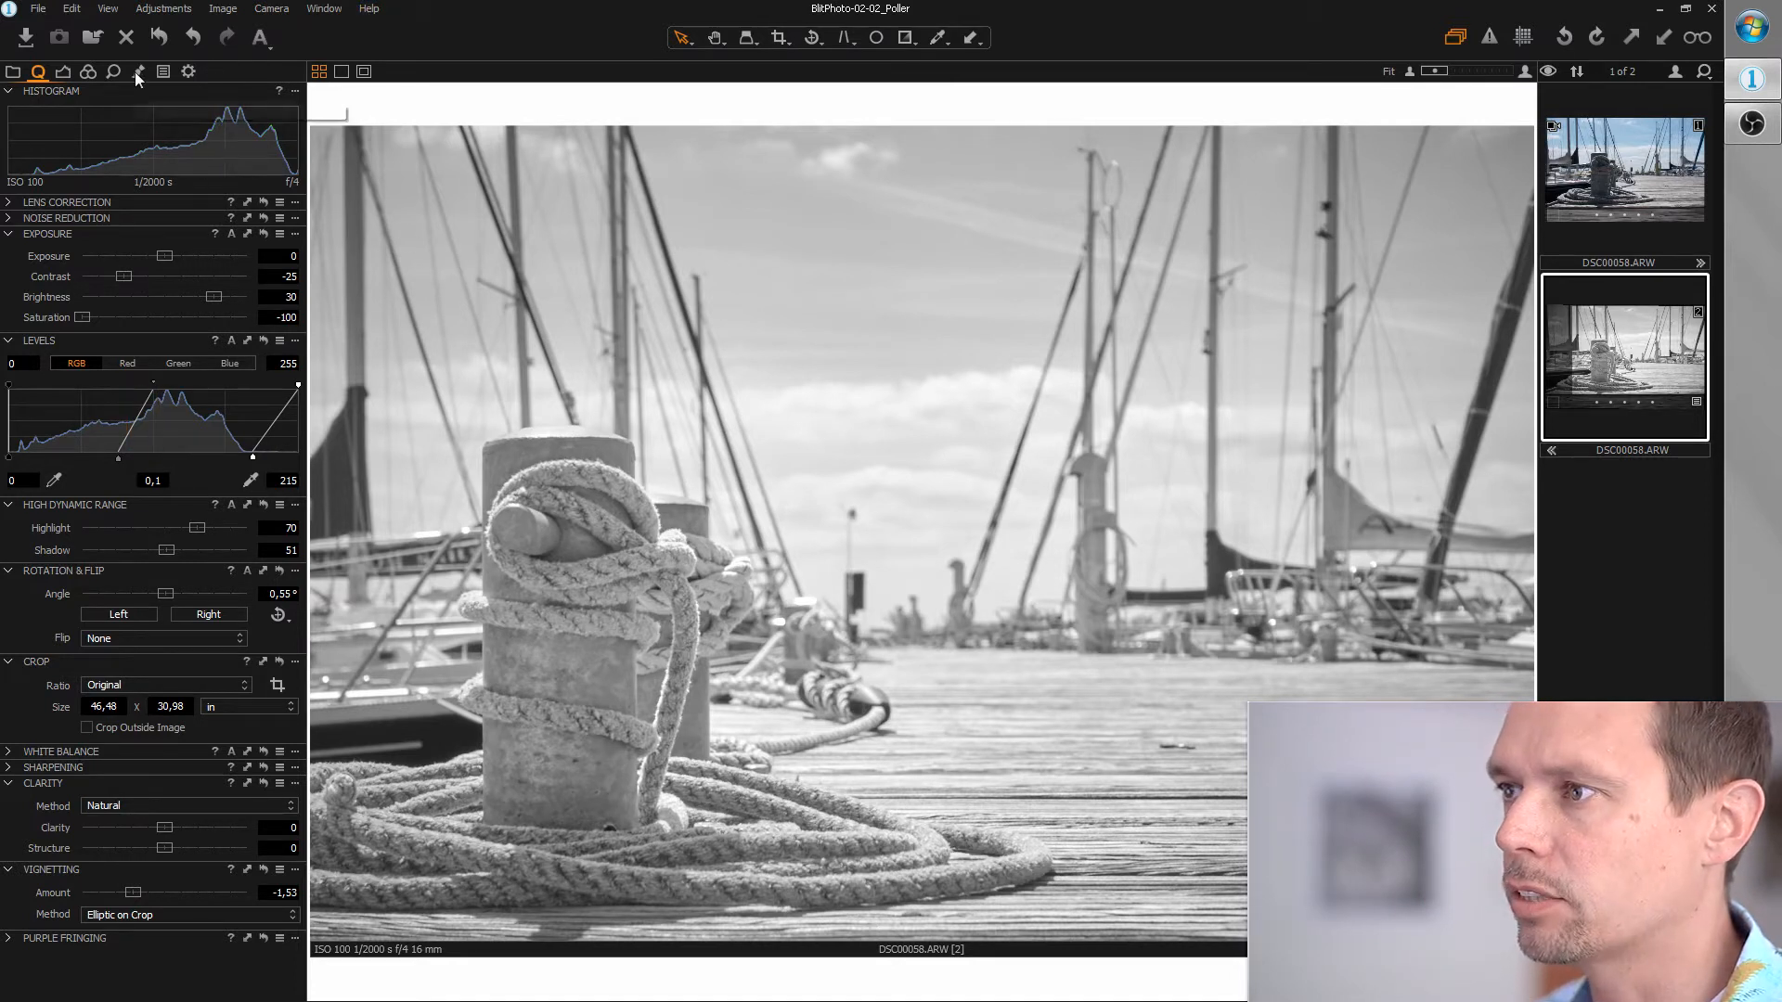
# Add Layer 1 with a gradient mask from the top and set its Brightness to -30.
pyautogui.click(133, 72)
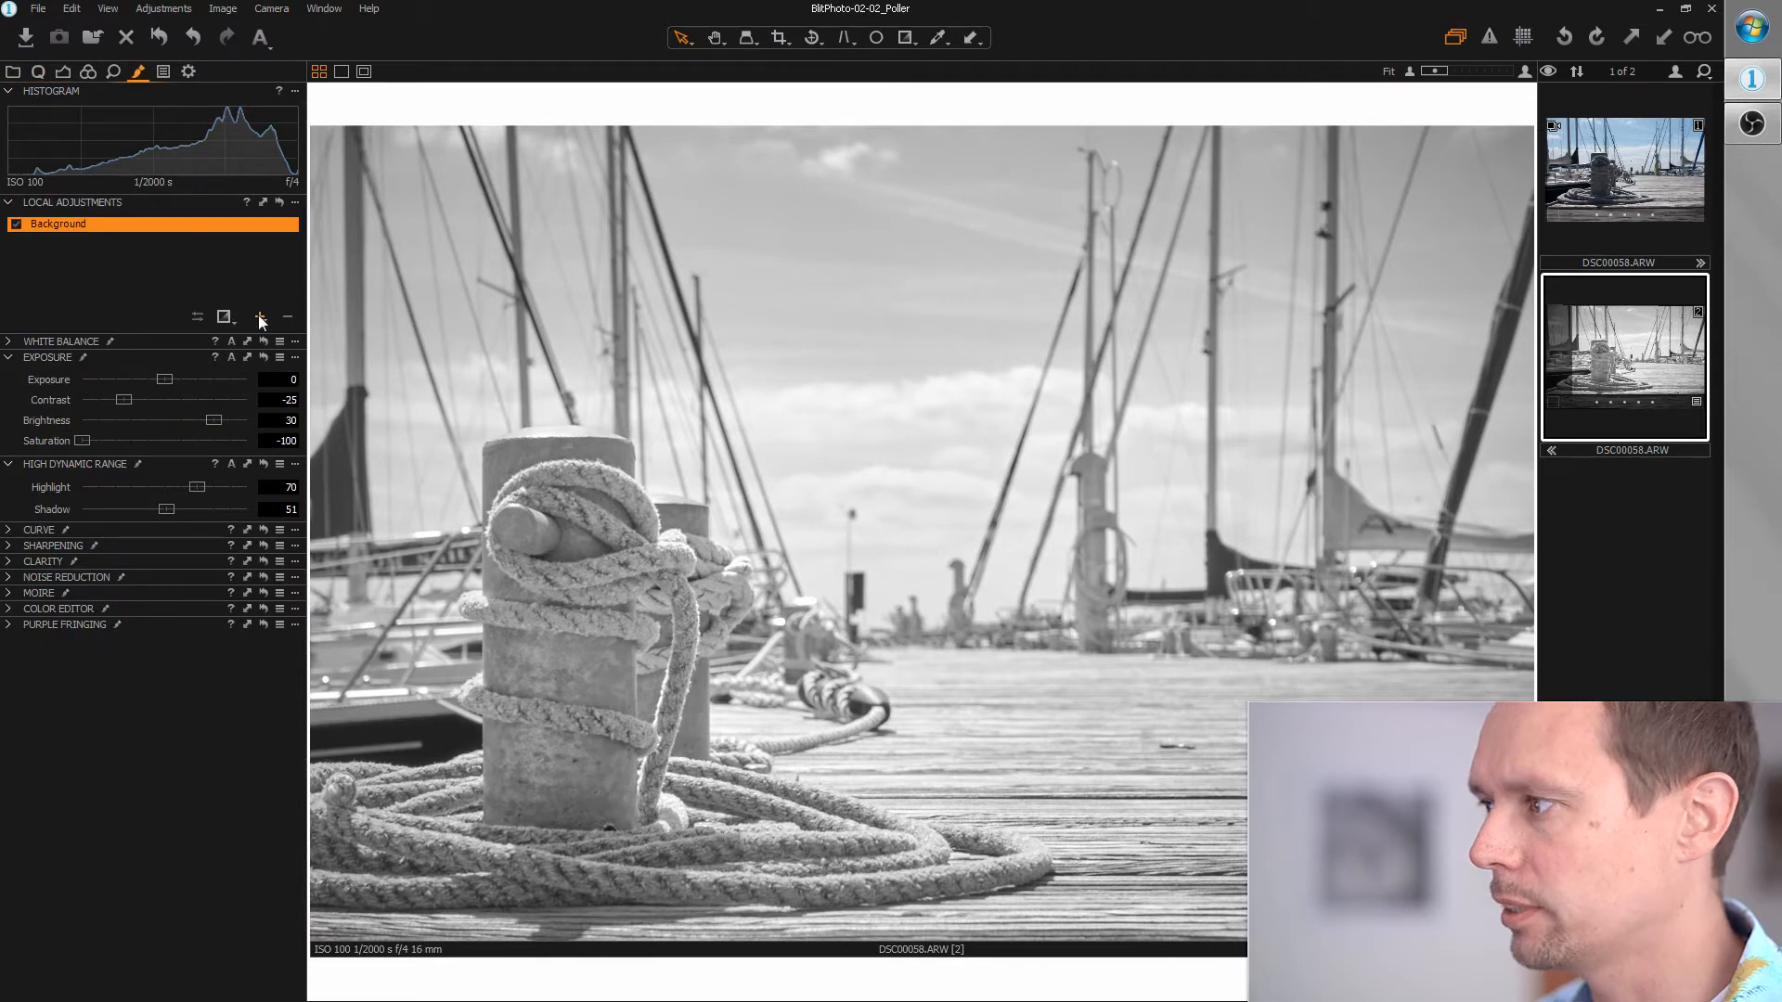
pyautogui.click(259, 315)
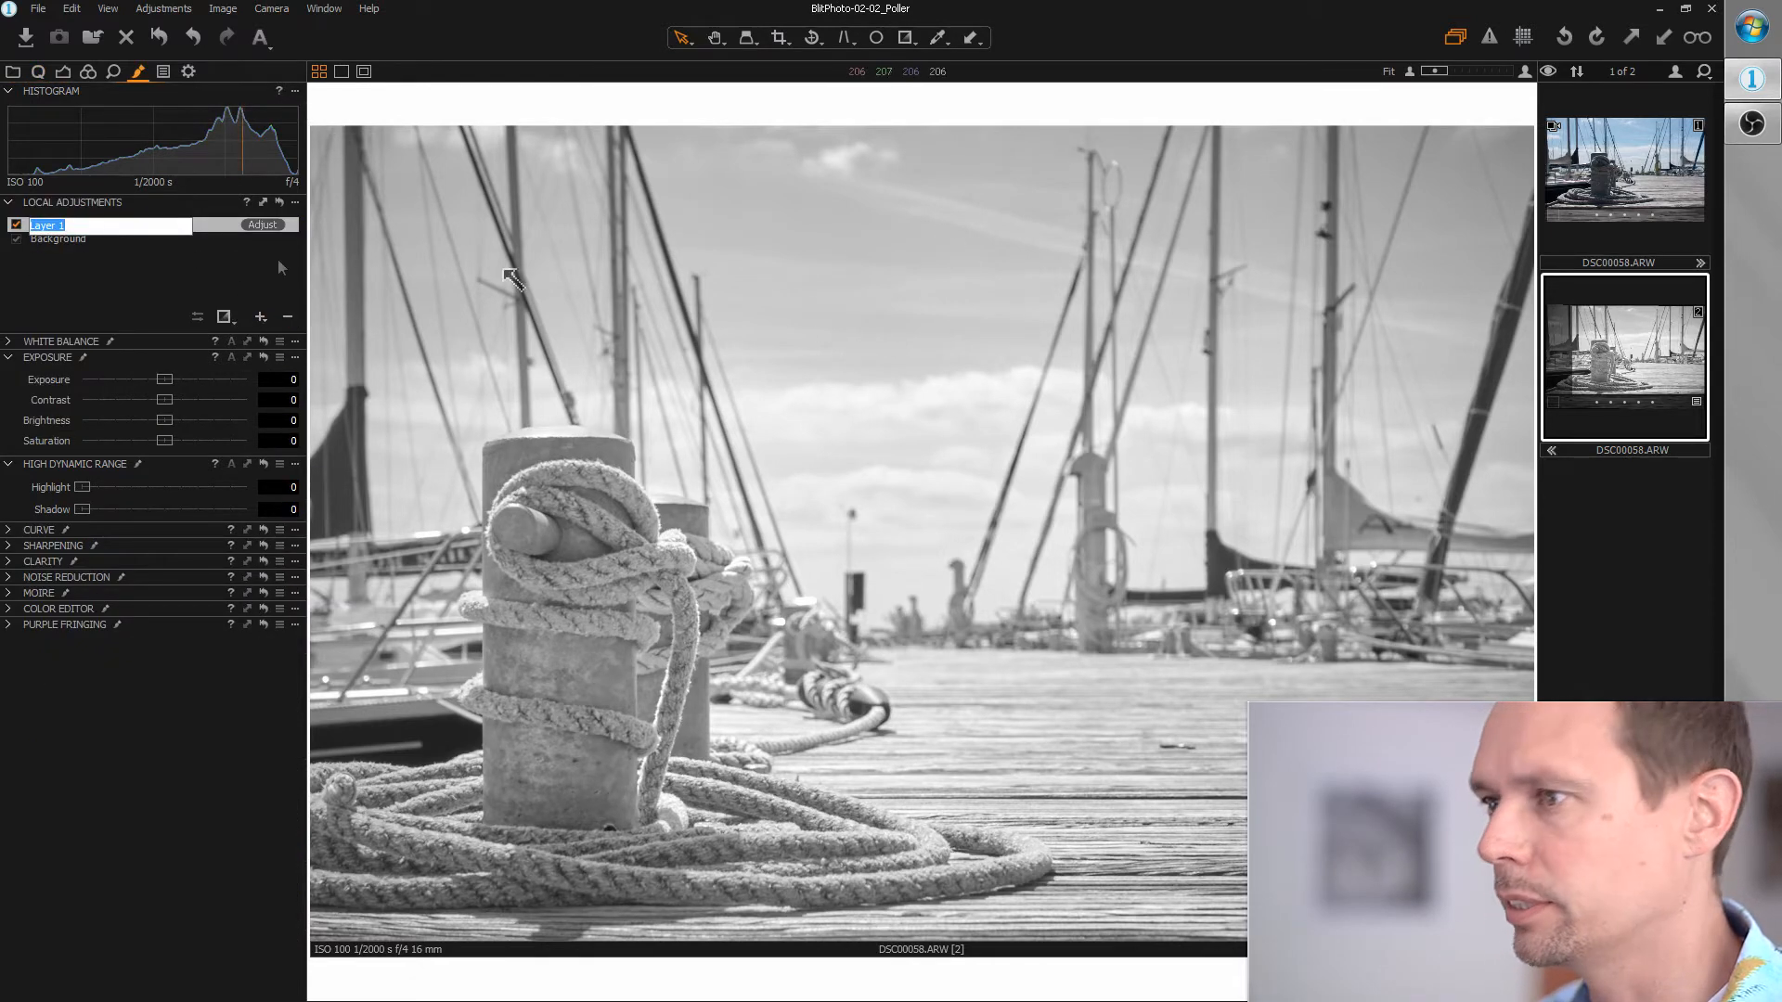
pyautogui.click(905, 37)
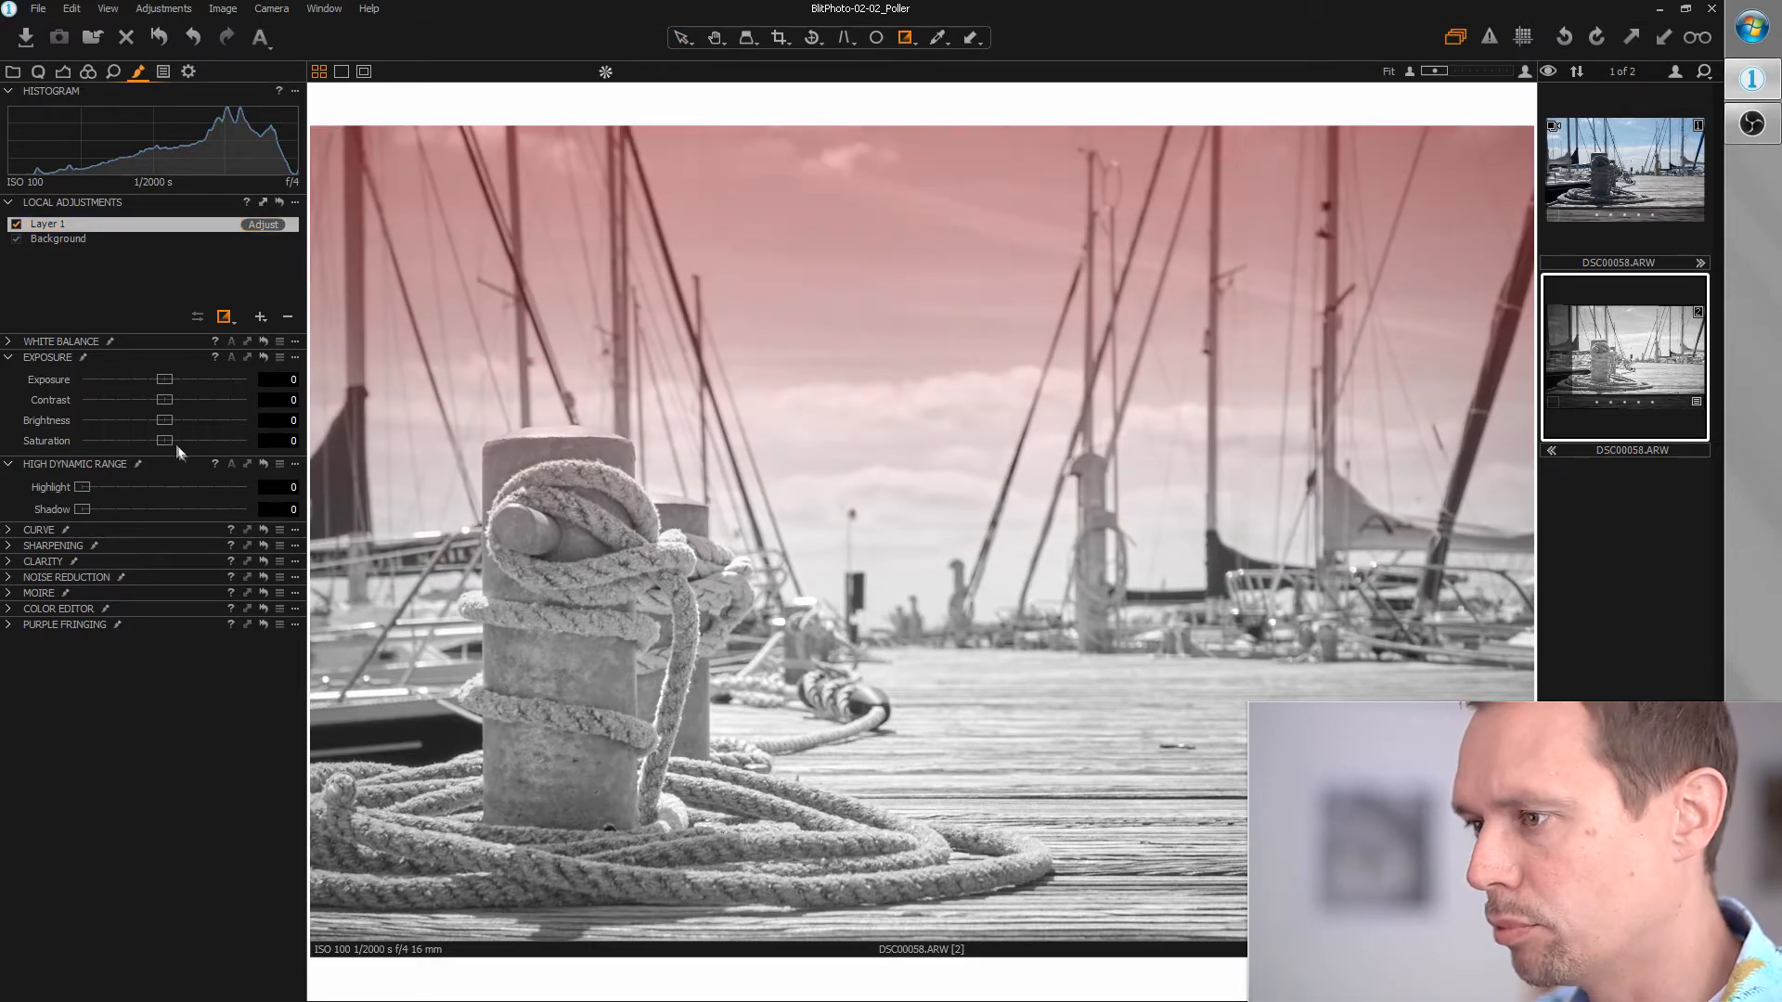
pyautogui.moveTo(162, 420); pyautogui.dragTo(123, 419)
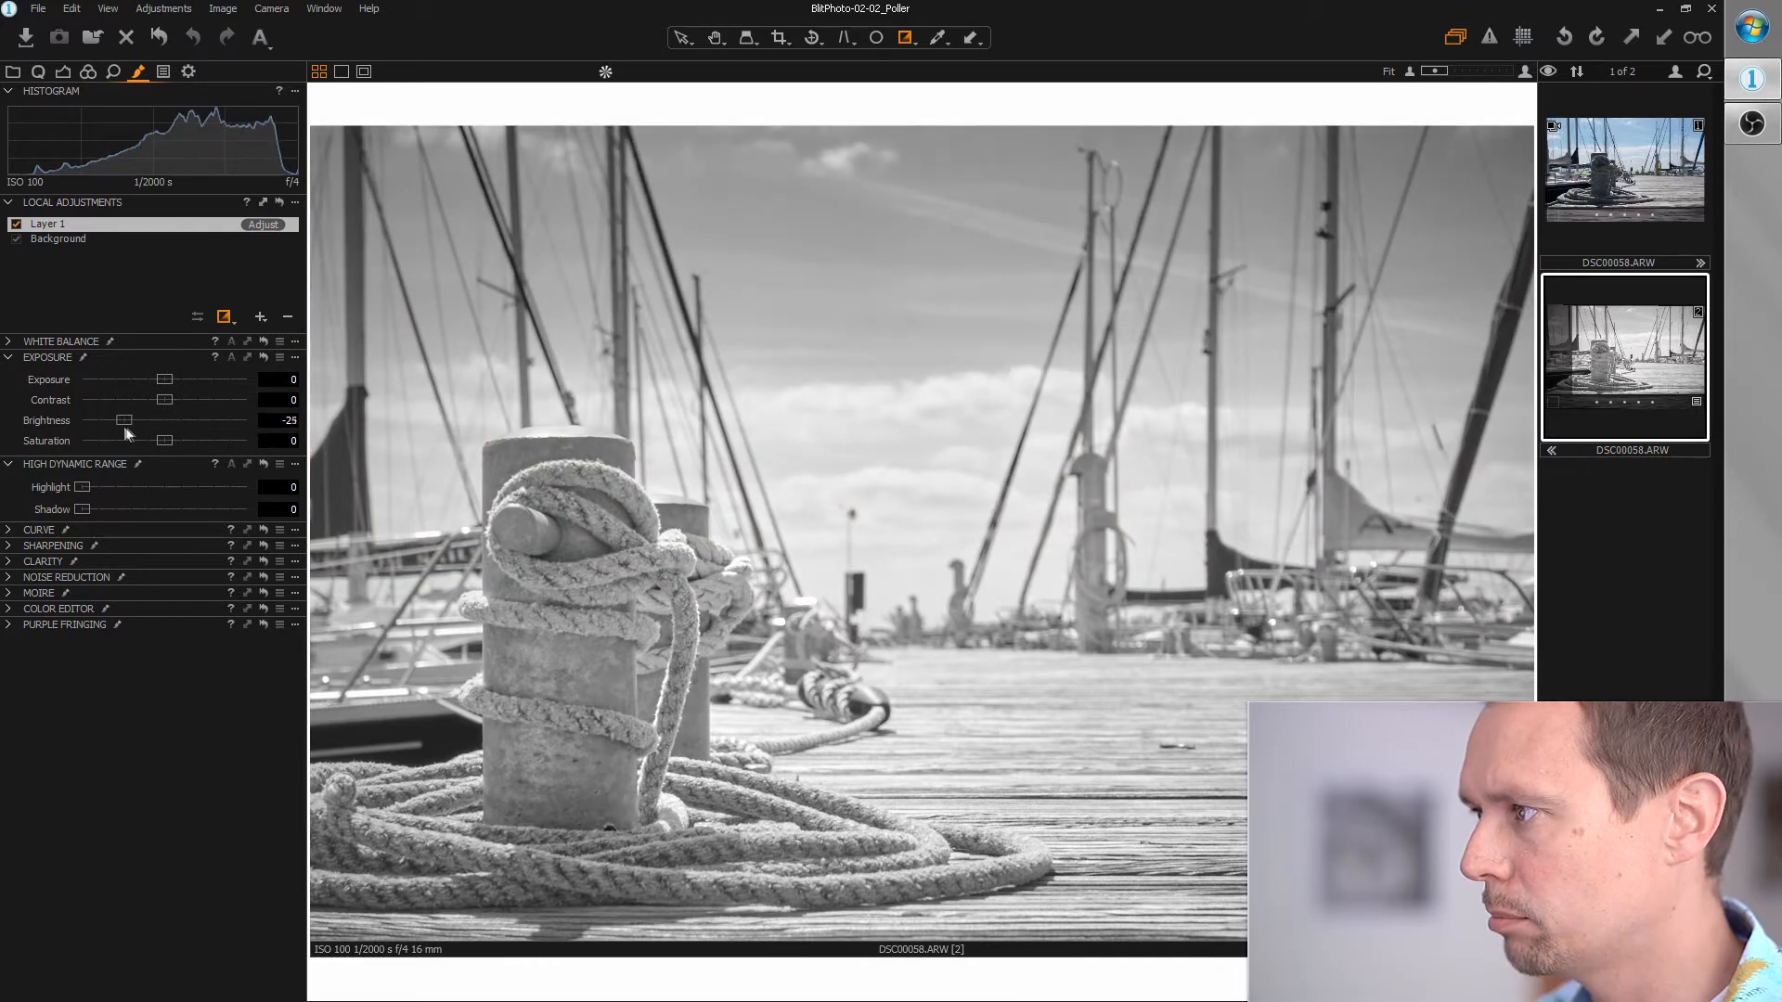
pyautogui.moveTo(122, 420); pyautogui.dragTo(110, 420)
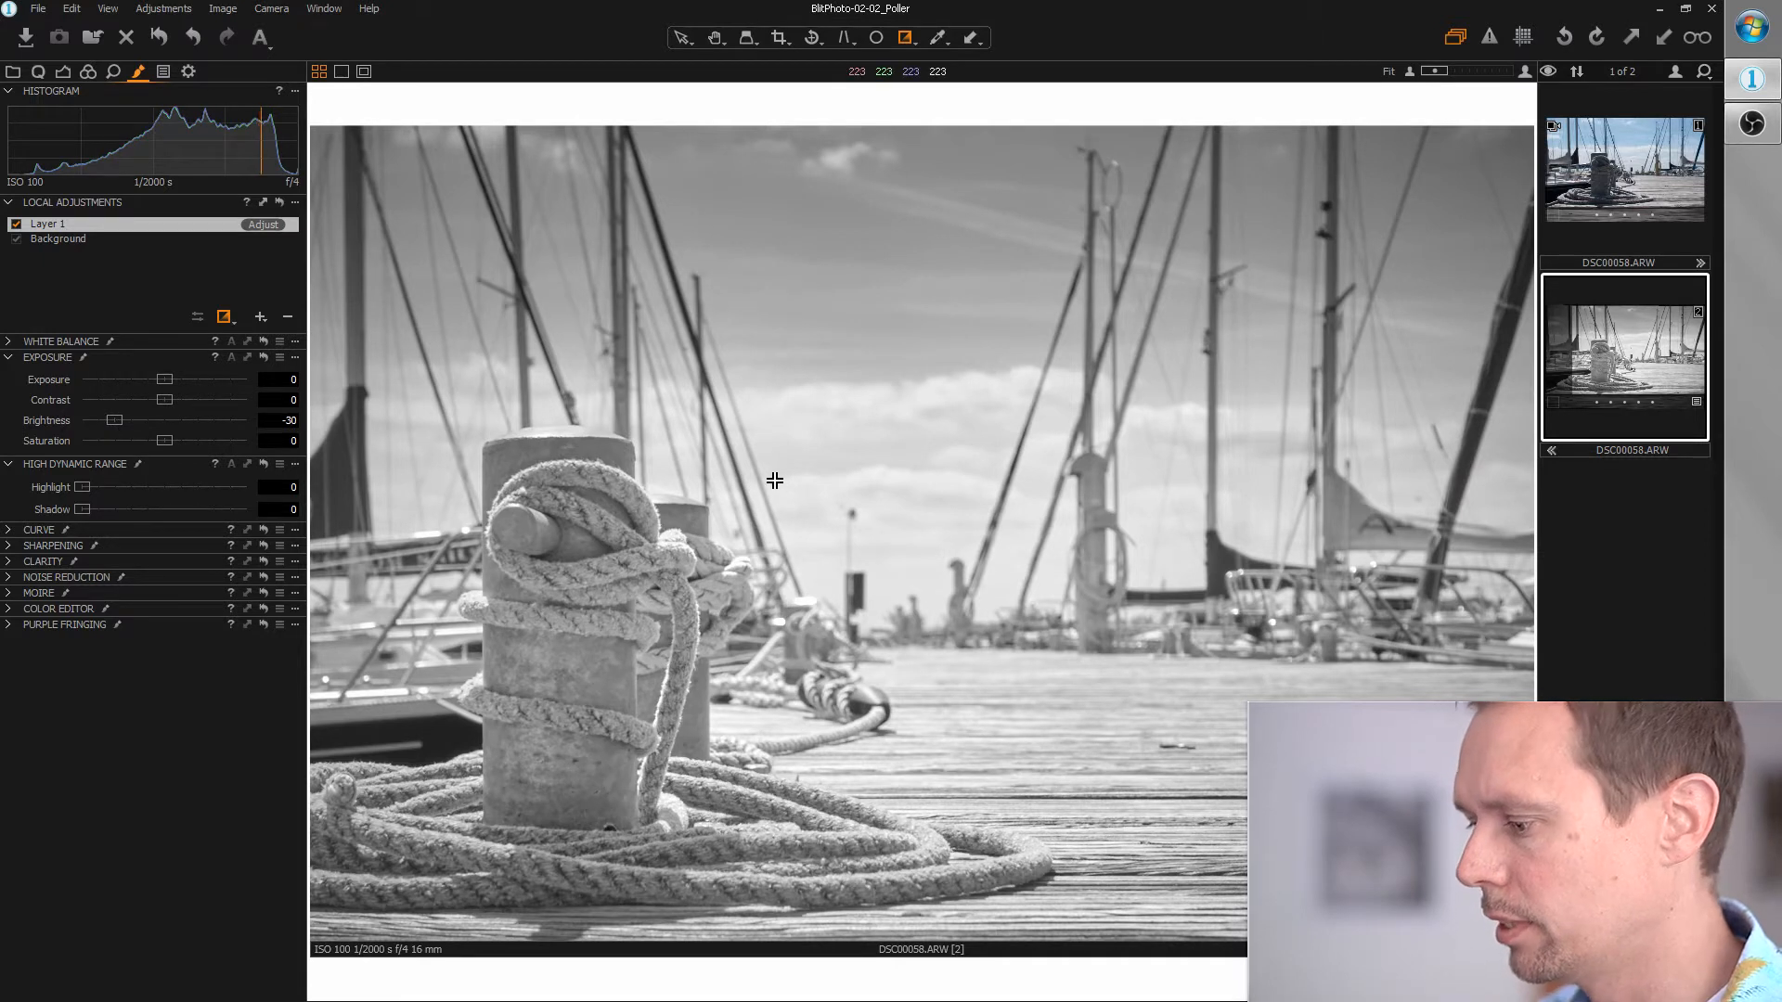
pyautogui.moveTo(908, 526)
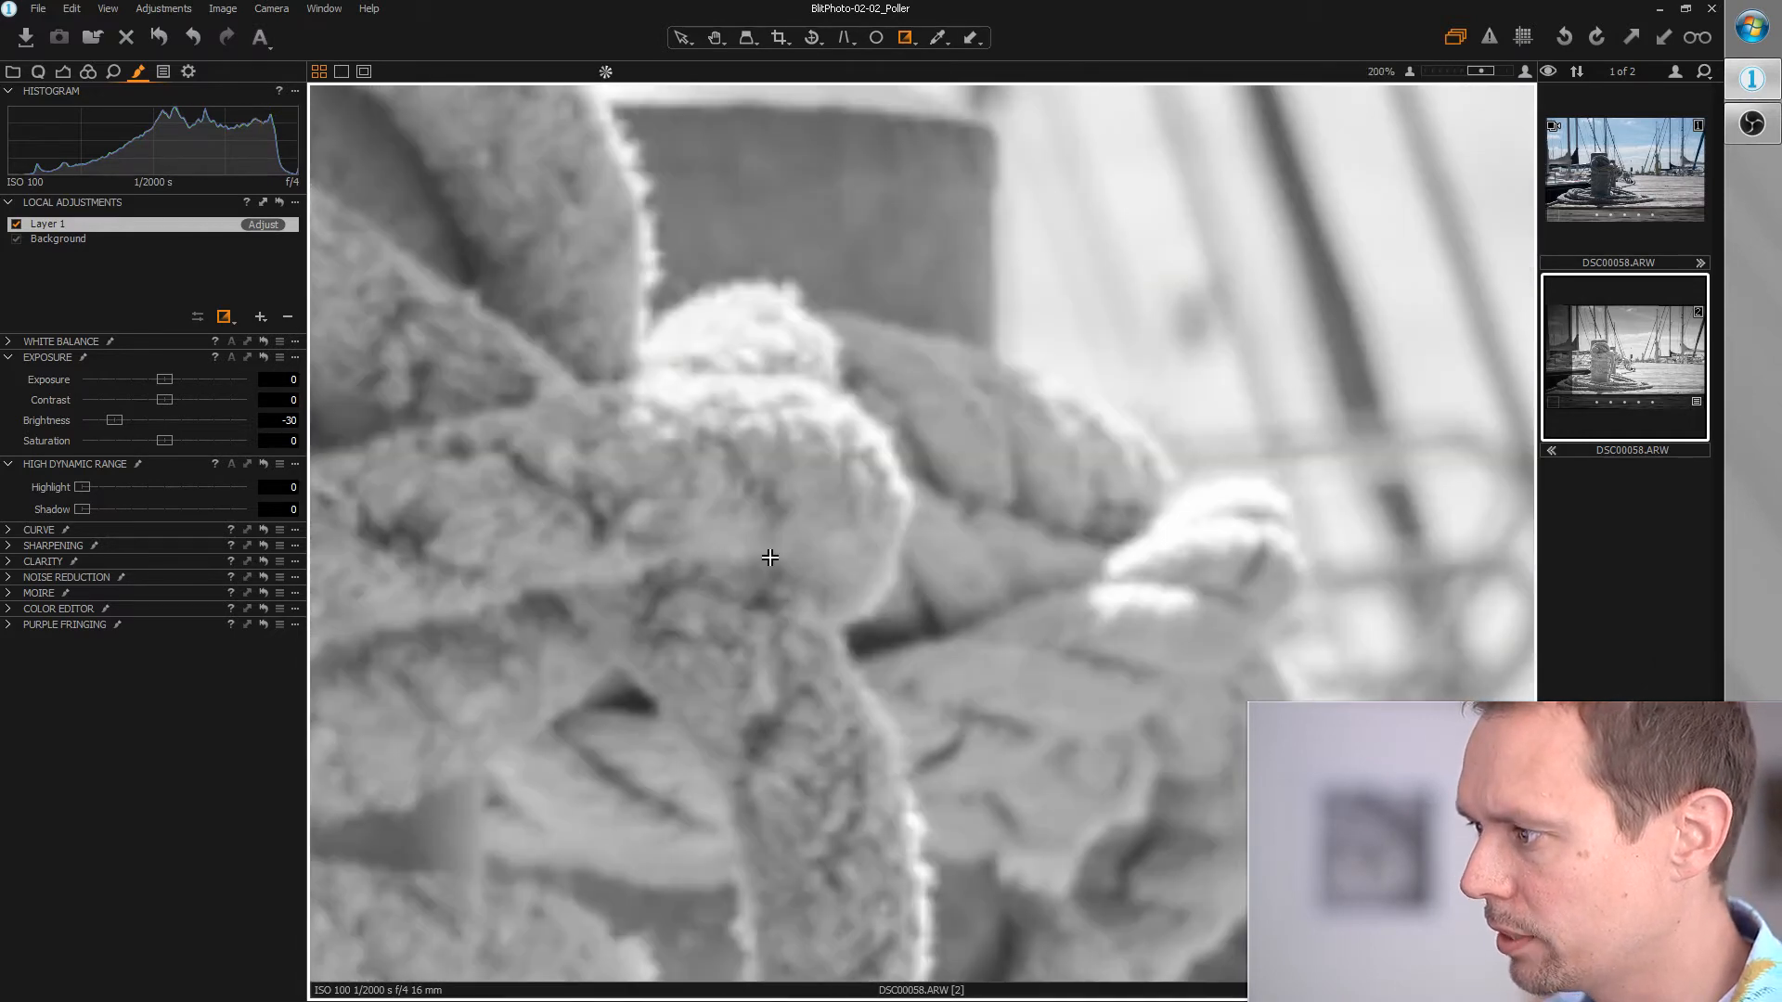
pyautogui.moveTo(637, 523)
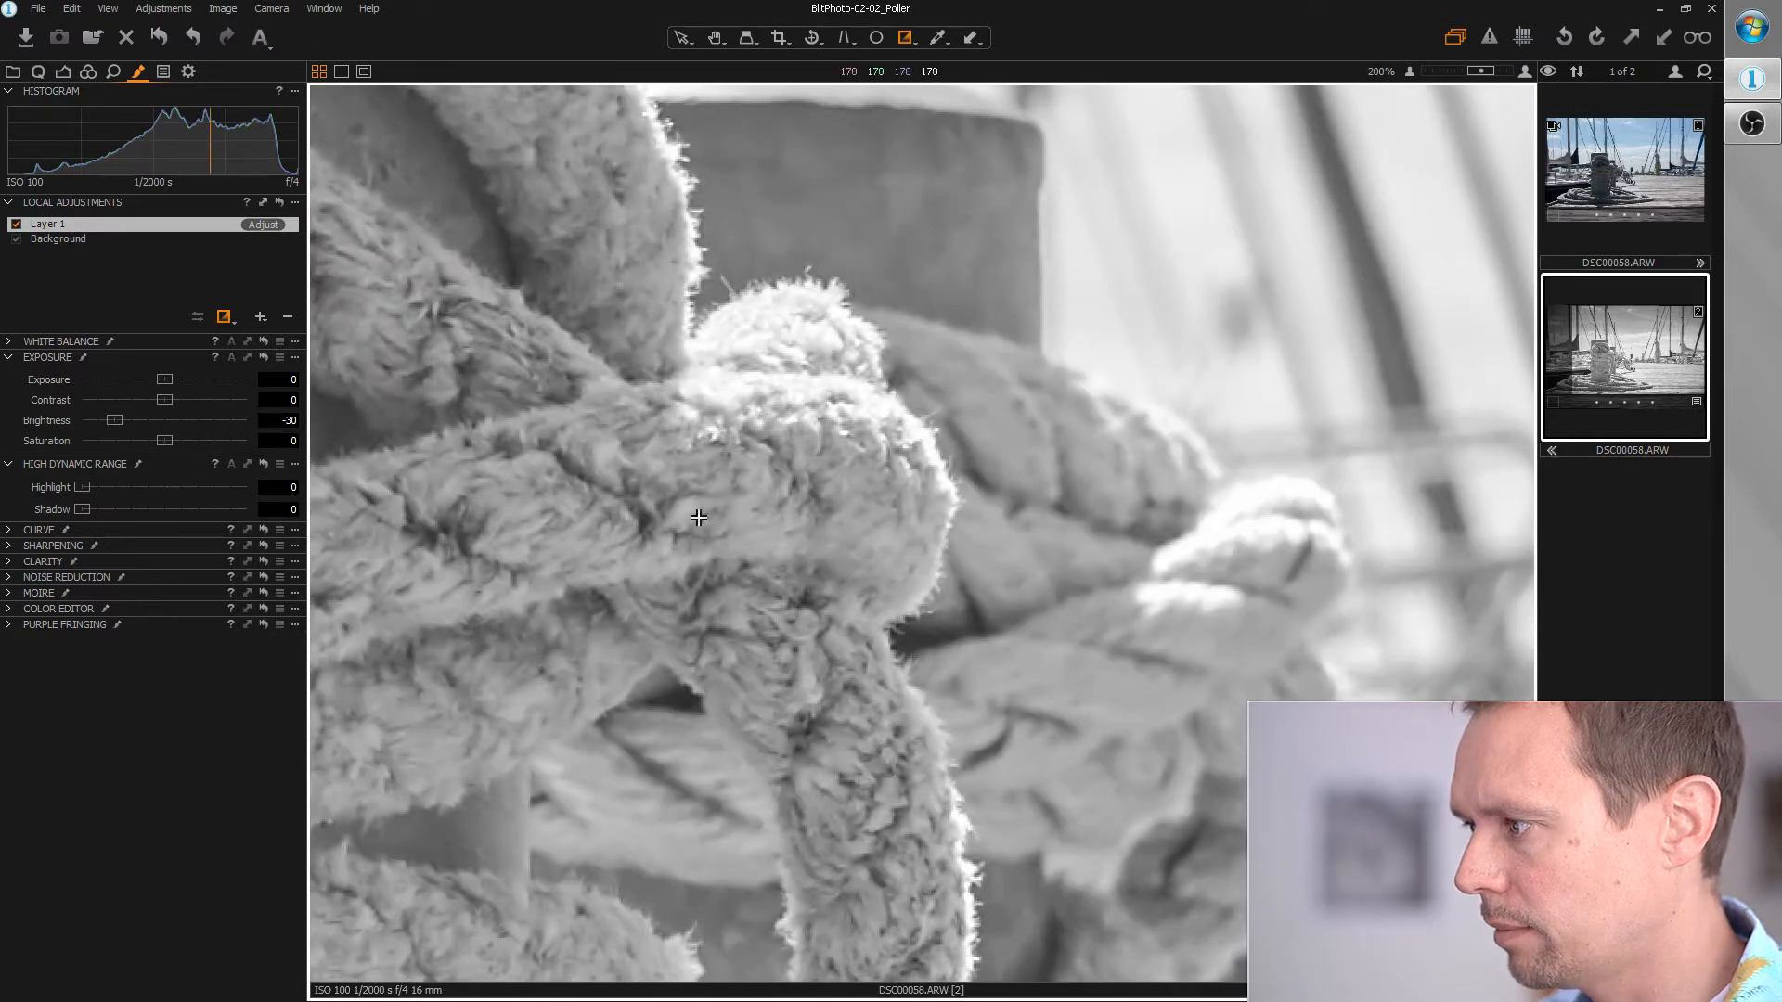
# Give Layer 1 sharpening amount 697, radius 0.8, threshold 1, and Structure 15.
pyautogui.click(8, 545)
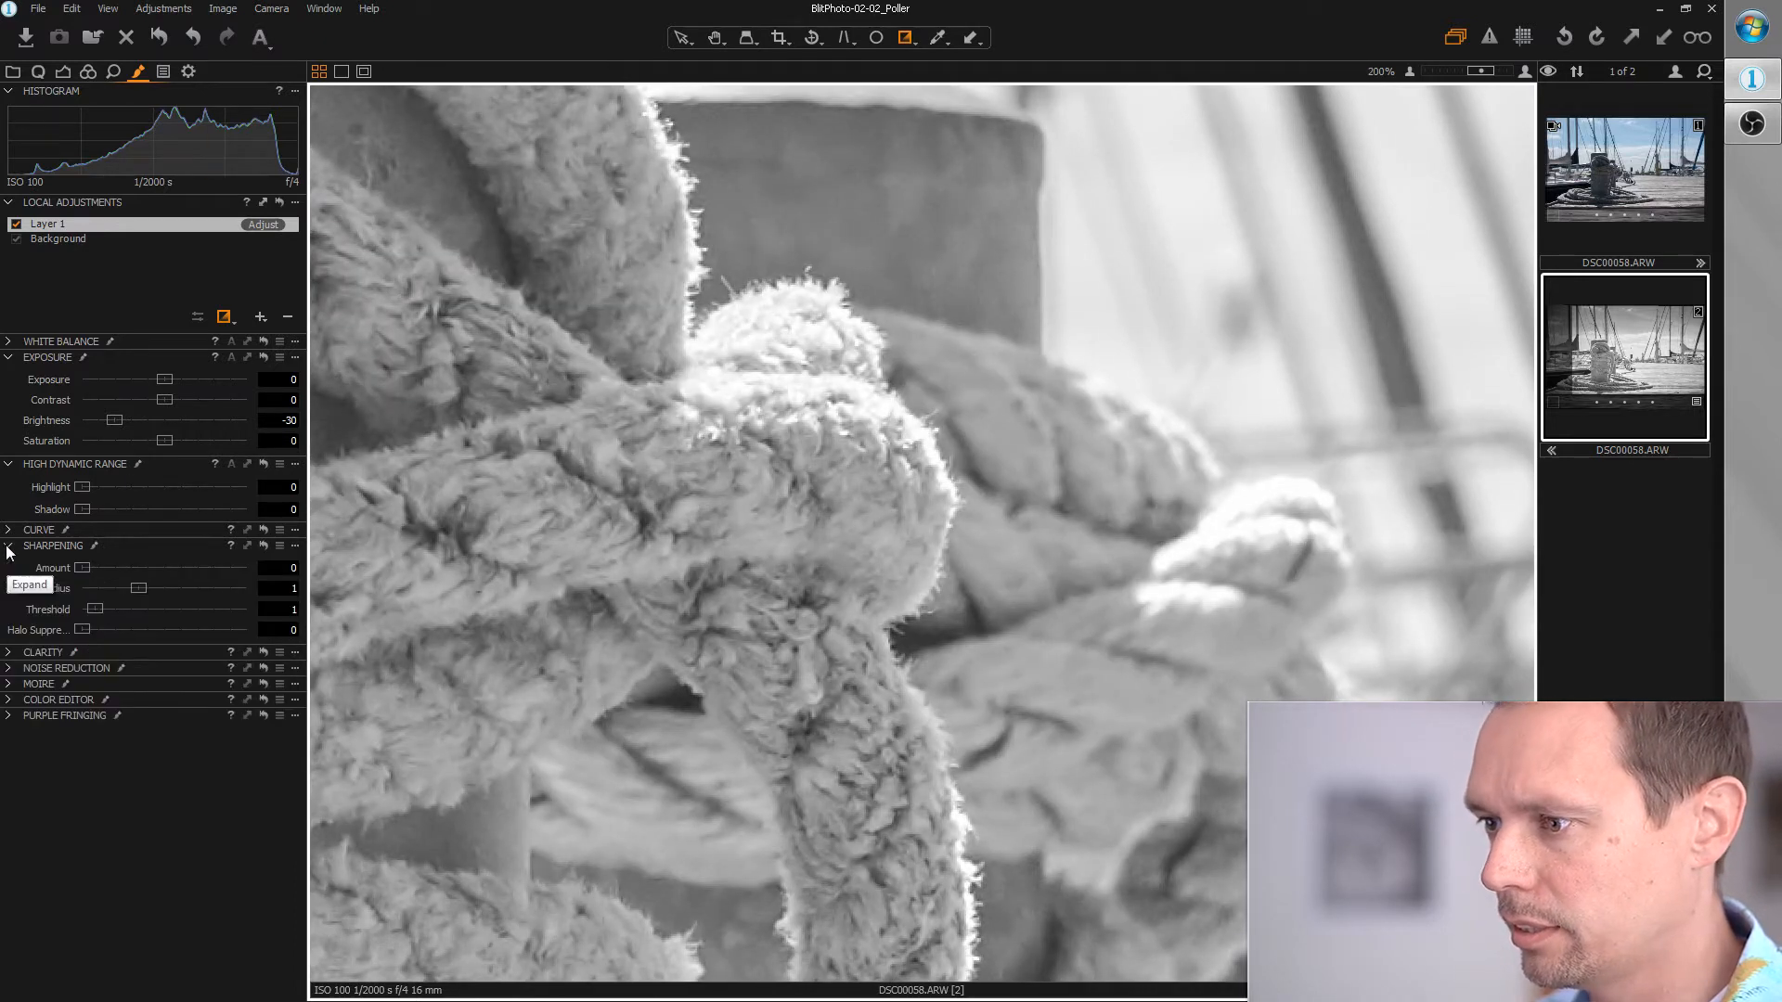
pyautogui.moveTo(229, 601)
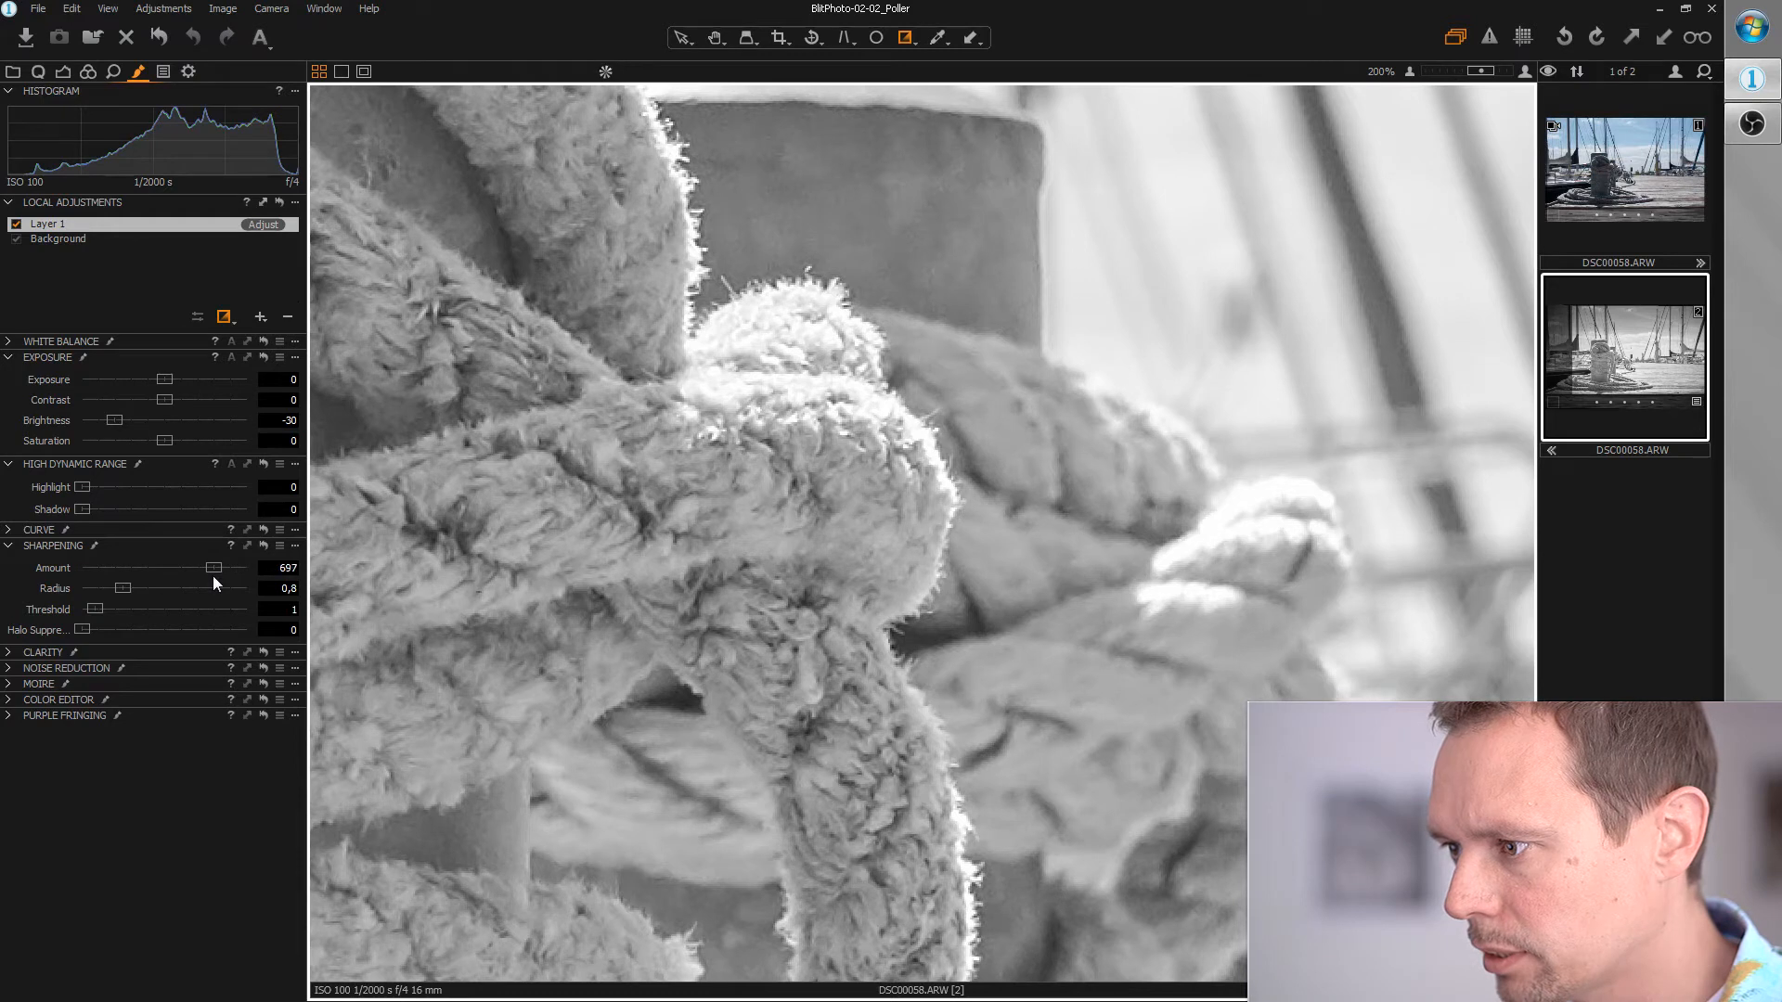
pyautogui.click(44, 652)
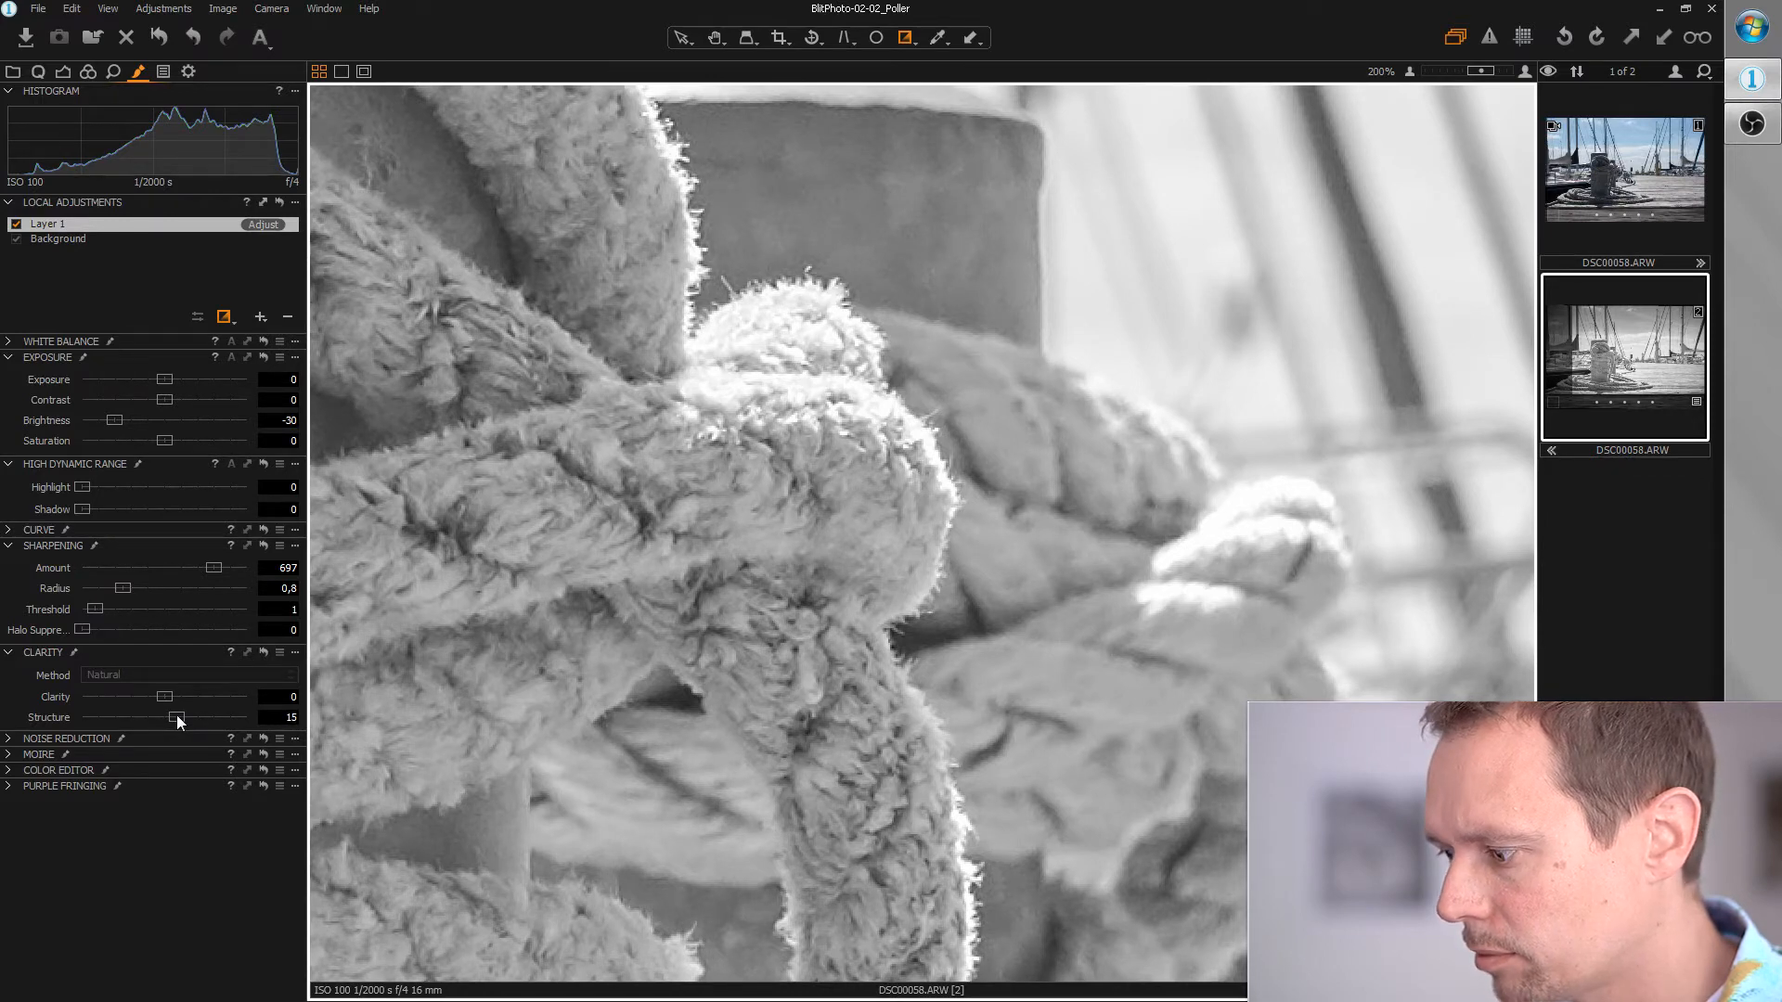
pyautogui.click(1388, 70)
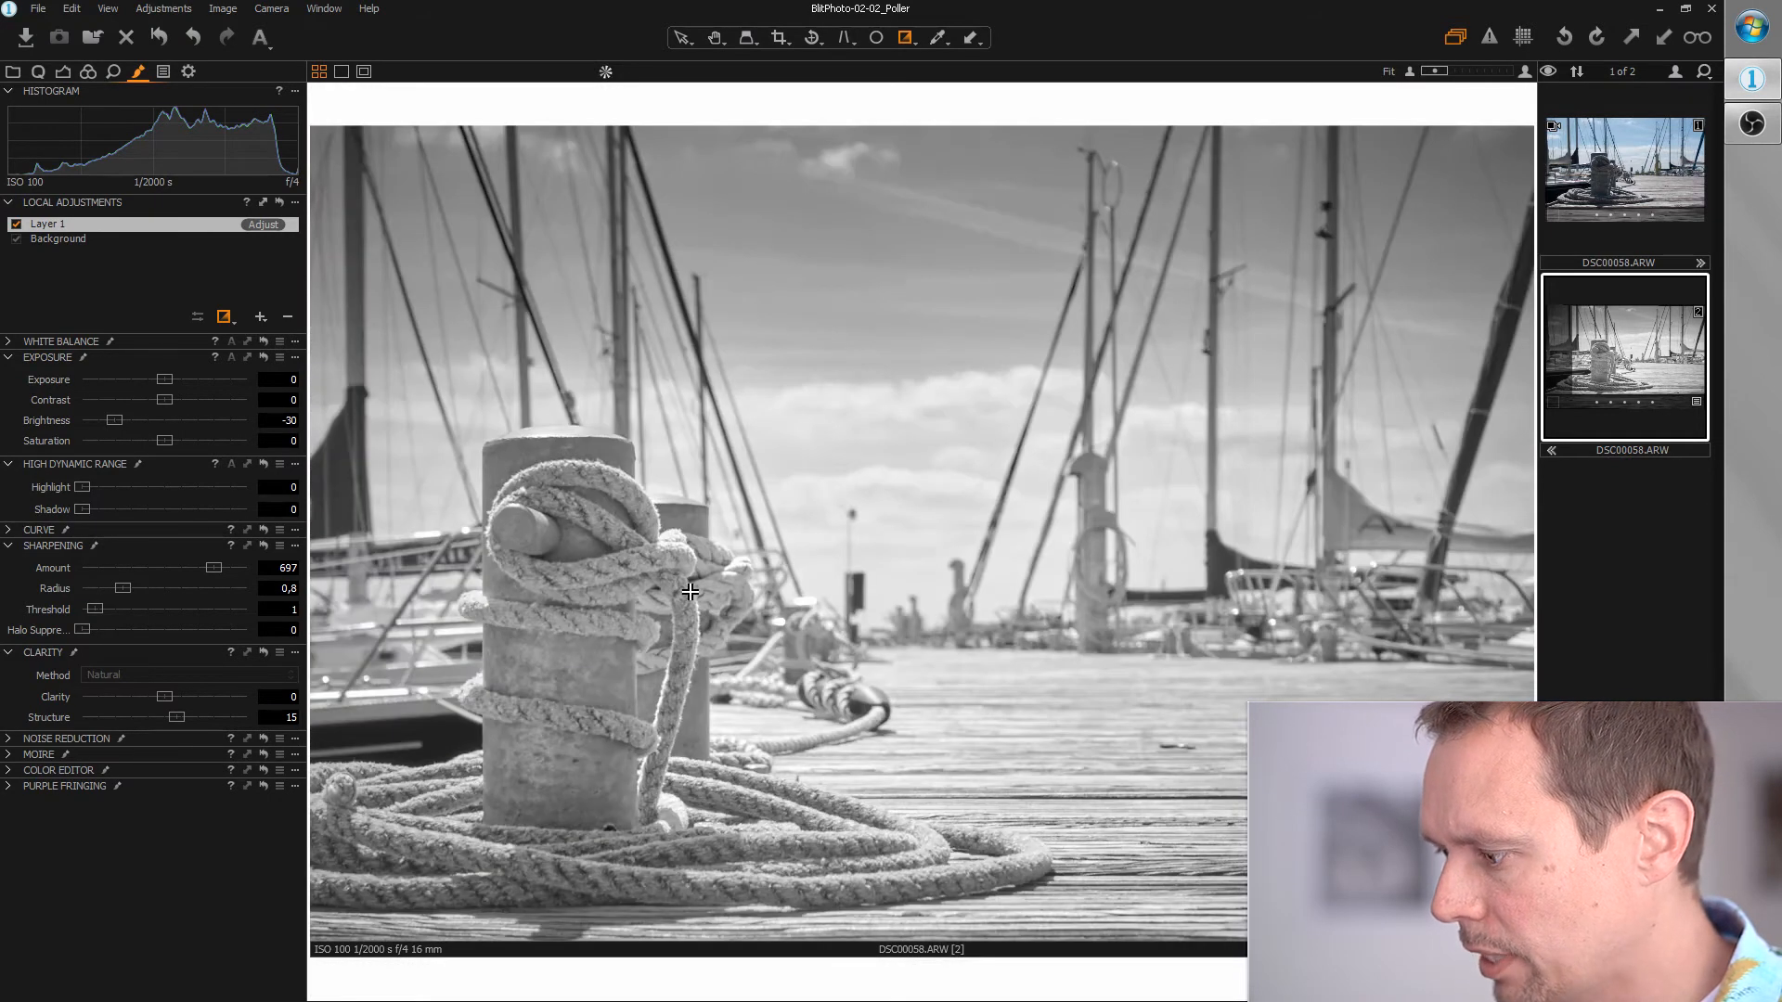
pyautogui.moveTo(921, 648)
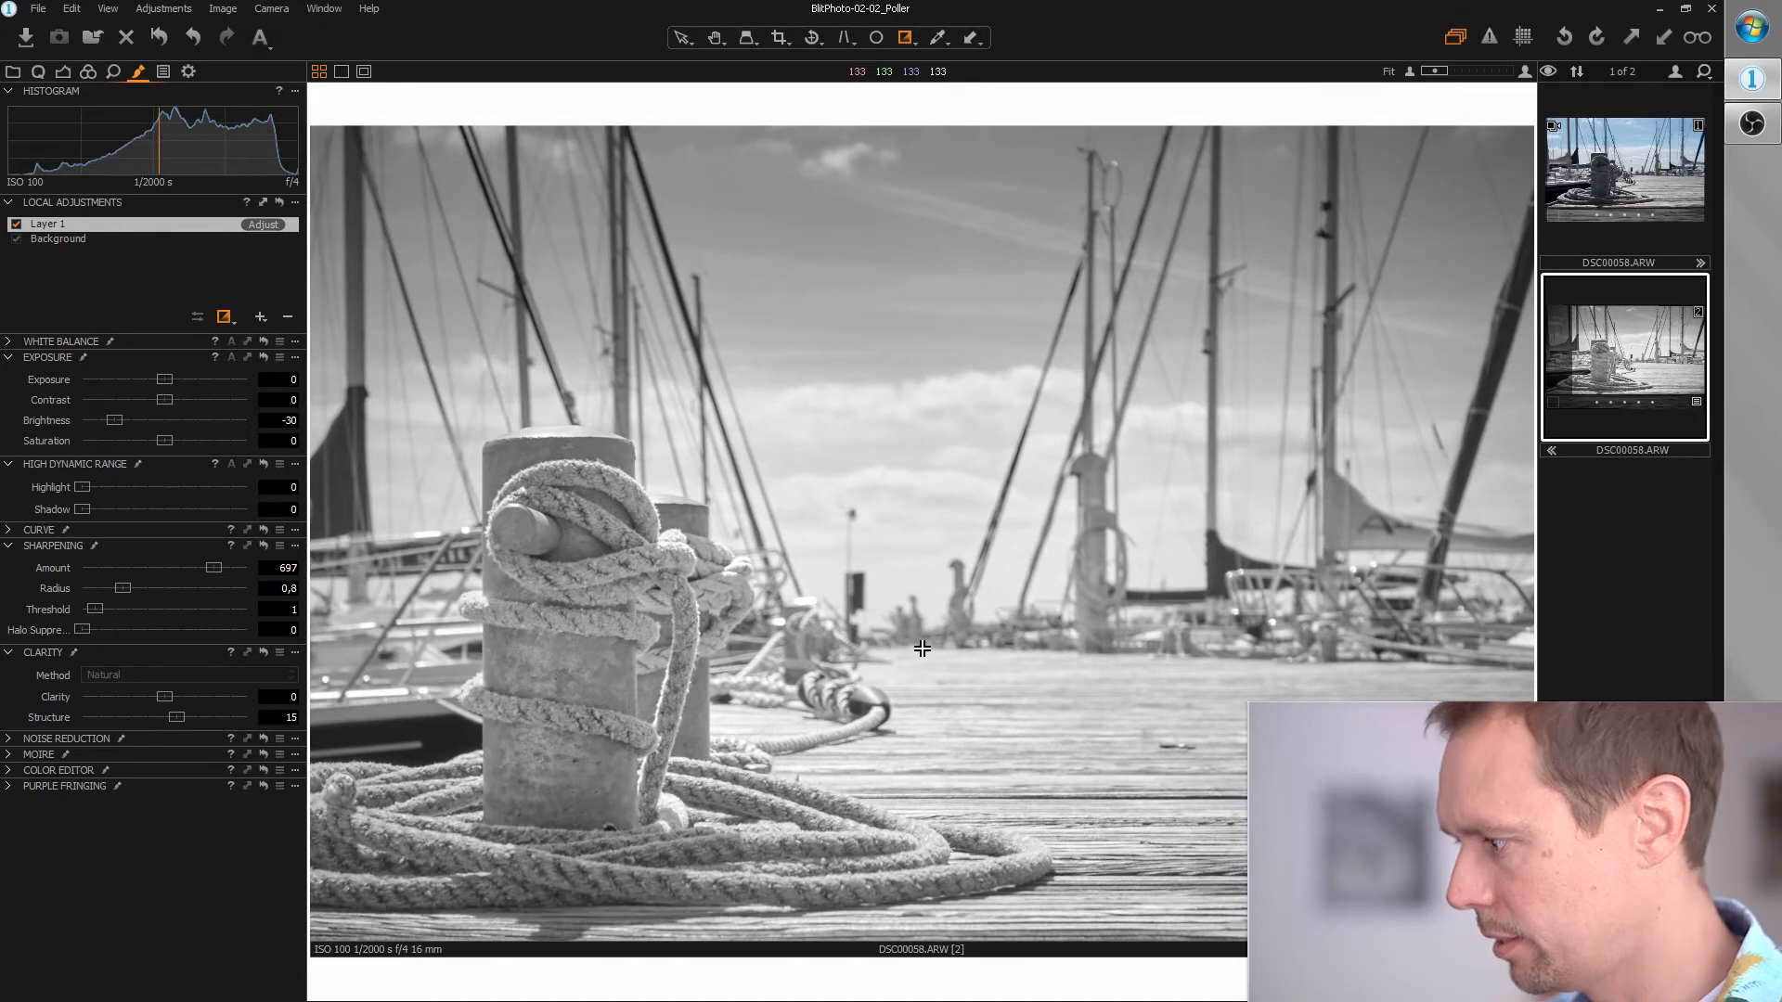
pyautogui.moveTo(1205, 756)
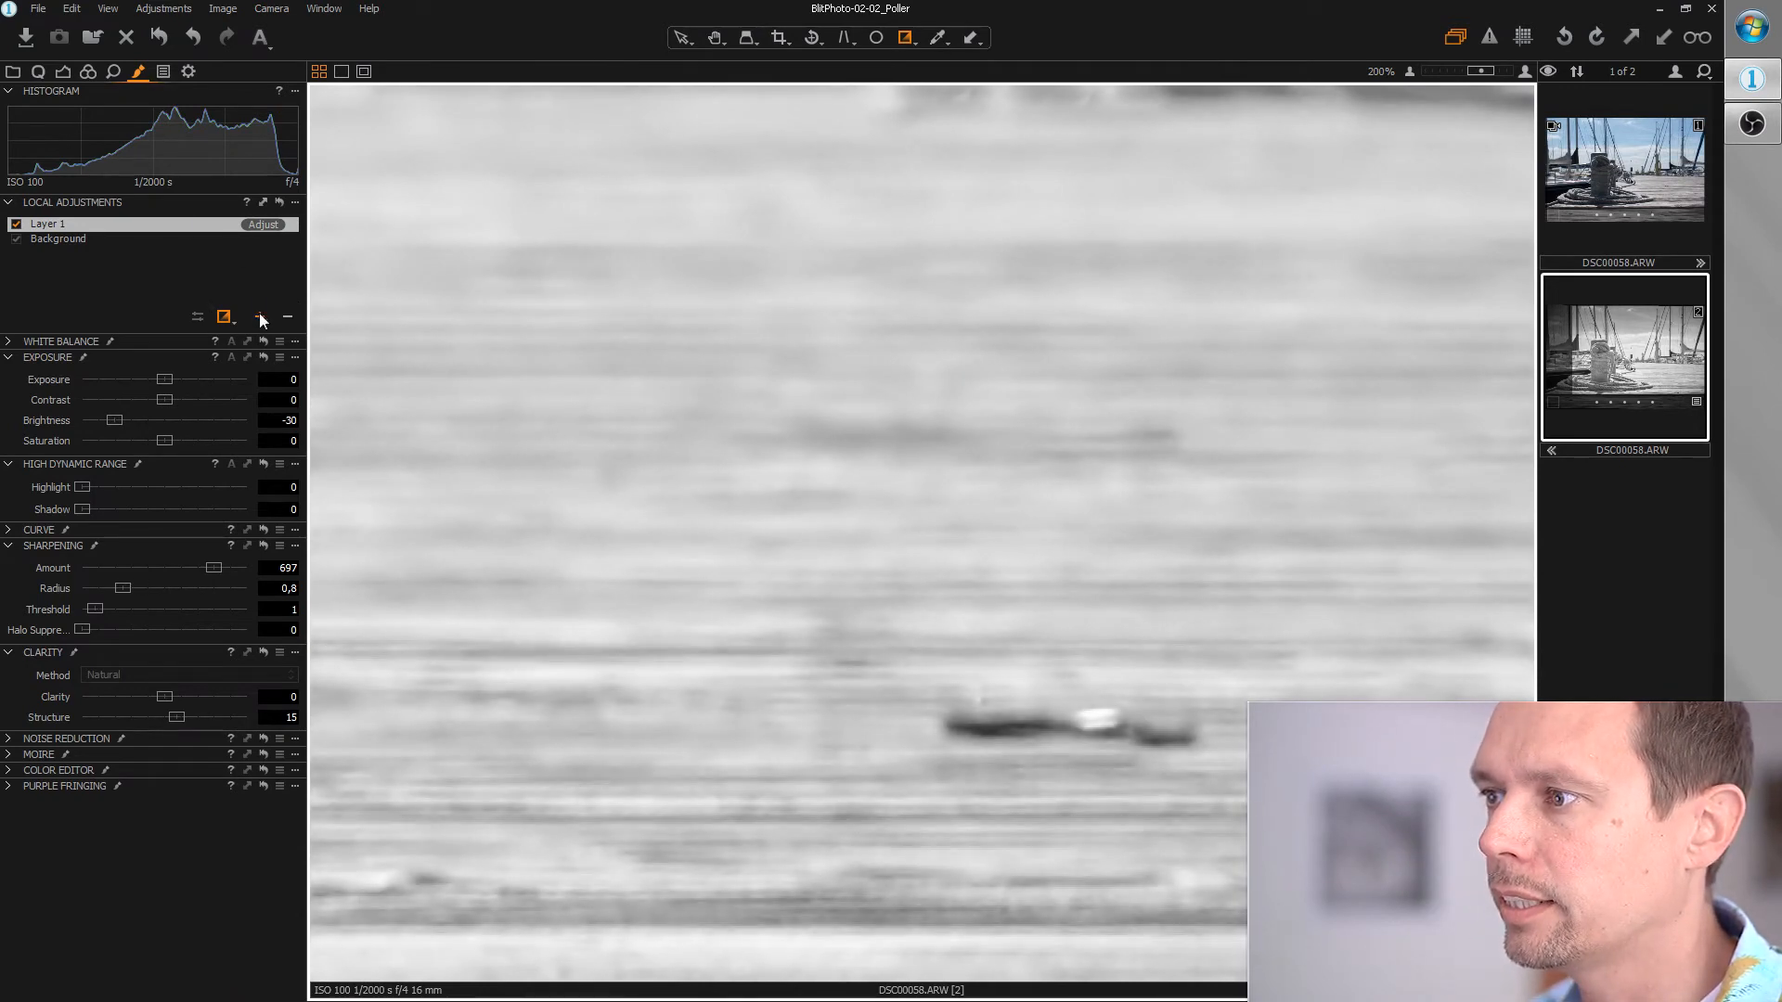
# Add Layer 2 as a clone layer for retouching the deck.
pyautogui.click(259, 318)
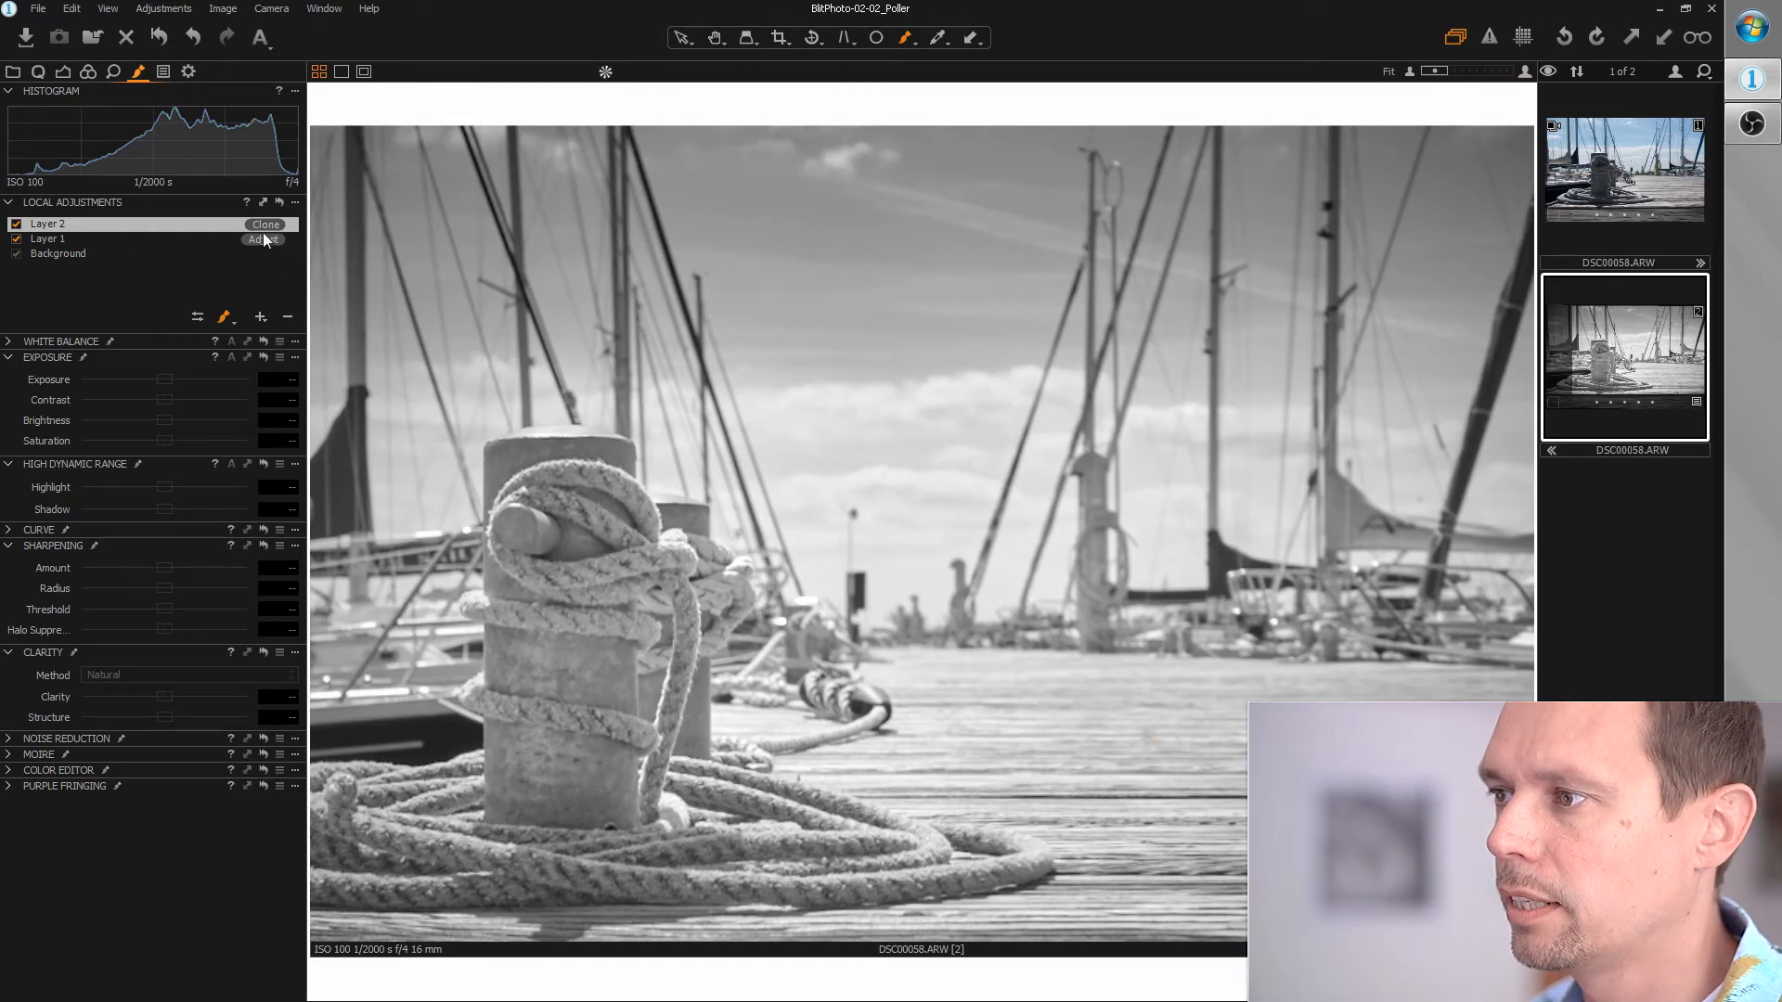
# Switch Layer 2's type from Clone to Heal.
pyautogui.click(265, 223)
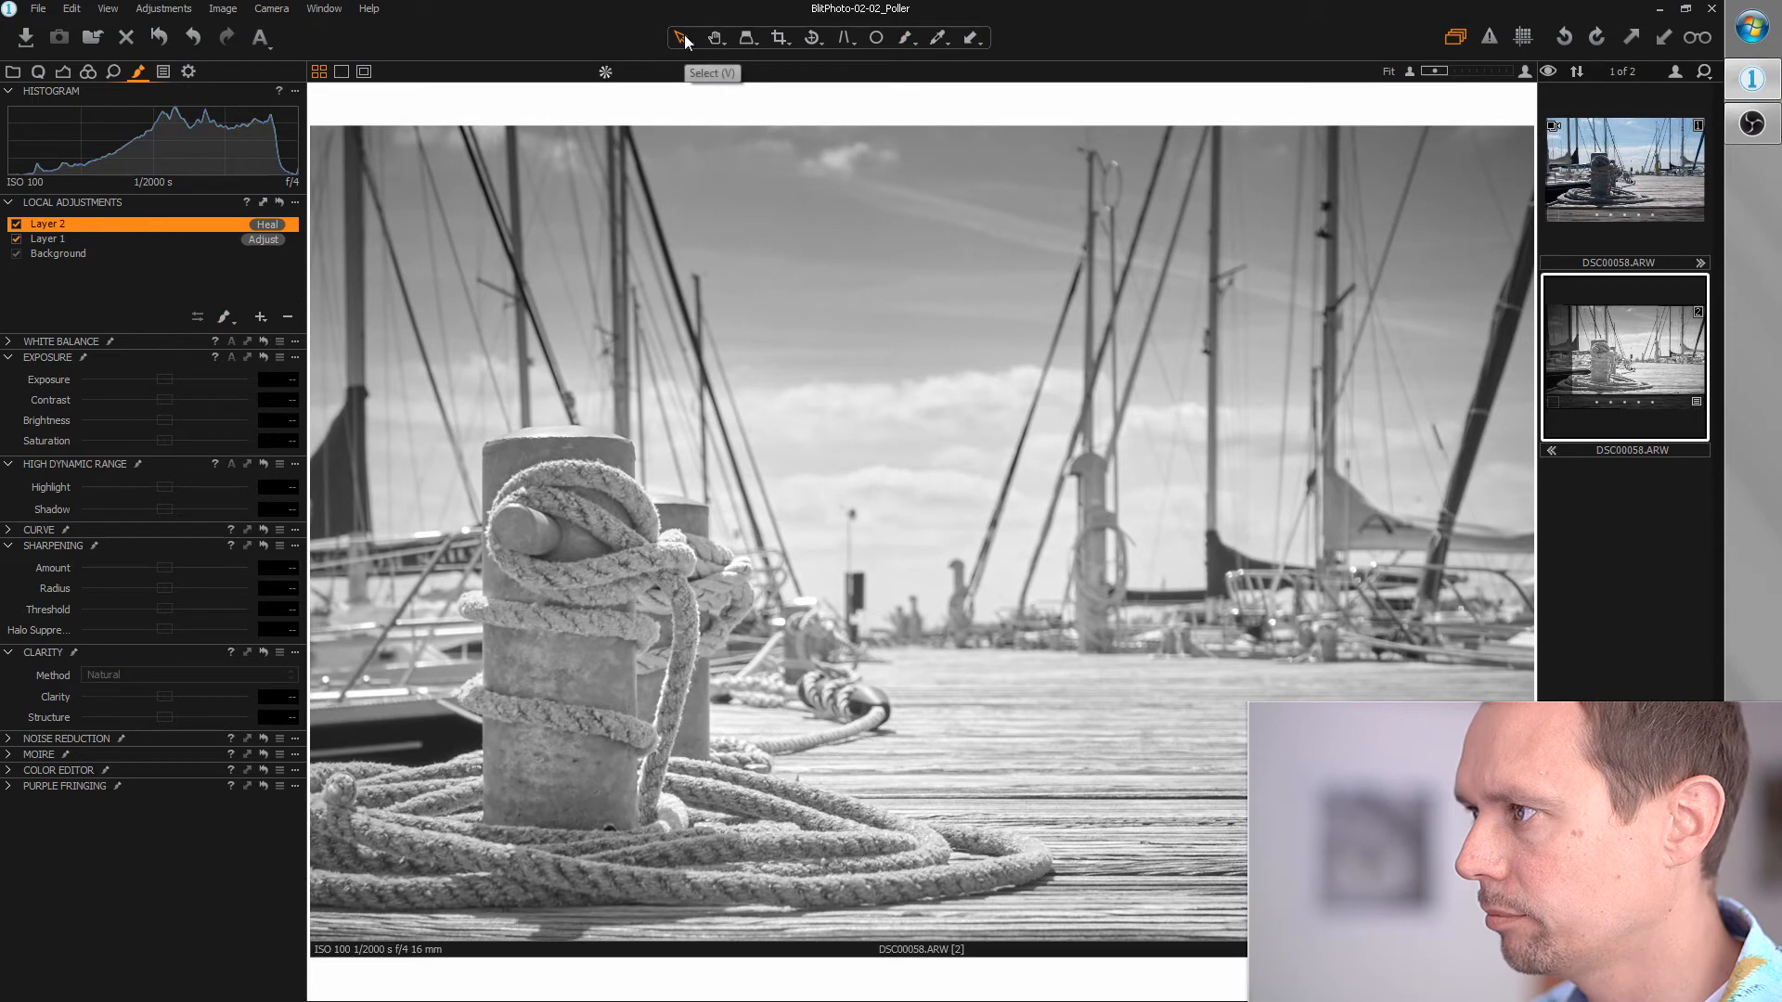
pyautogui.moveTo(1239, 744)
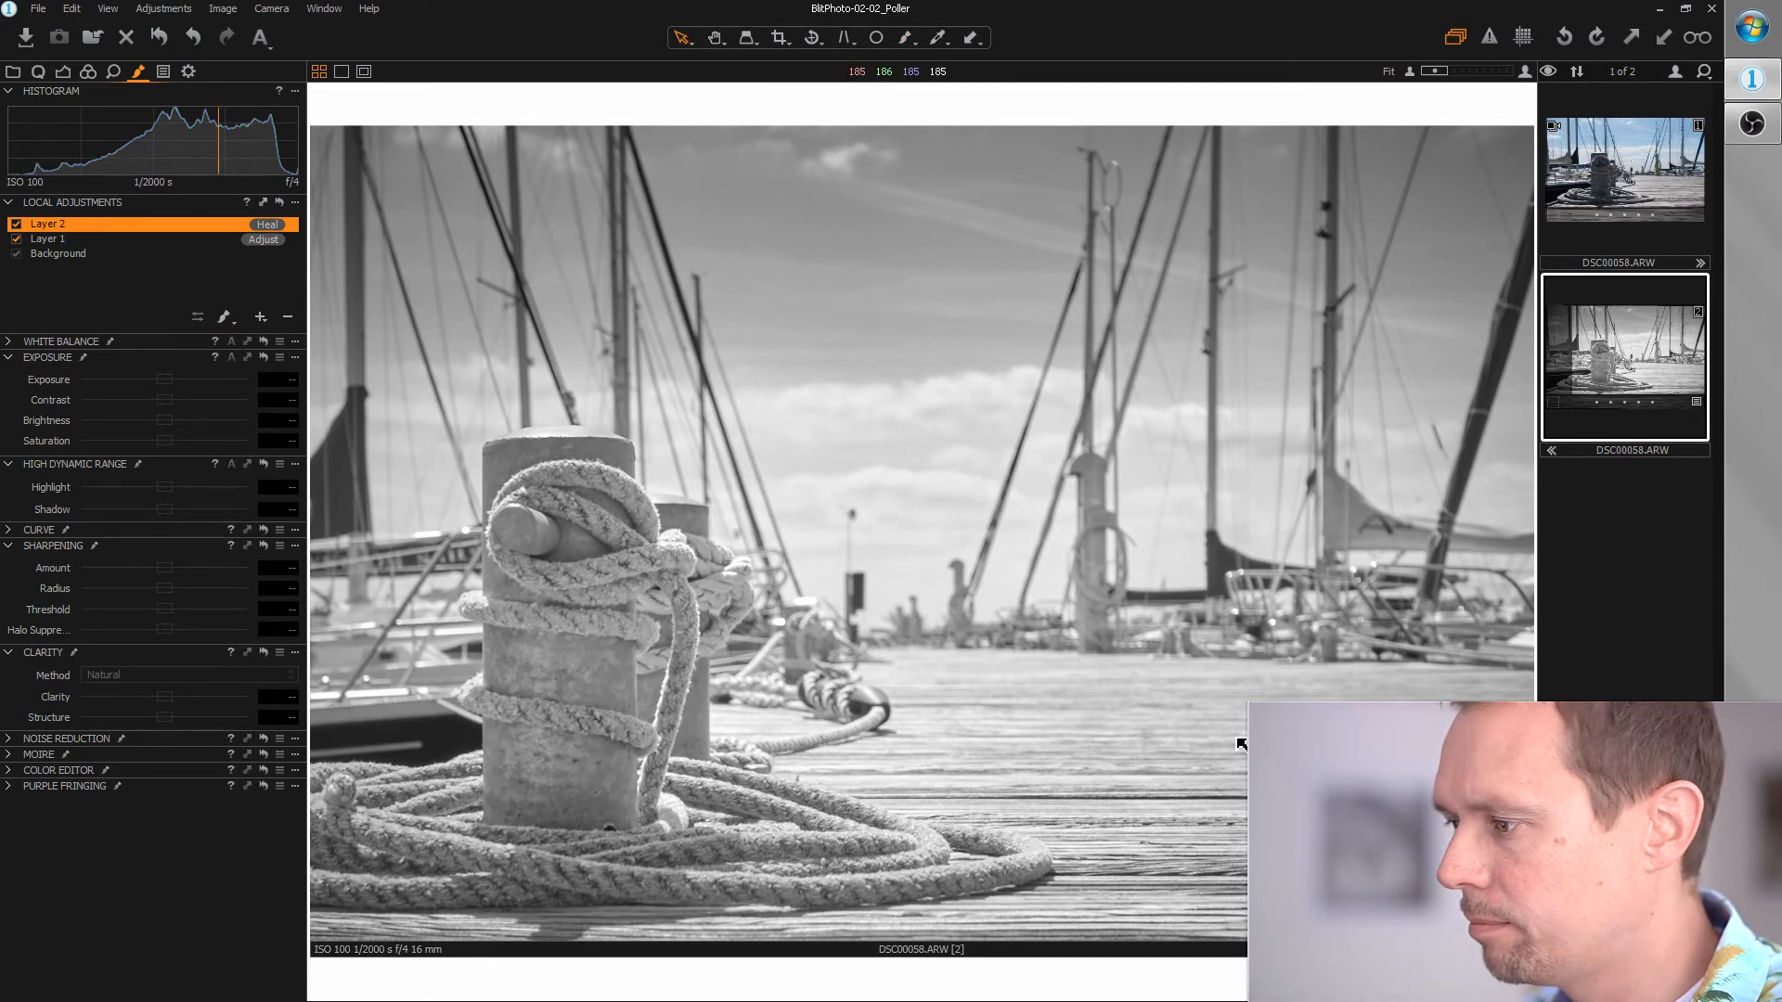
pyautogui.moveTo(1006, 586)
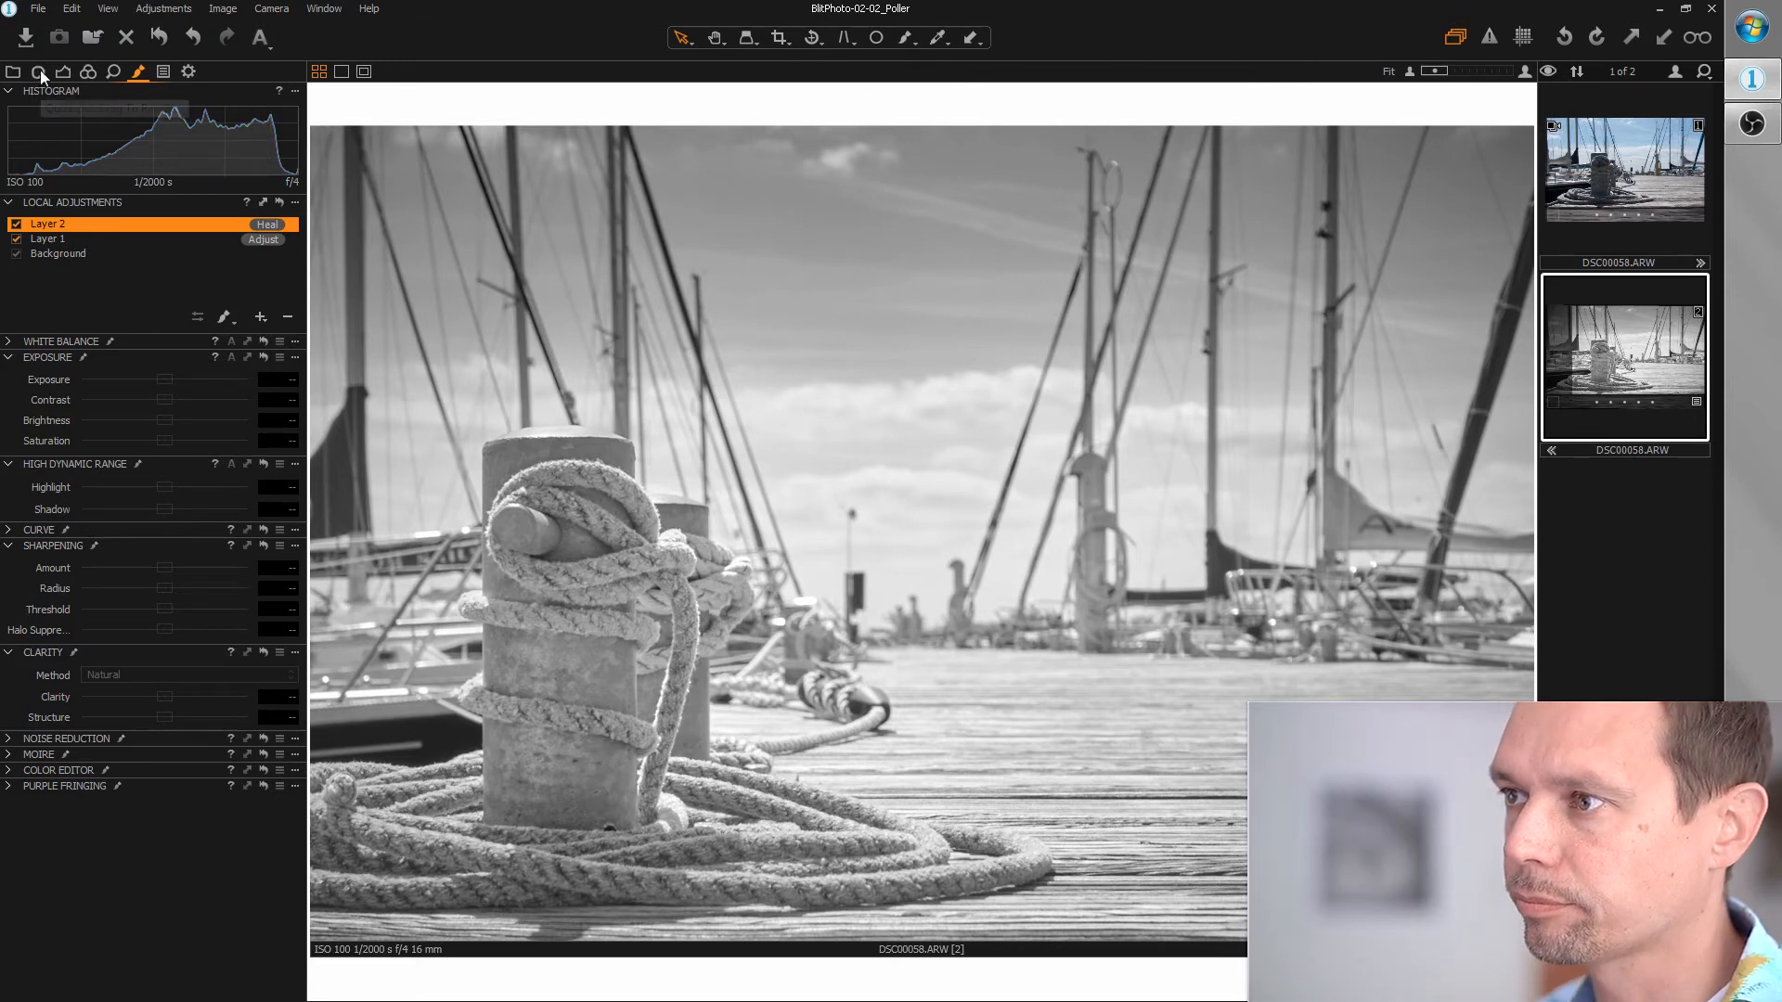
# In the Quick tab, raise Exposure Saturation from -100 to -25.
pyautogui.click(37, 71)
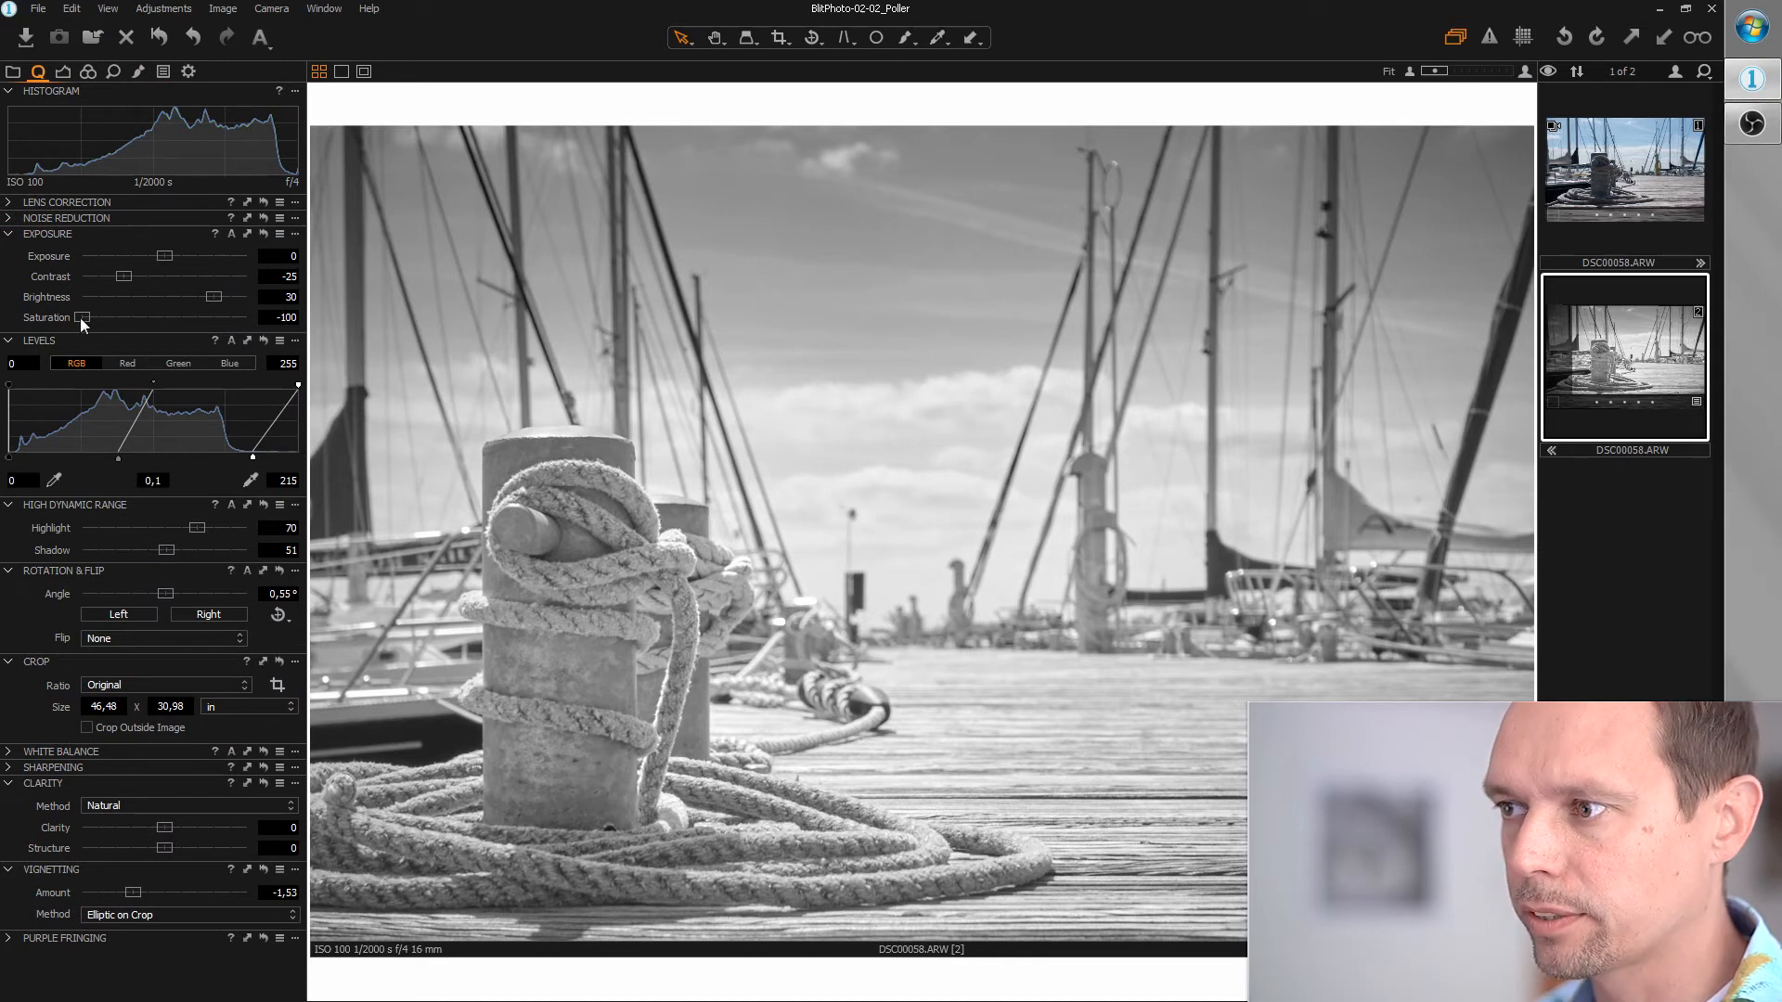
pyautogui.moveTo(82, 317); pyautogui.dragTo(141, 317)
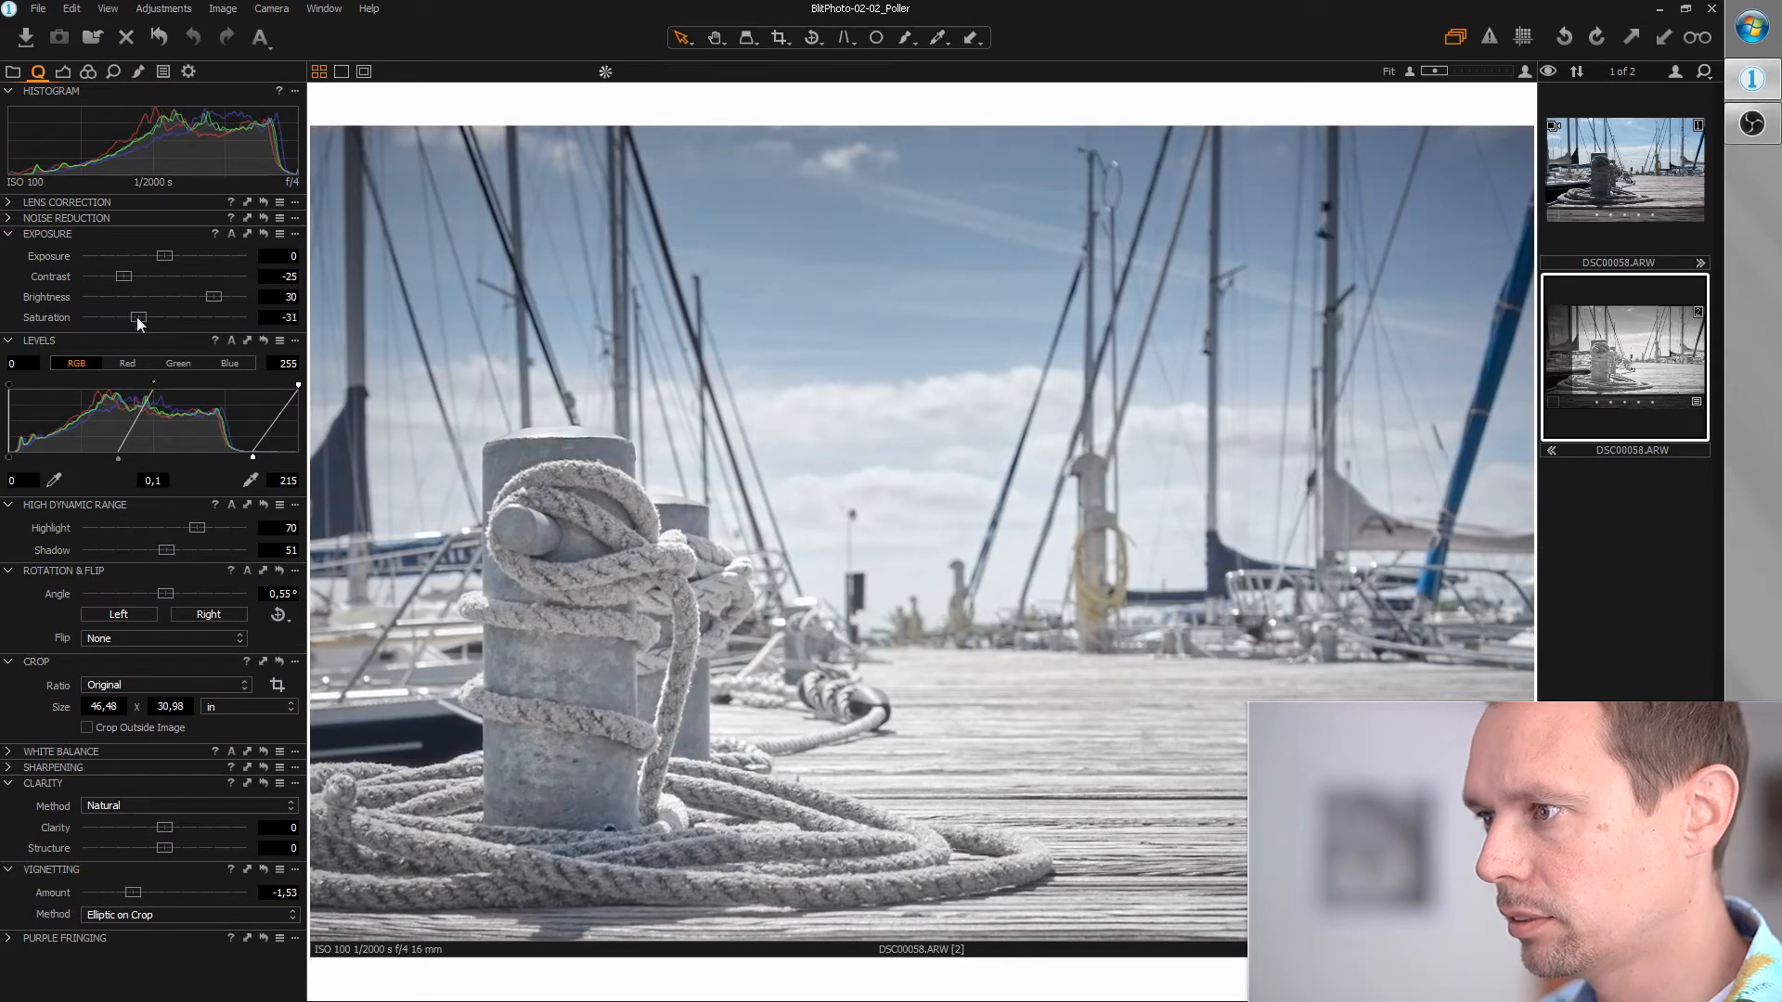
pyautogui.moveTo(141, 318); pyautogui.dragTo(145, 318)
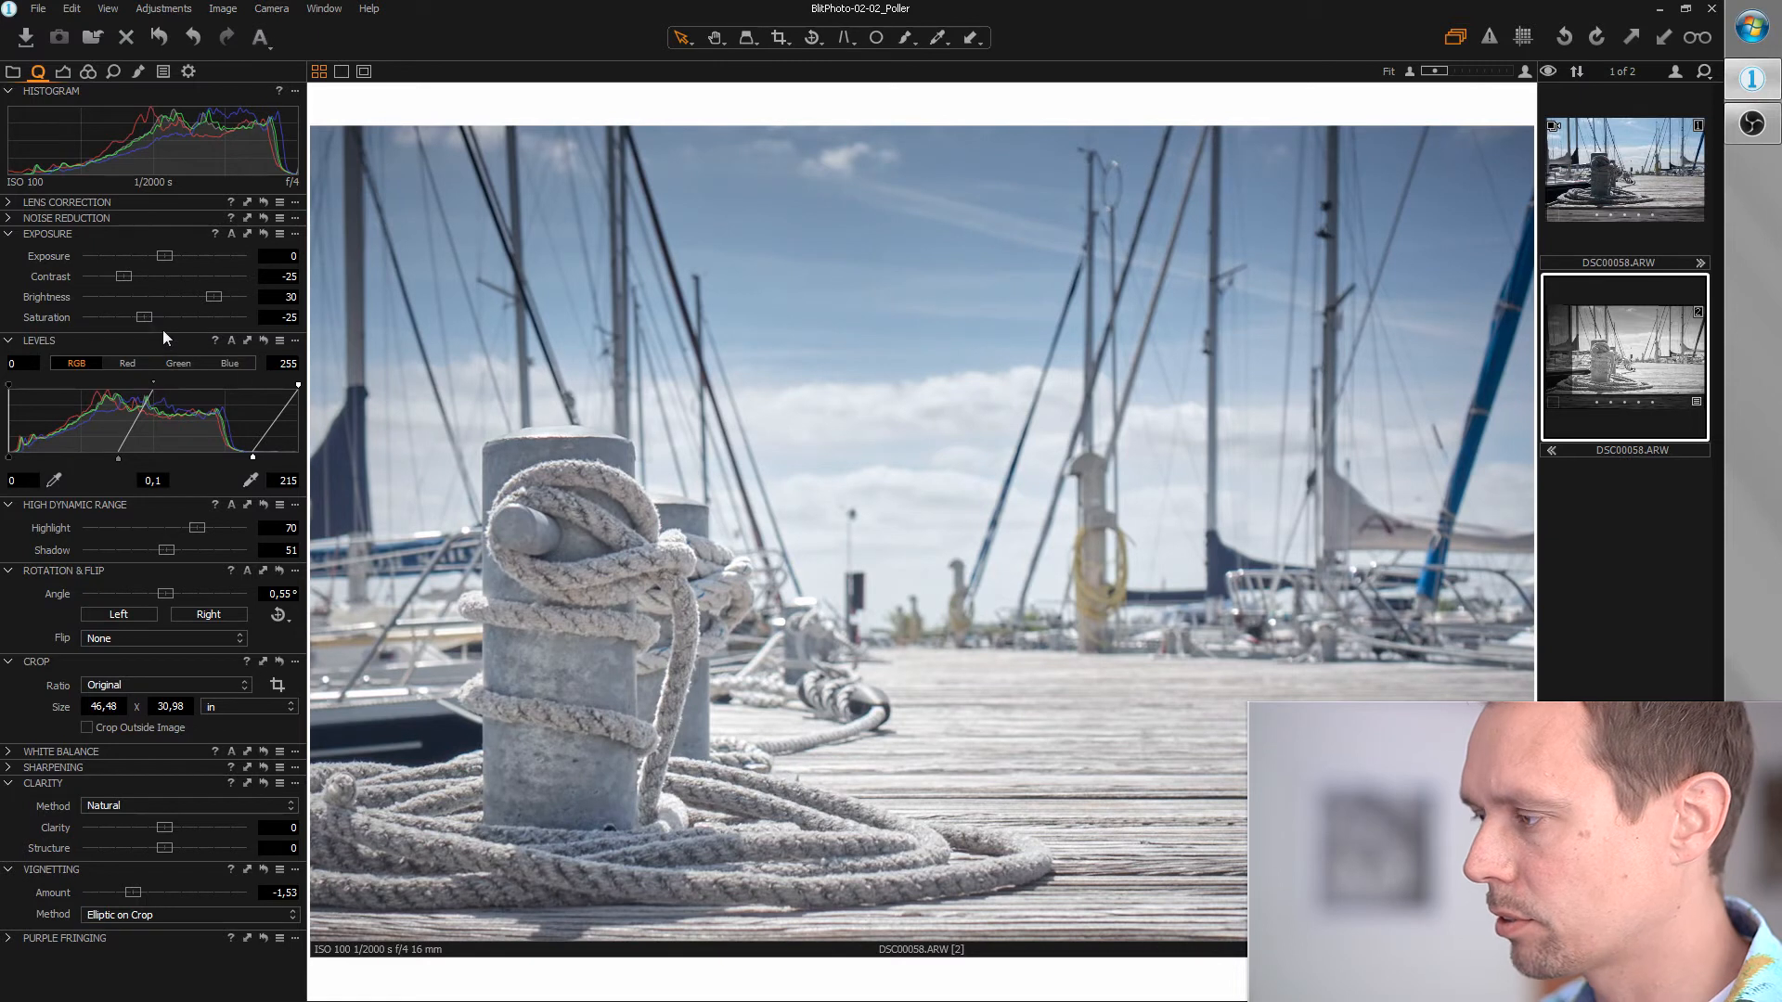
pyautogui.moveTo(745, 702)
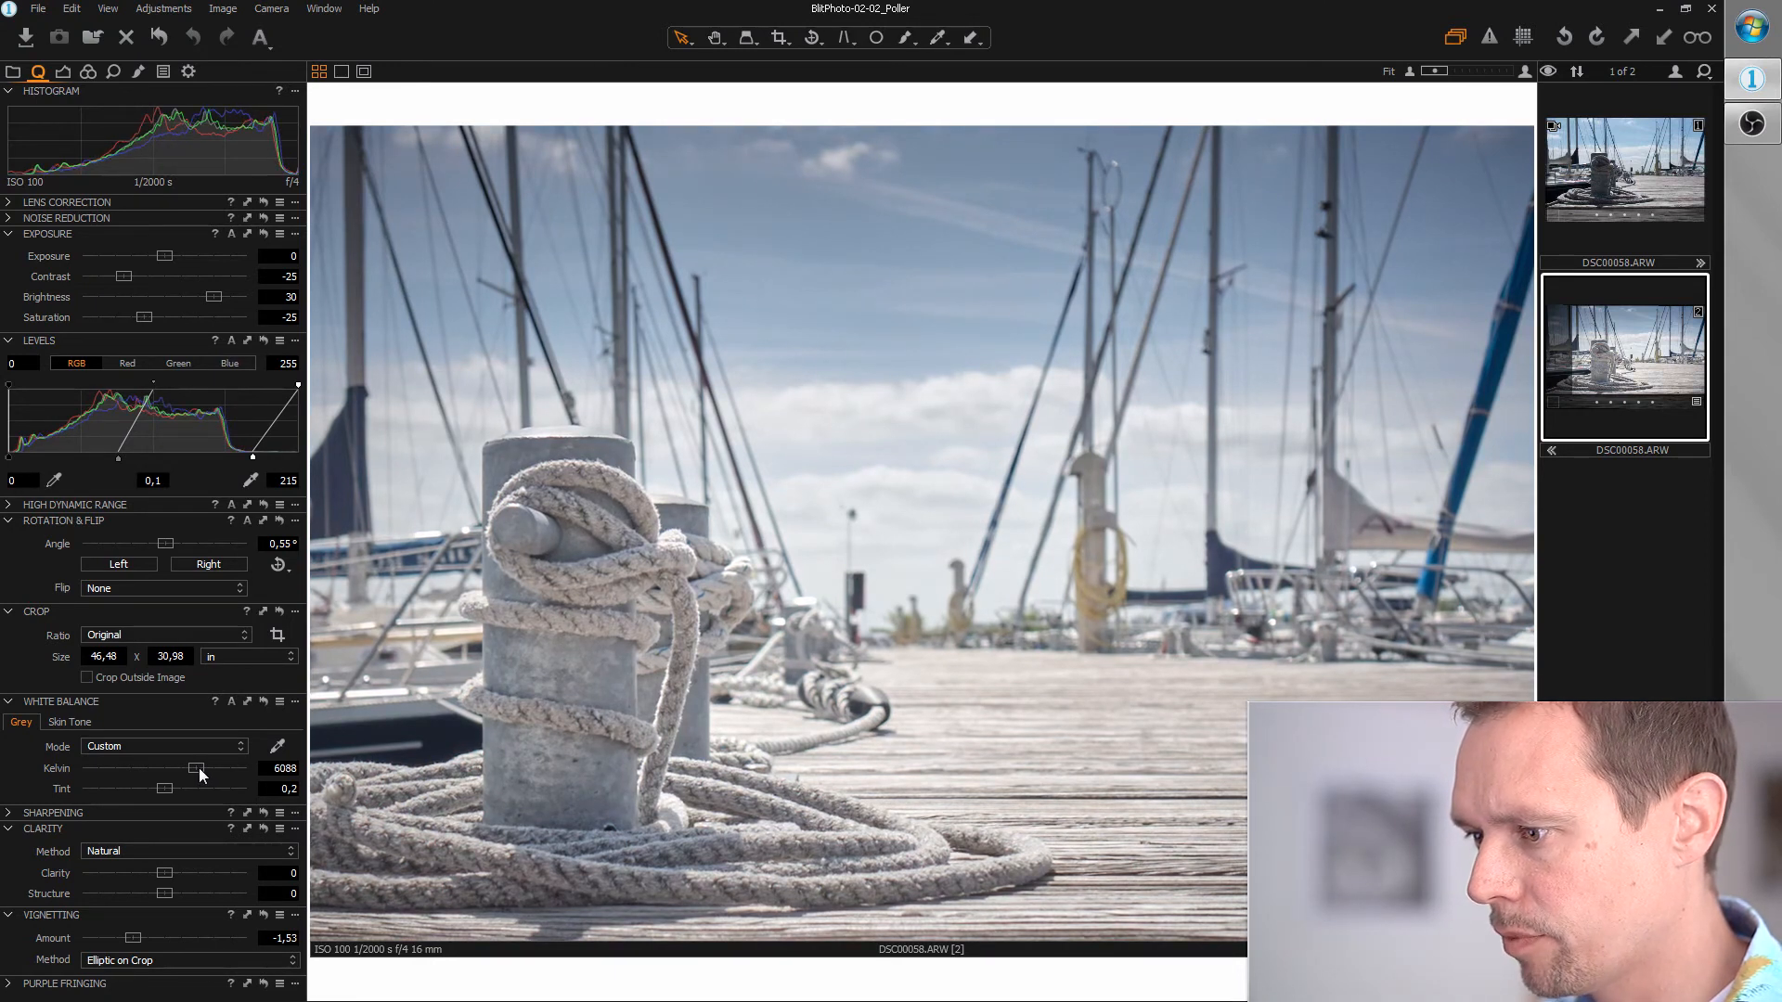
pyautogui.moveTo(761, 844)
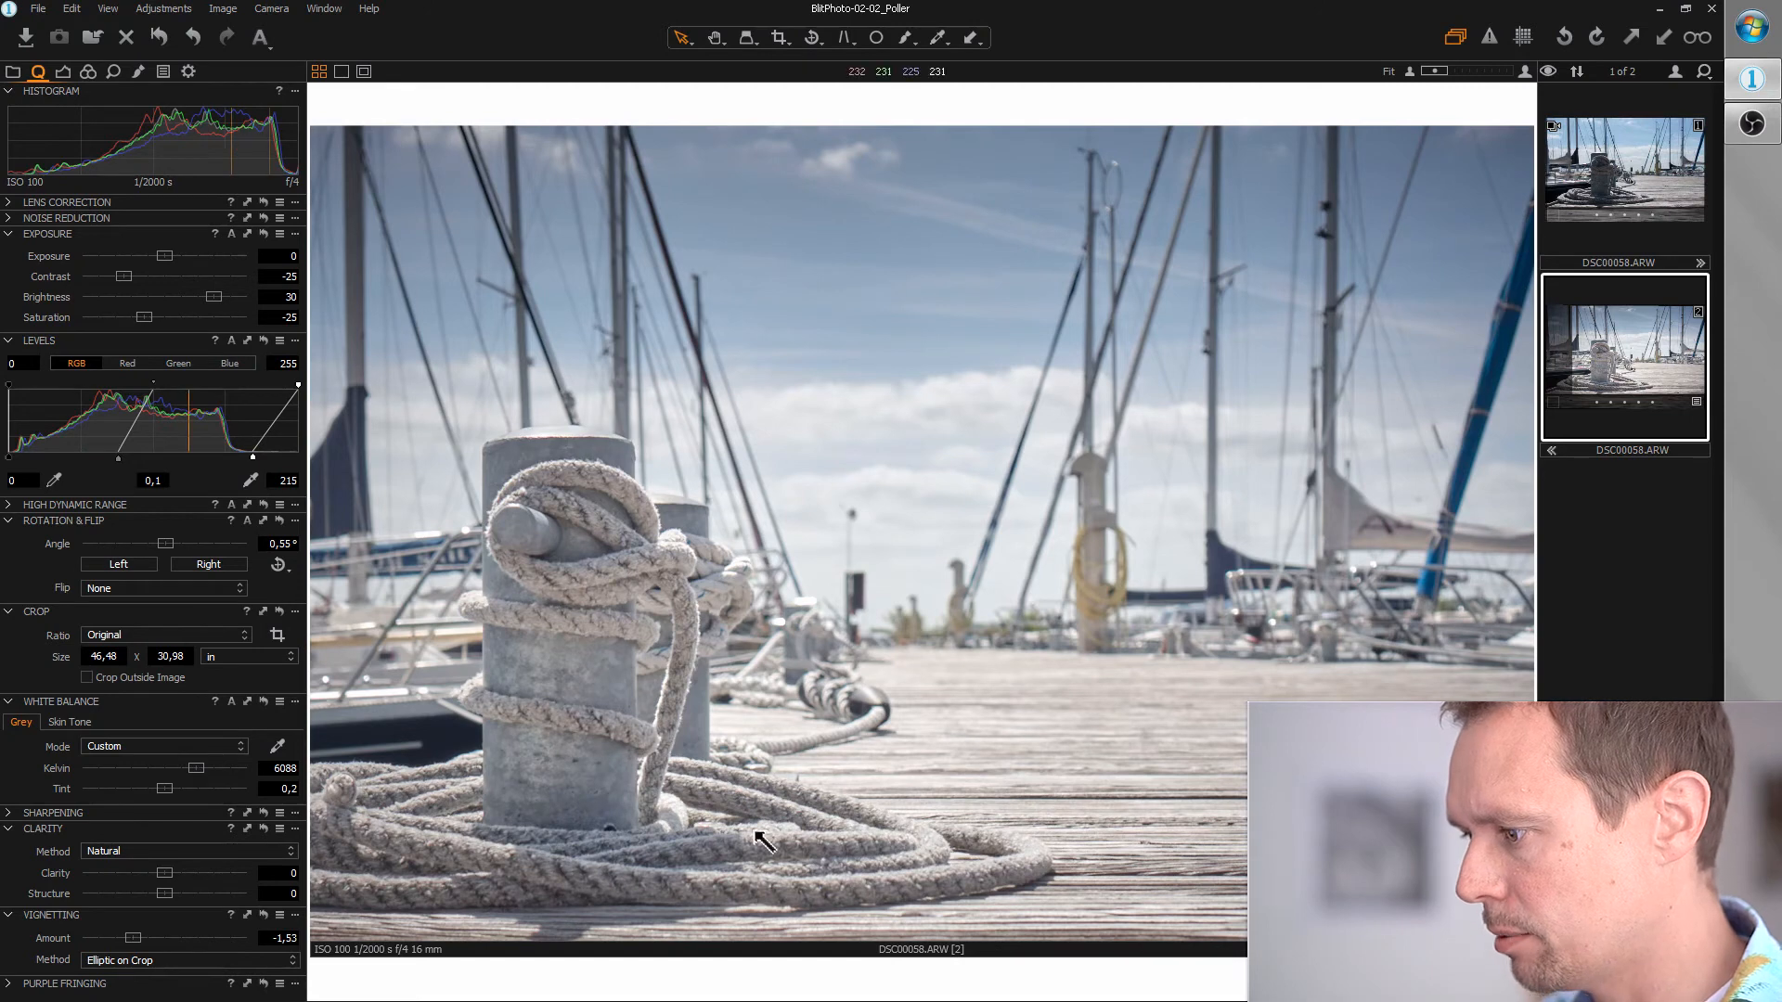
pyautogui.moveTo(897, 829)
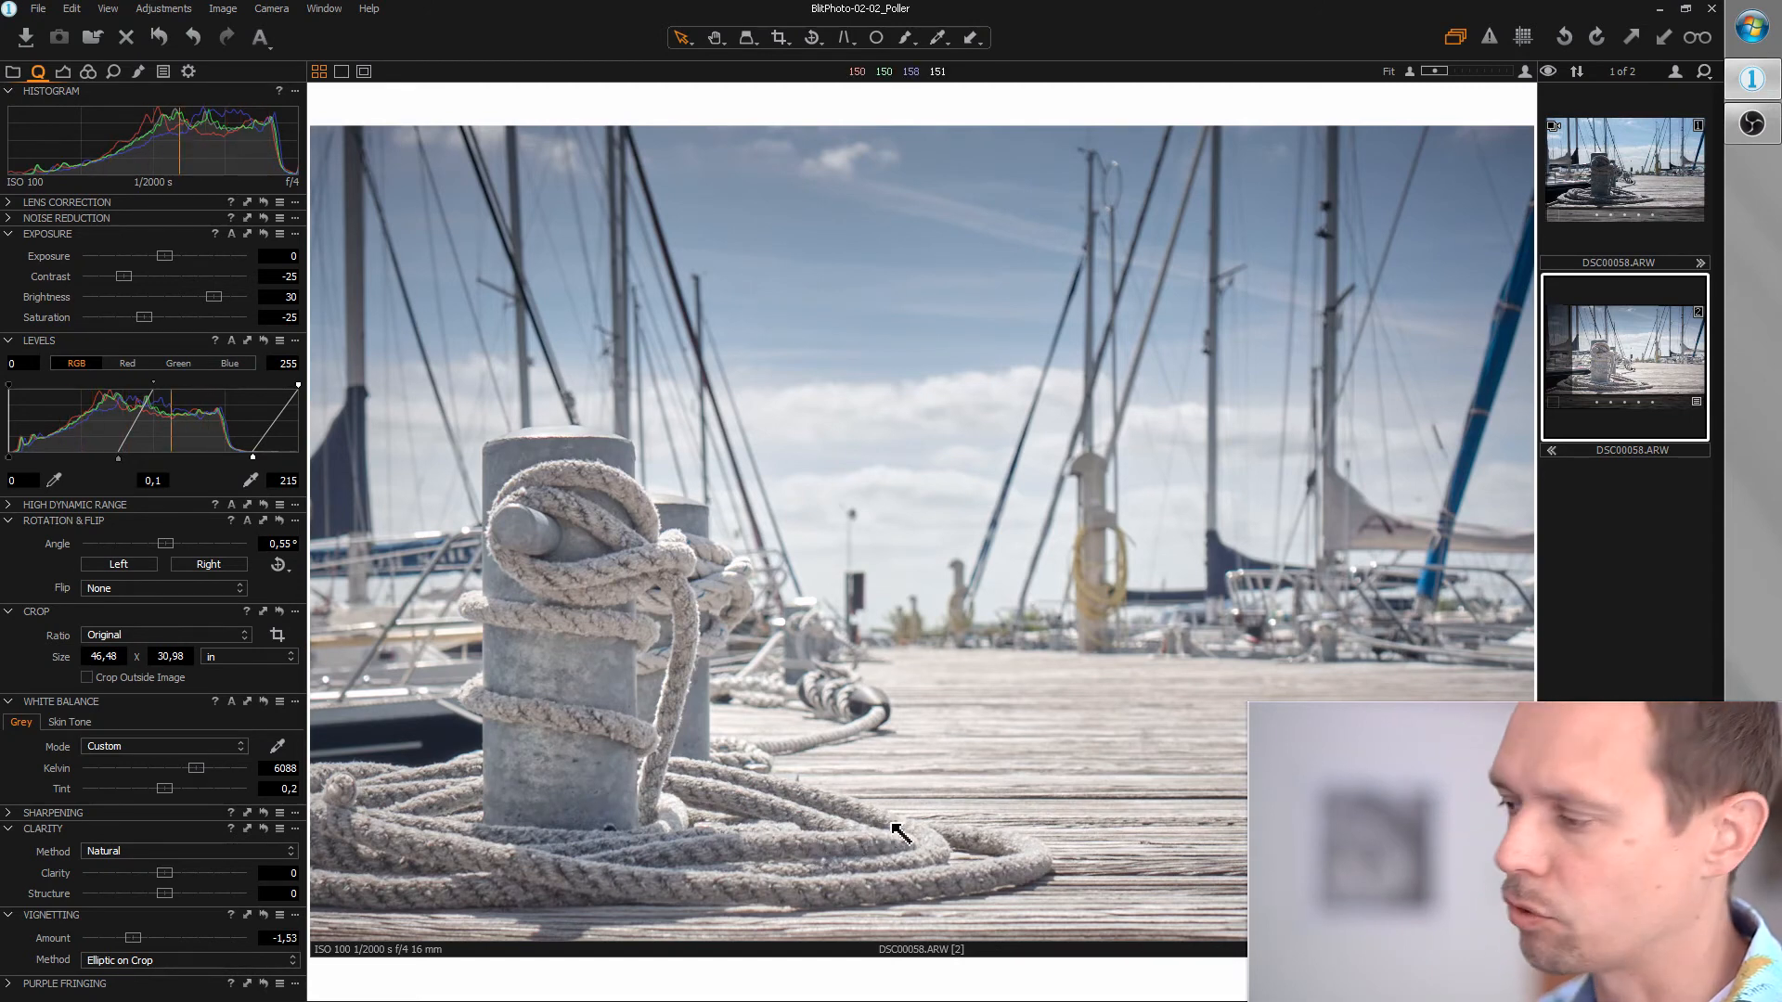
pyautogui.moveTo(949, 870)
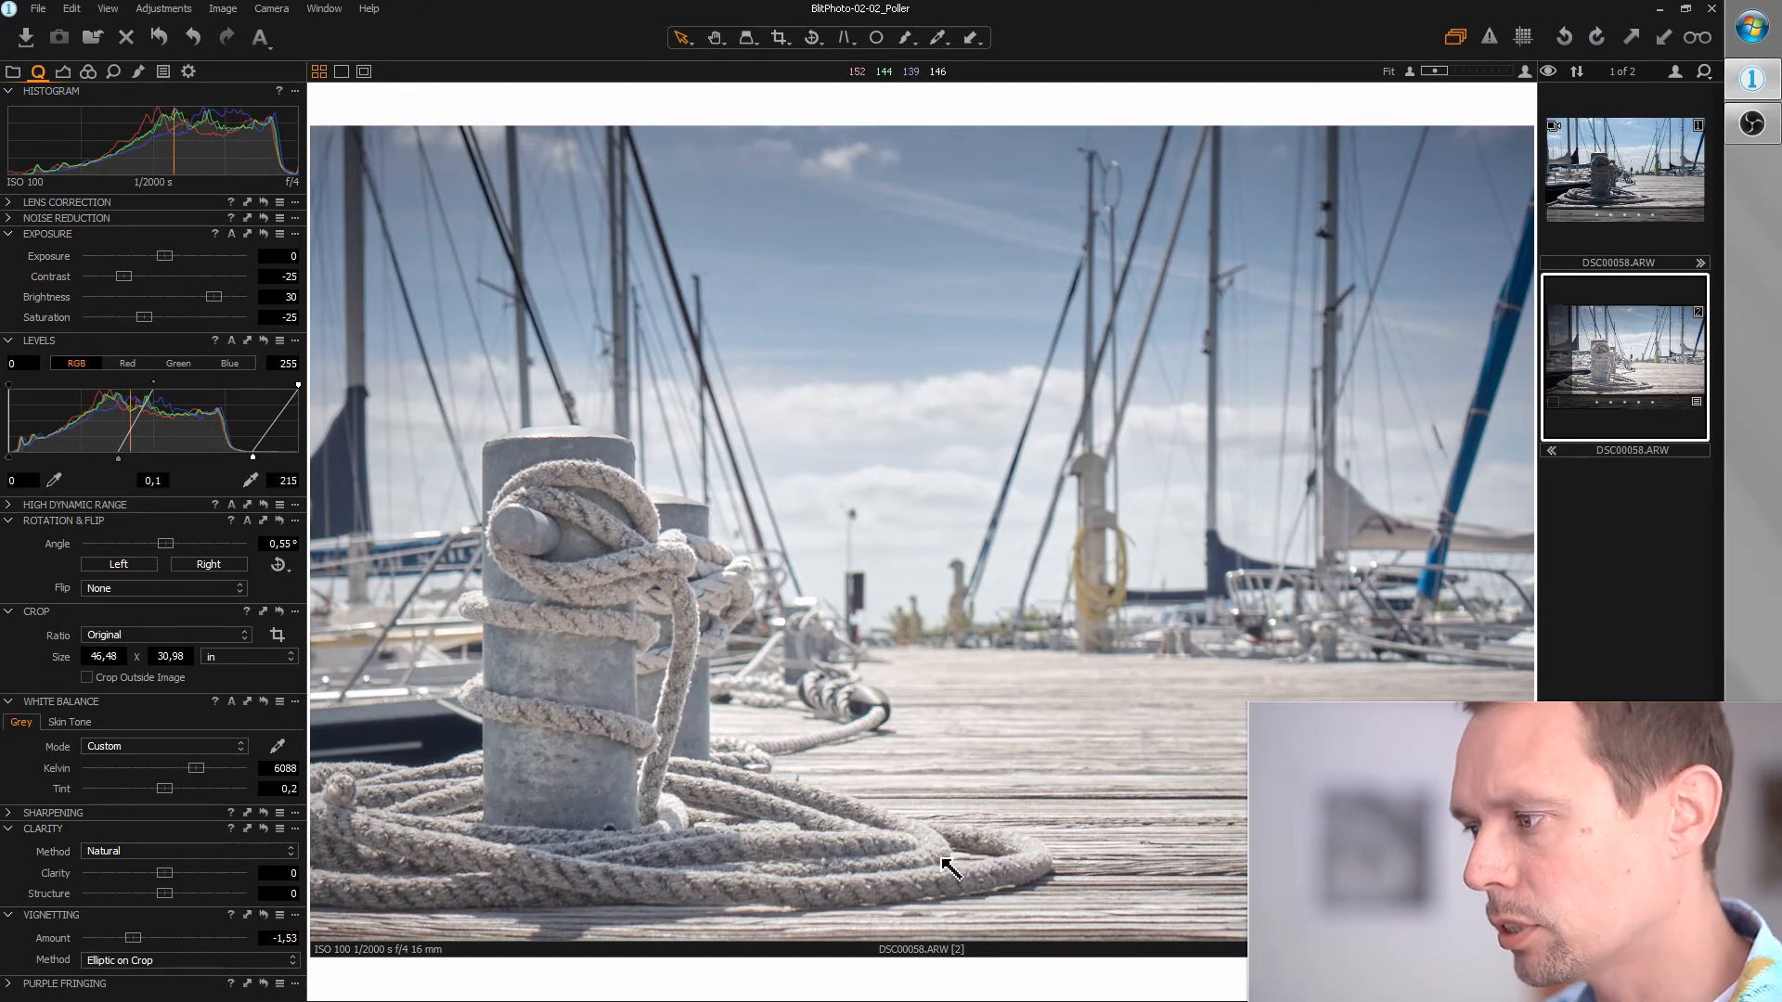
pyautogui.moveTo(187, 795)
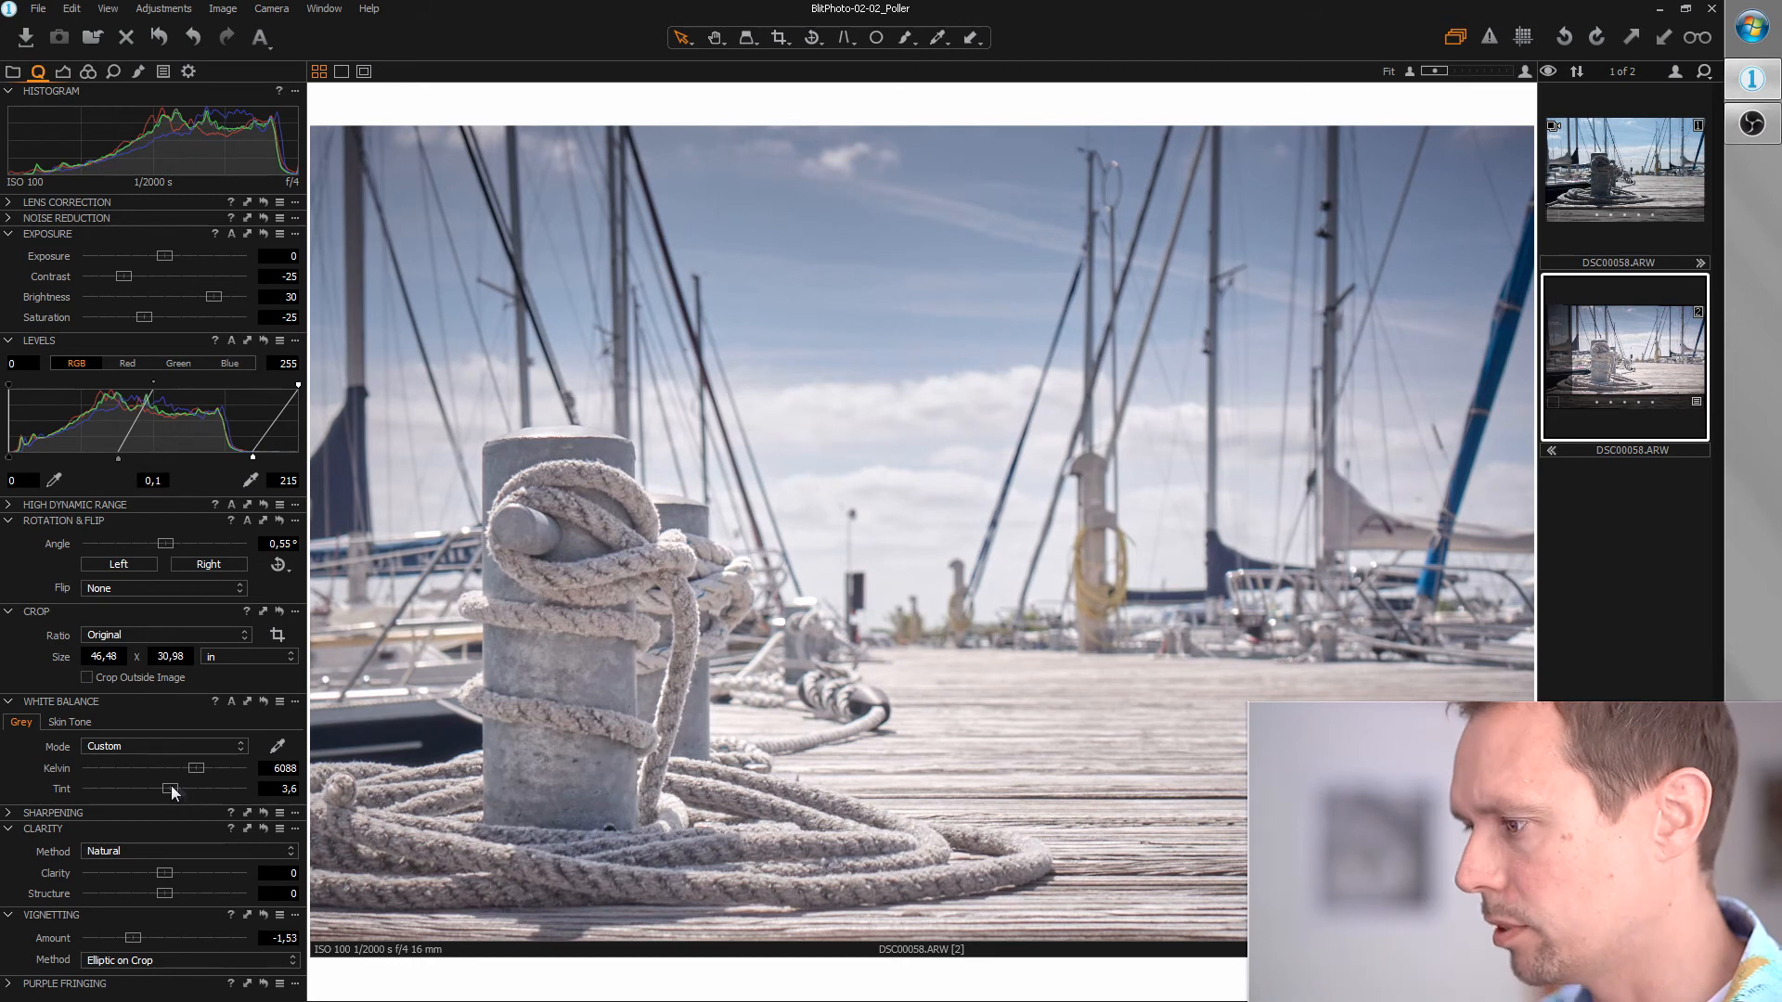
pyautogui.moveTo(795, 722)
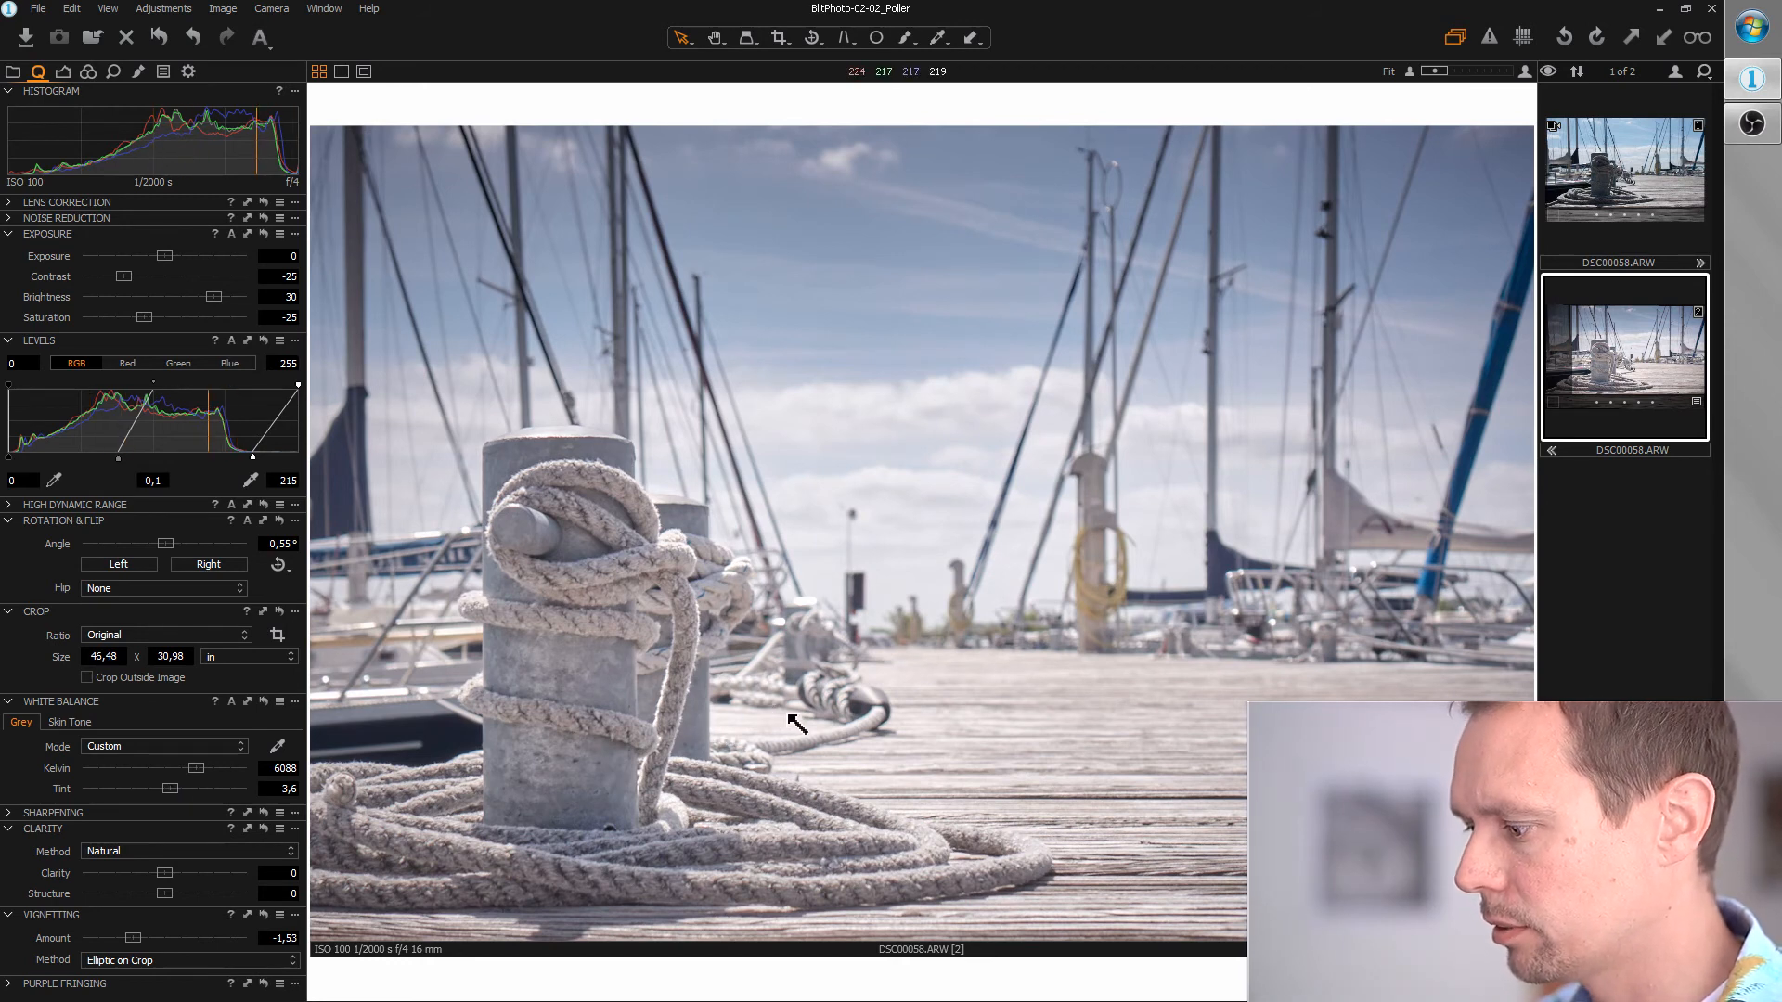
pyautogui.moveTo(901, 555)
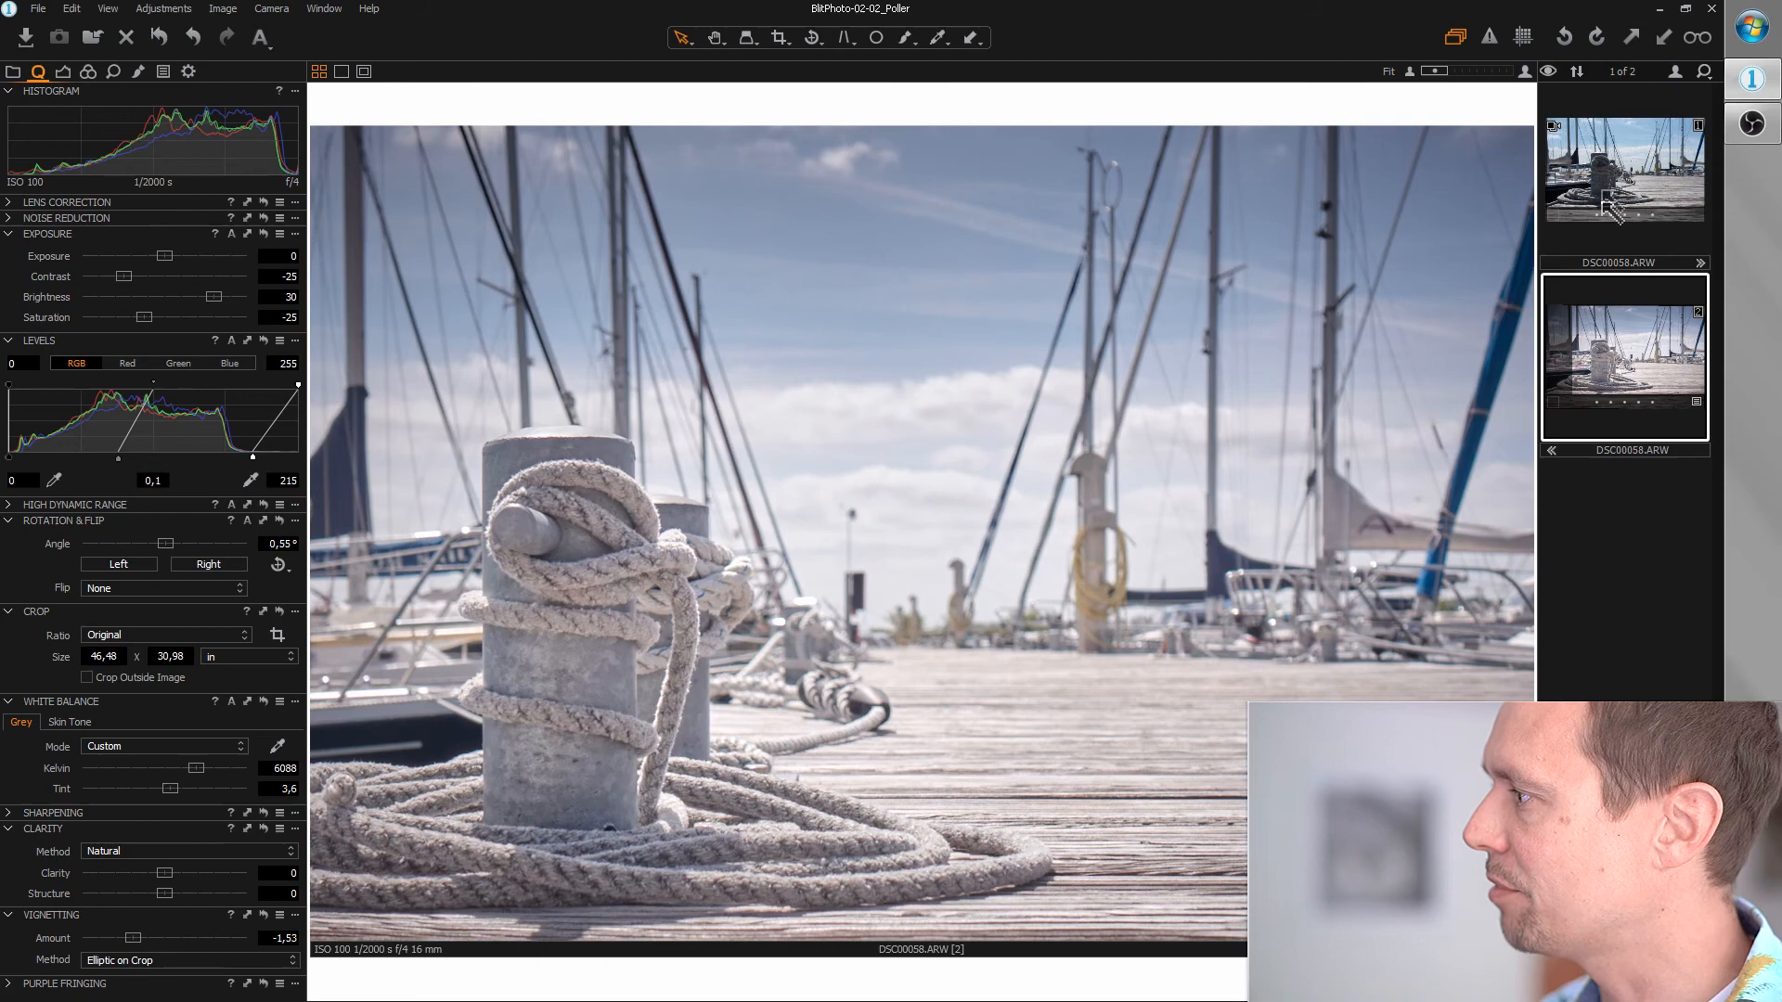
# Clone the second variant to create variant 3.
pyautogui.click(1623, 168)
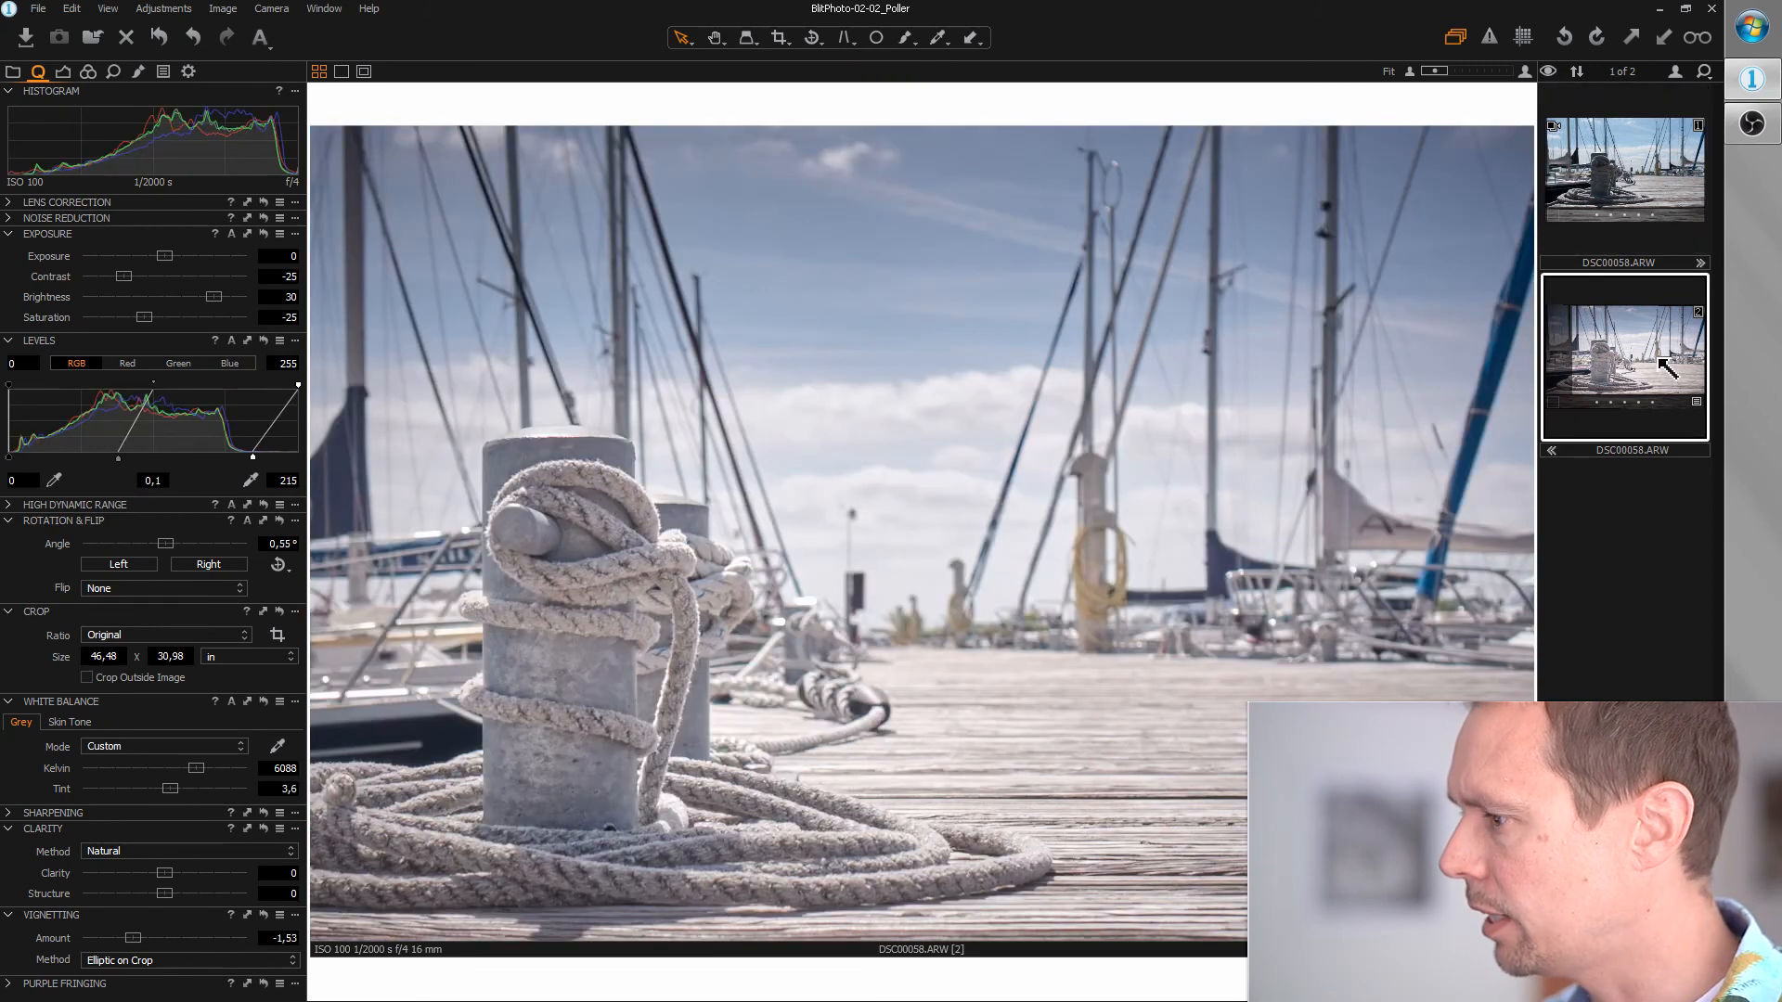
pyautogui.rightClick(1623, 358)
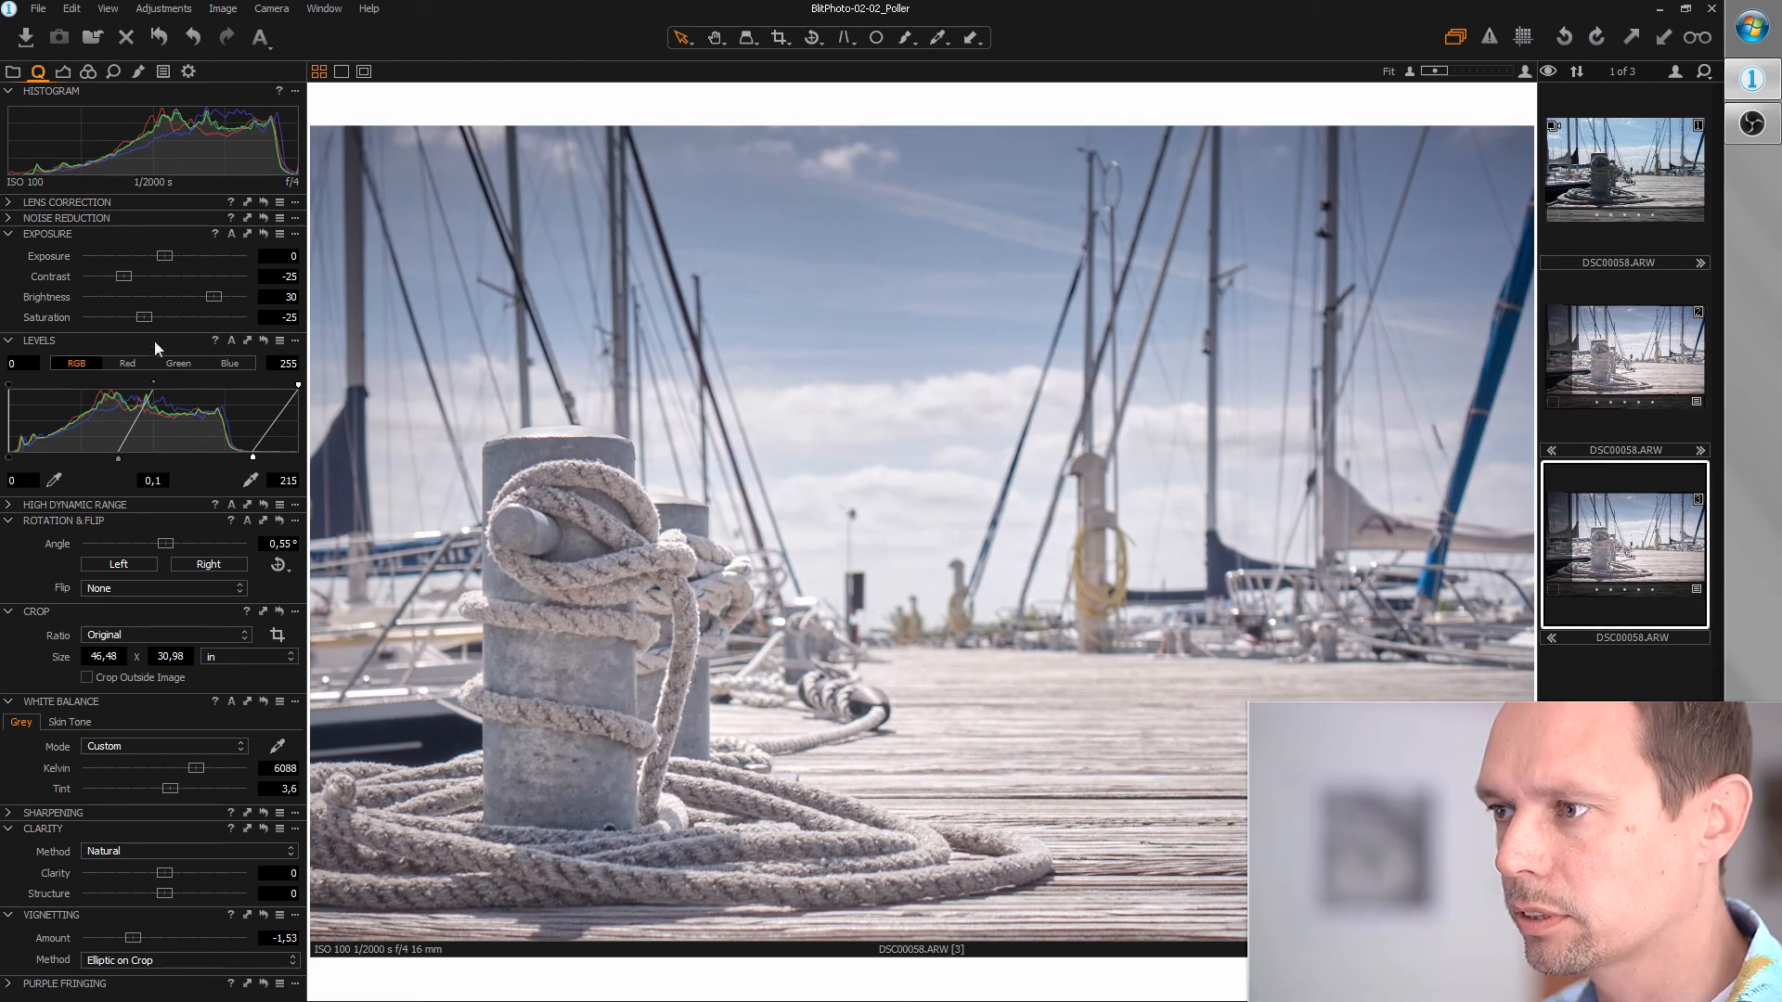
# Boost variant 3's saturation, trying 25 before settling on 20.
pyautogui.moveTo(142, 317); pyautogui.dragTo(166, 318)
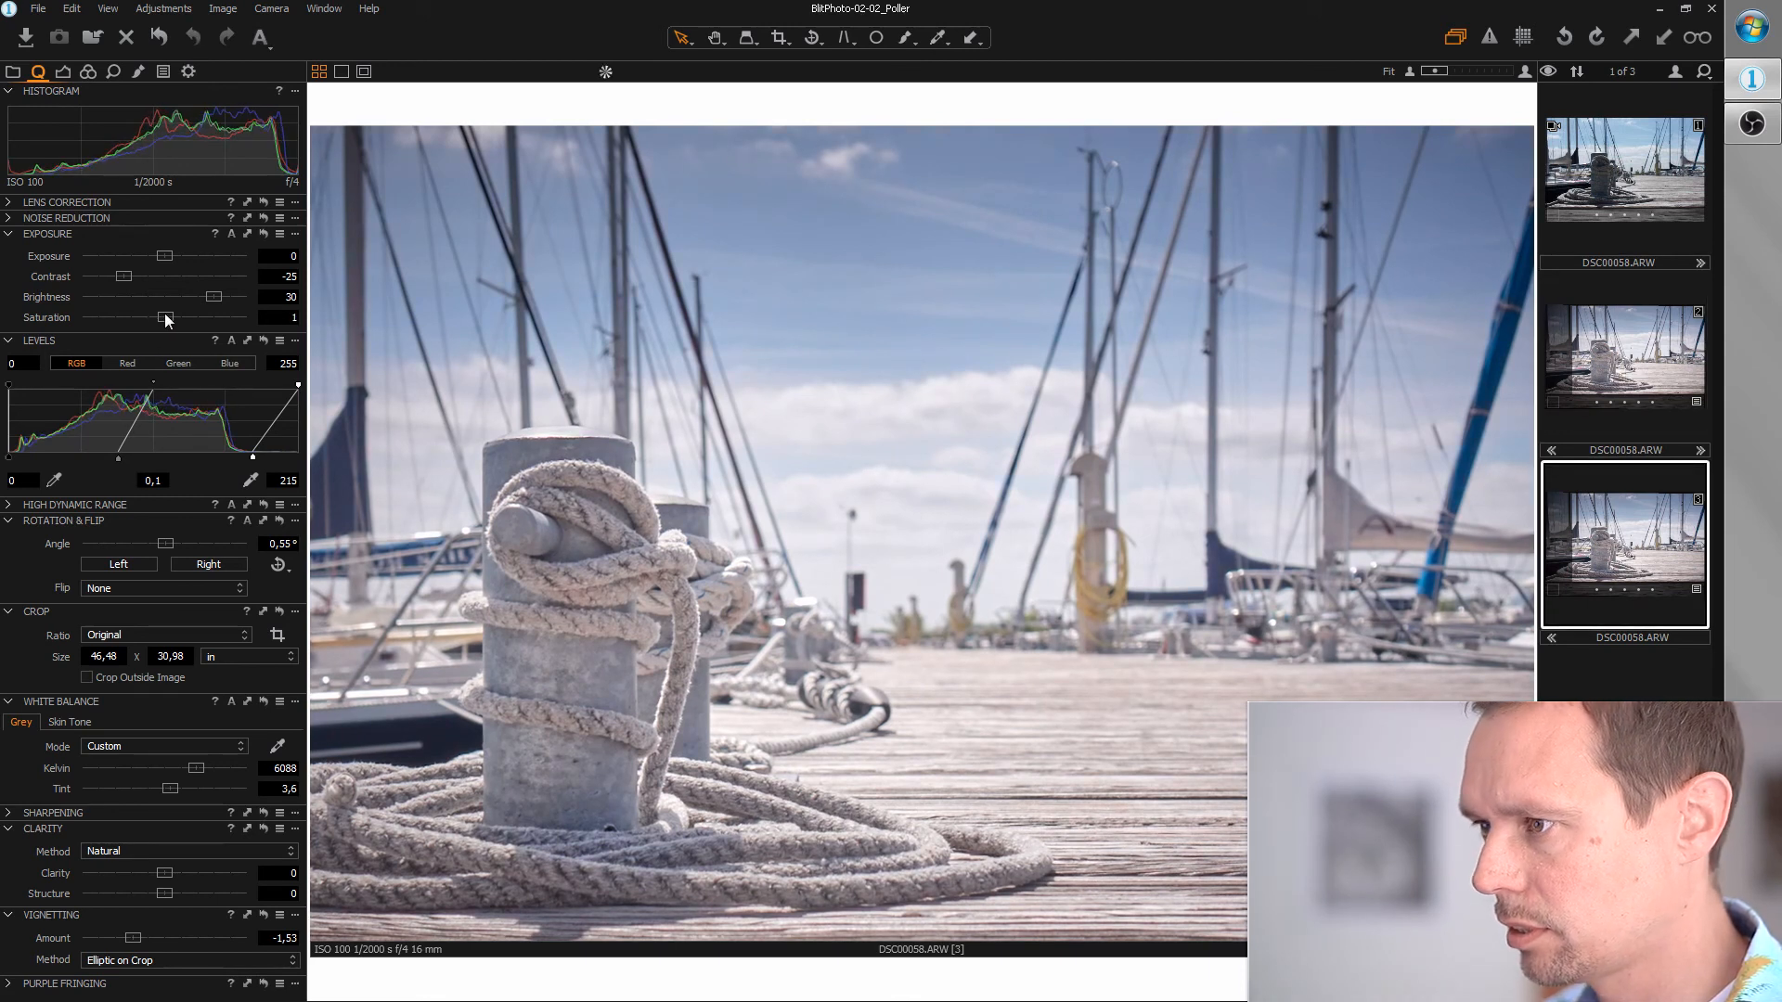
pyautogui.moveTo(153, 318); pyautogui.dragTo(182, 318)
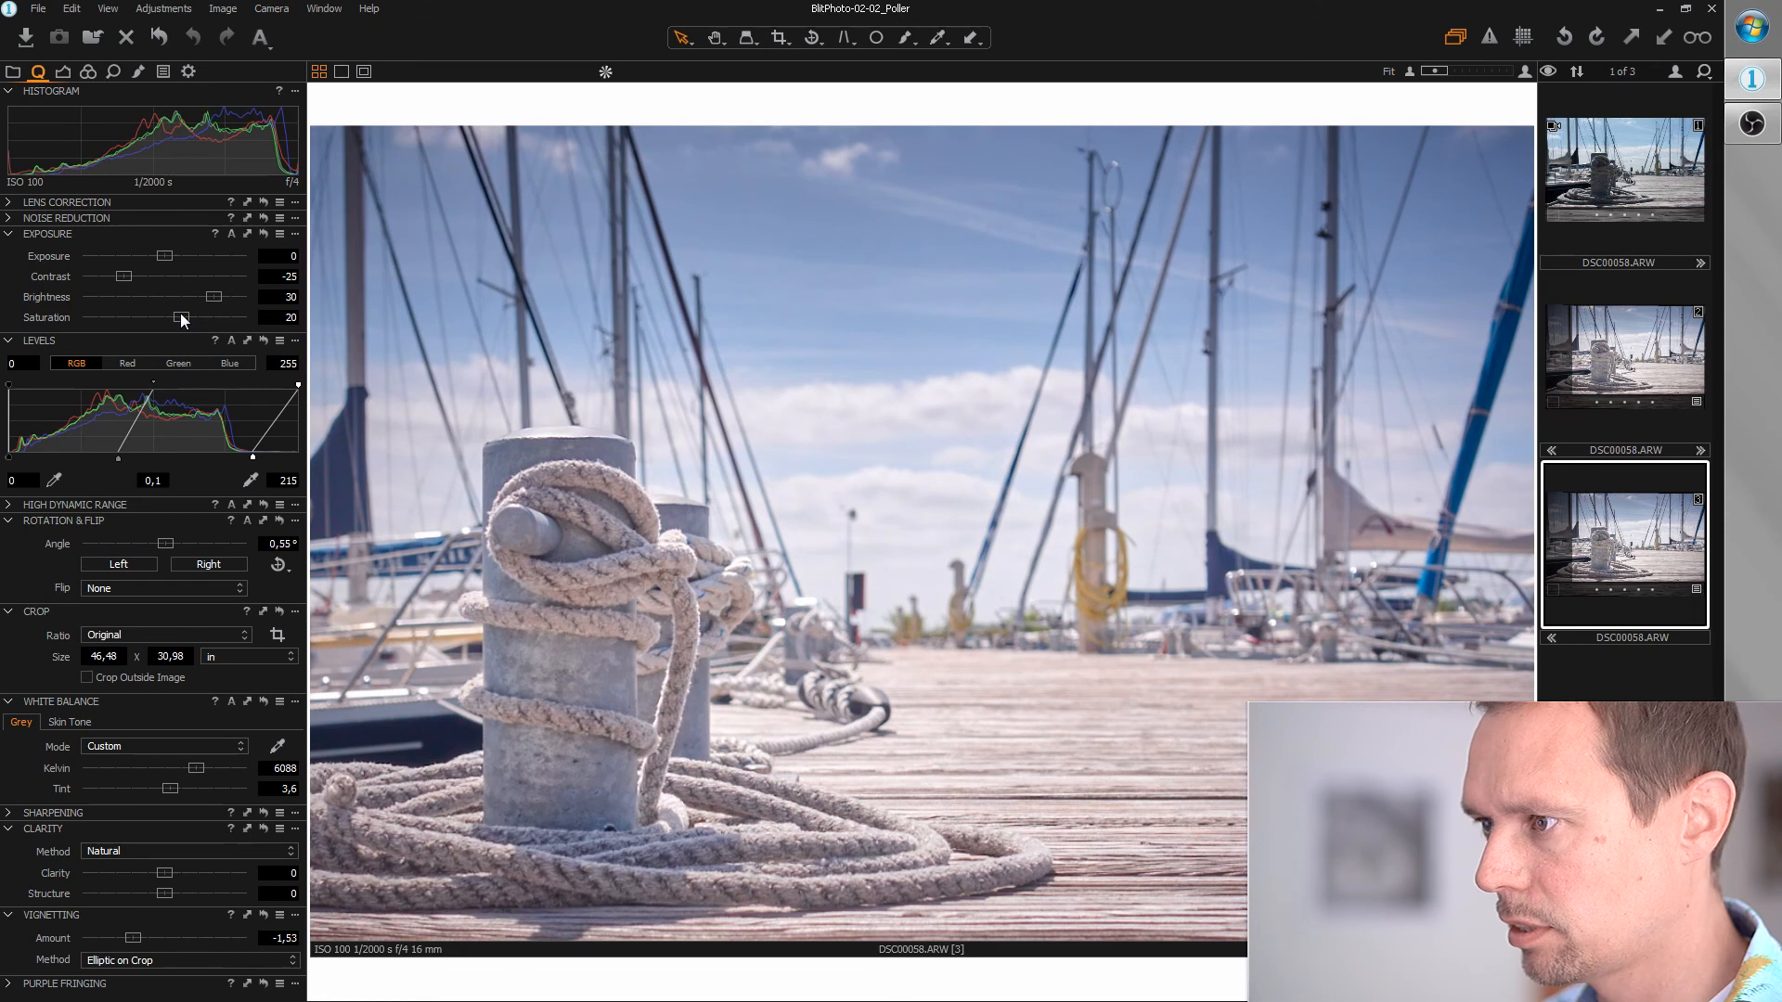
pyautogui.moveTo(177, 318); pyautogui.dragTo(186, 318)
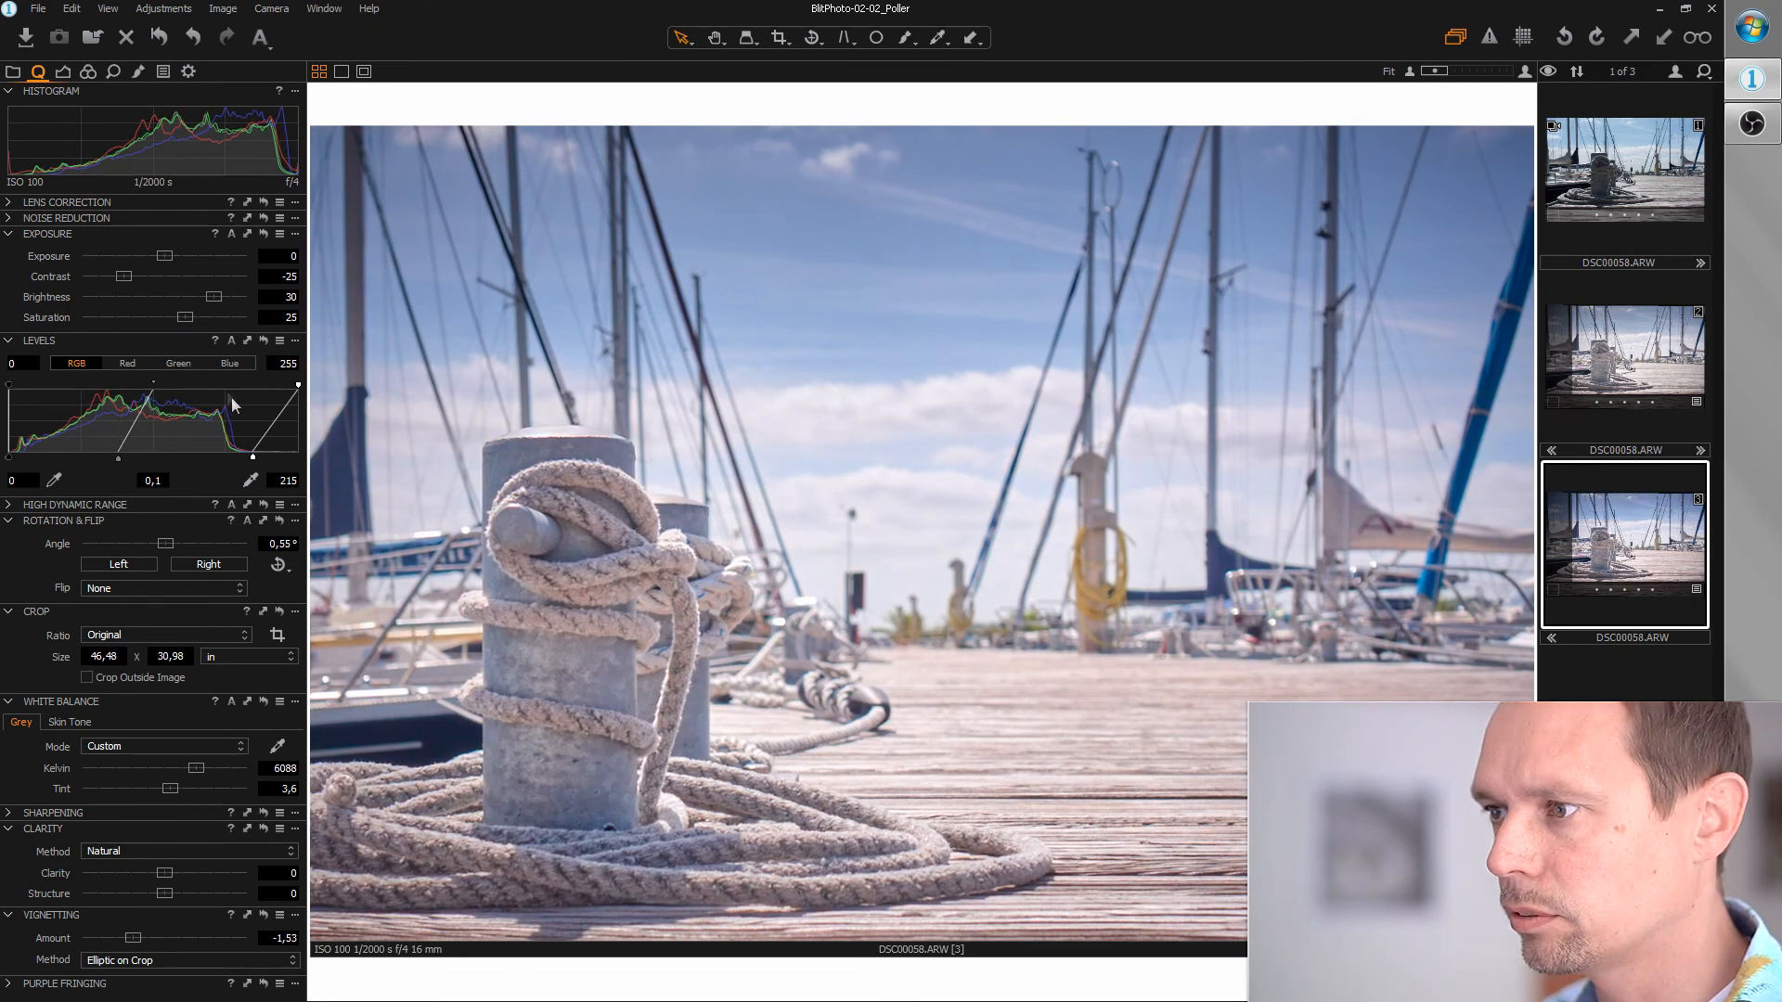
pyautogui.moveTo(191, 317); pyautogui.dragTo(179, 318)
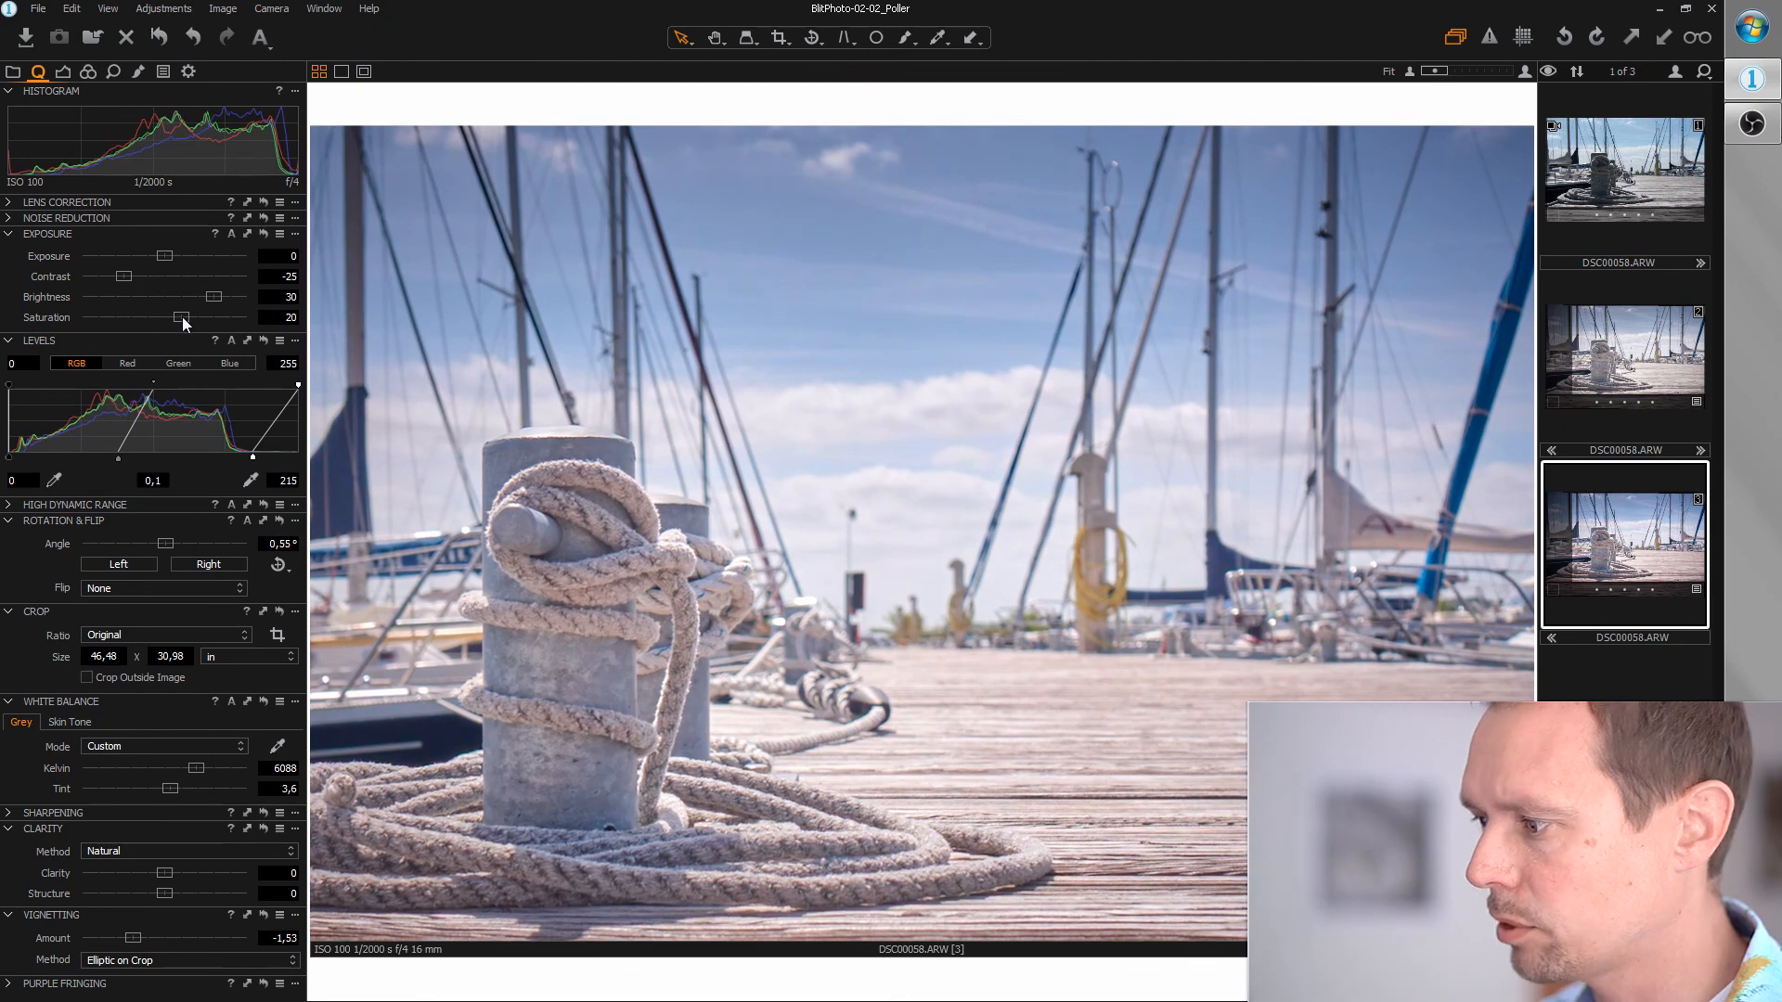
pyautogui.moveTo(915, 583)
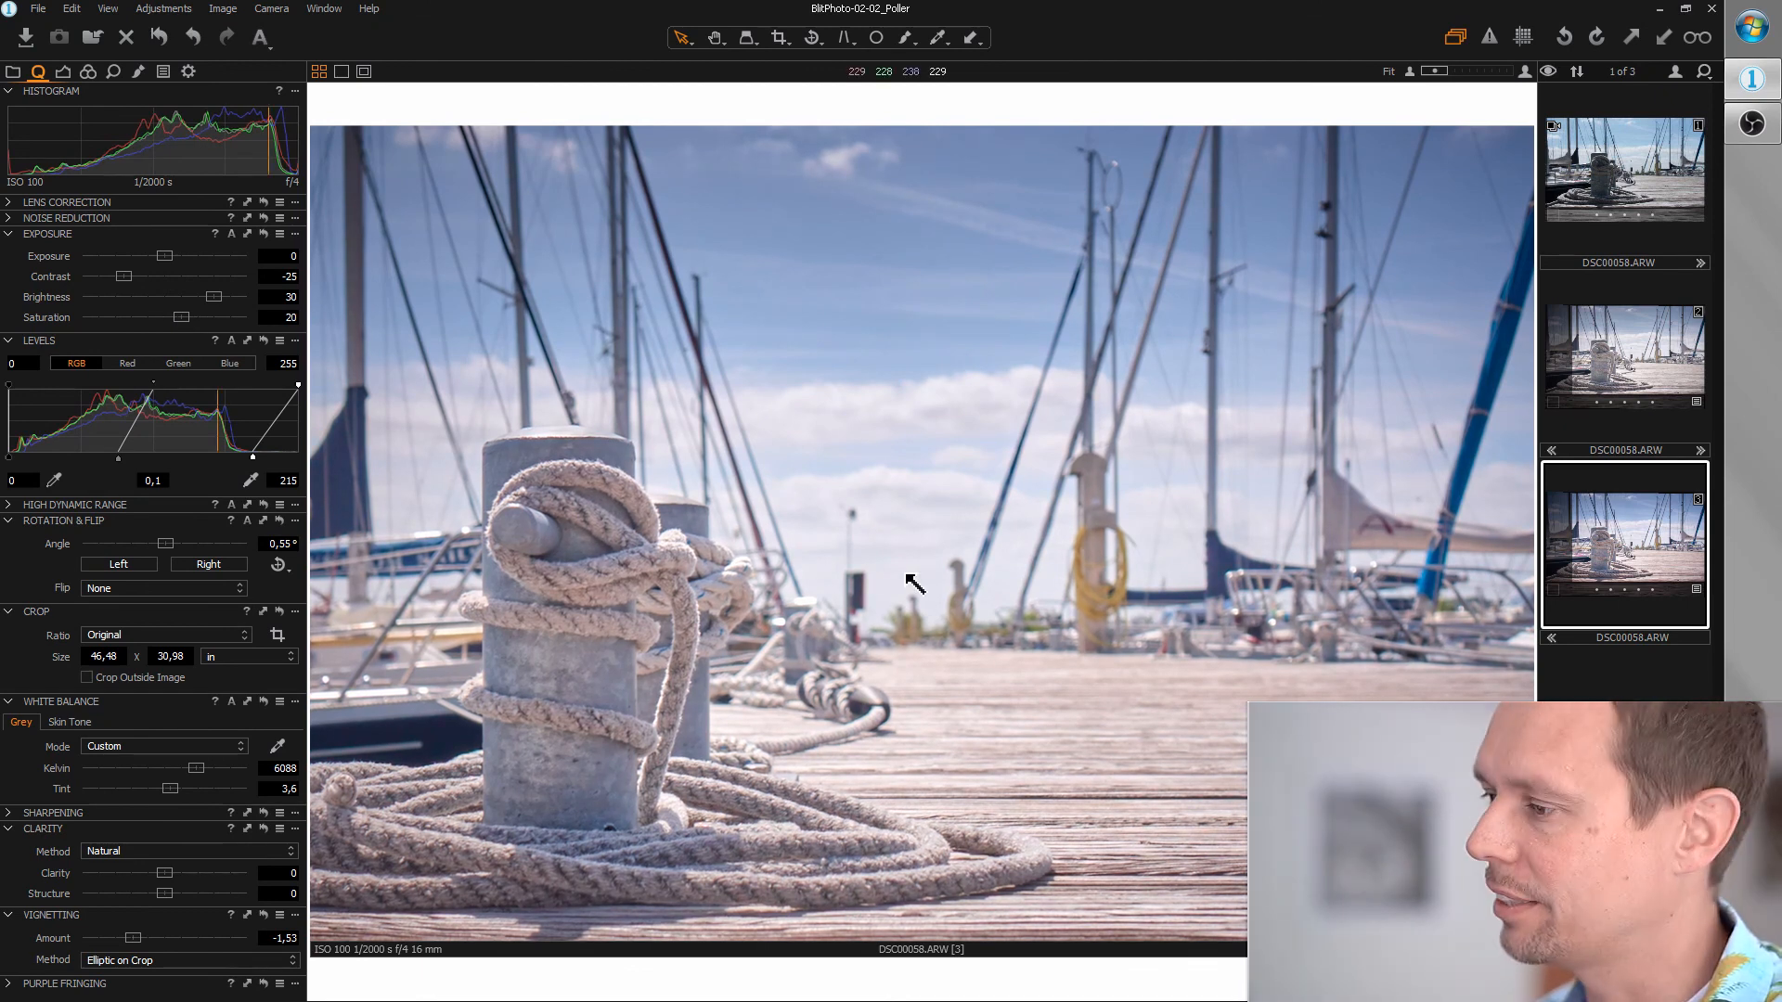